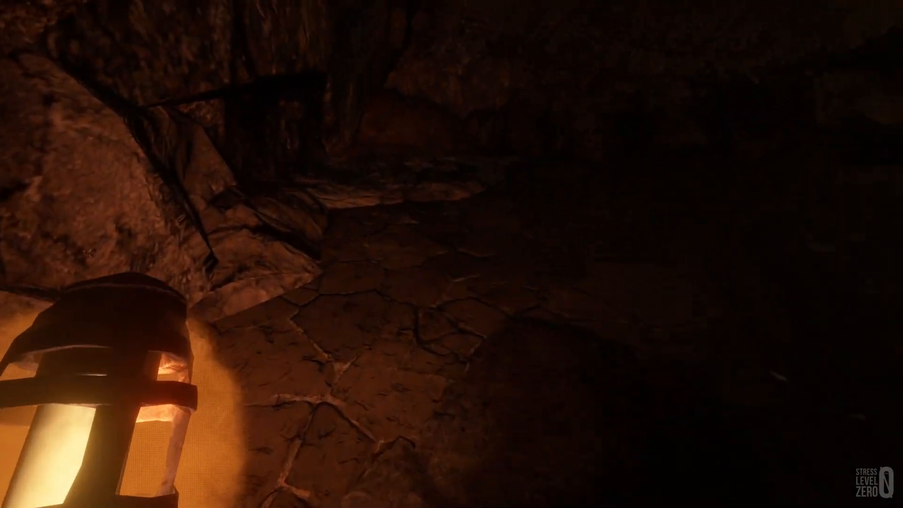
pyautogui.moveTo(452, 254)
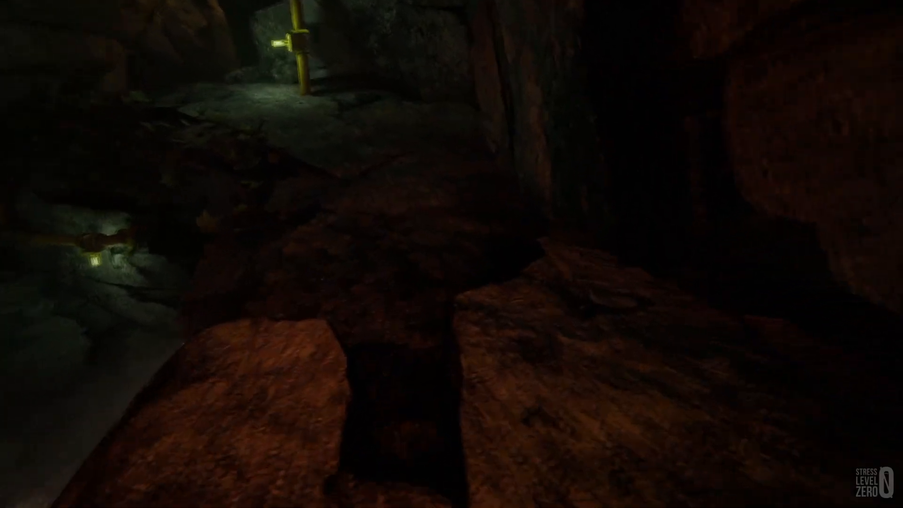
pyautogui.moveTo(451, 253)
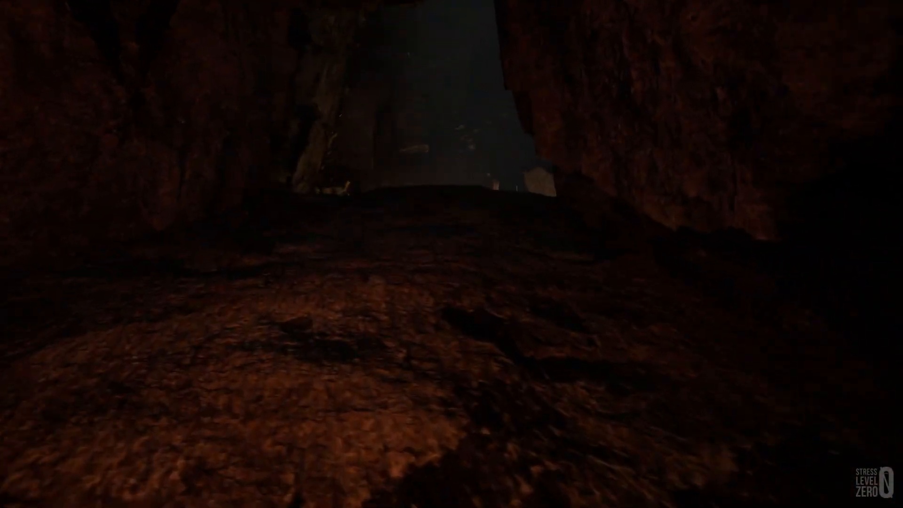
pyautogui.moveTo(451, 254)
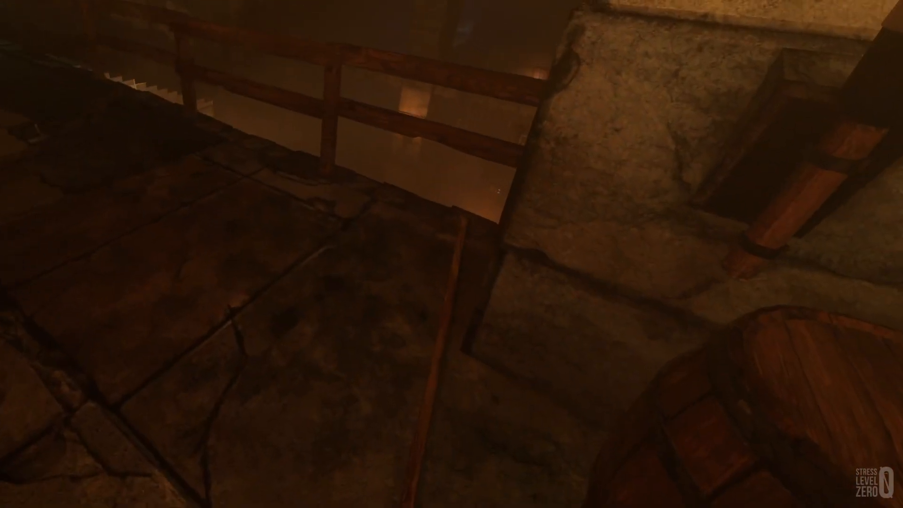
pyautogui.moveTo(451, 254)
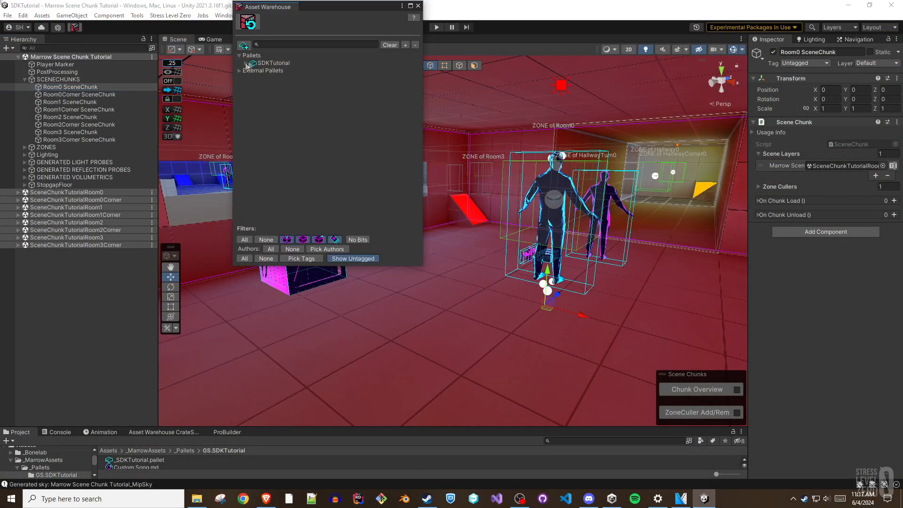
# Step: Enable Multi Scene on the Scene Chunk Tutorial crate in the SDKTutorial pallet, listing eight chunk scenes
pyautogui.click(245, 62)
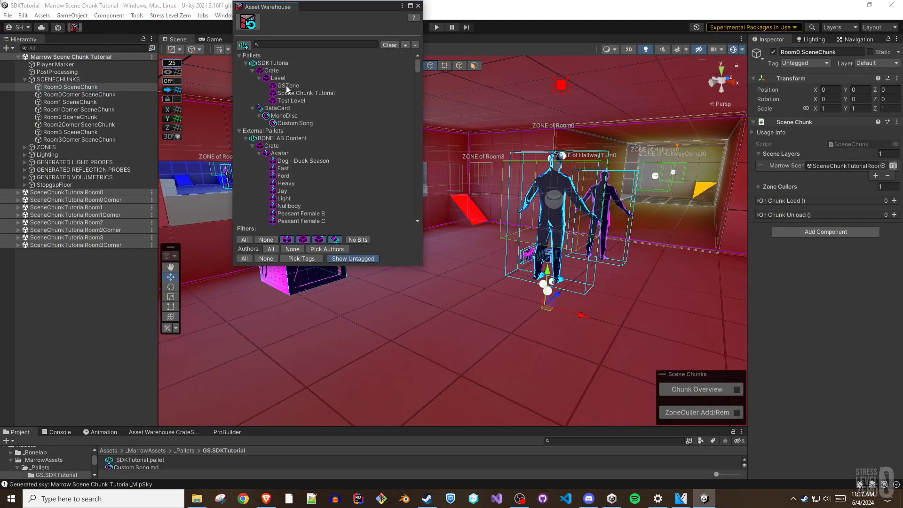
pyautogui.click(306, 93)
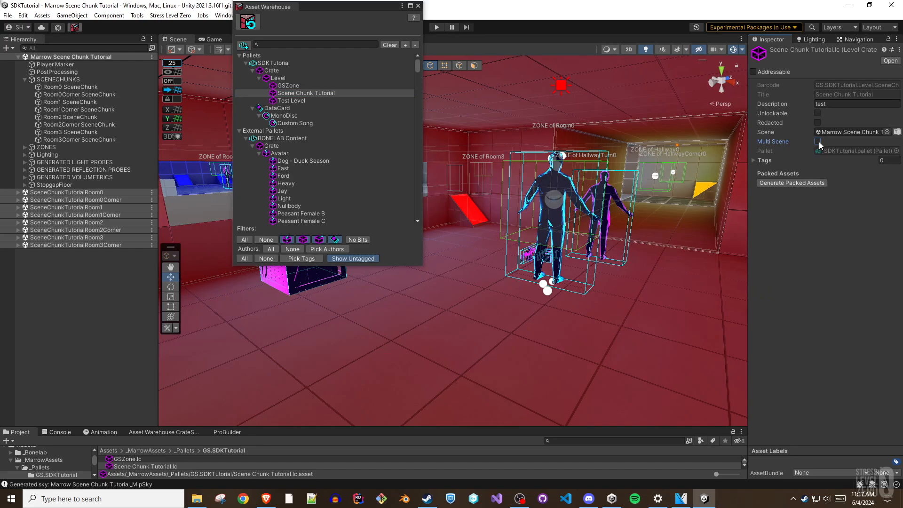
pyautogui.click(770, 142)
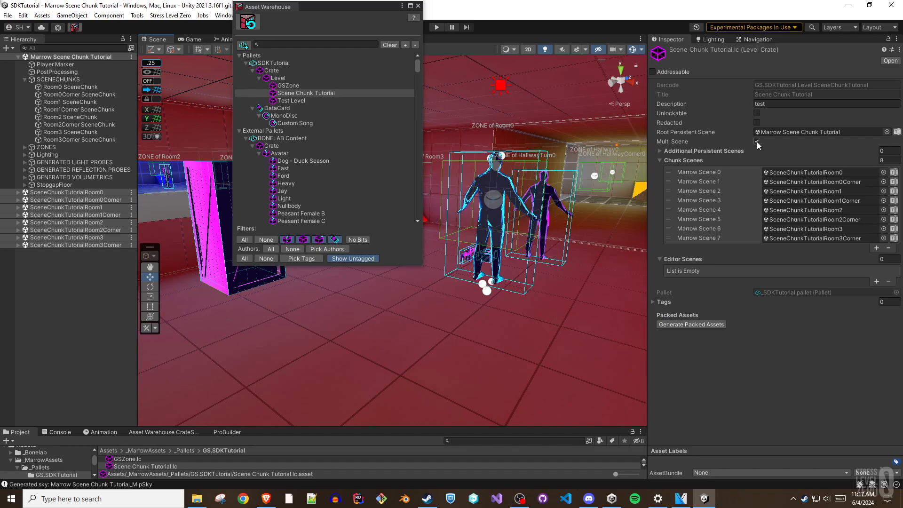
pyautogui.click(756, 142)
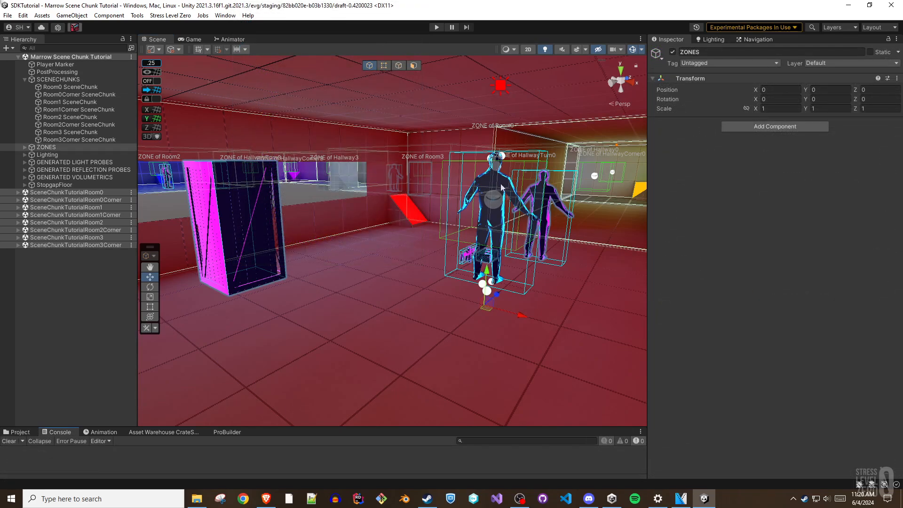
# Step: Inspect the Player Marker, SCENECHUNKS group and the Room0Corner, Room1 and Room1Corner chunks
pyautogui.click(55, 64)
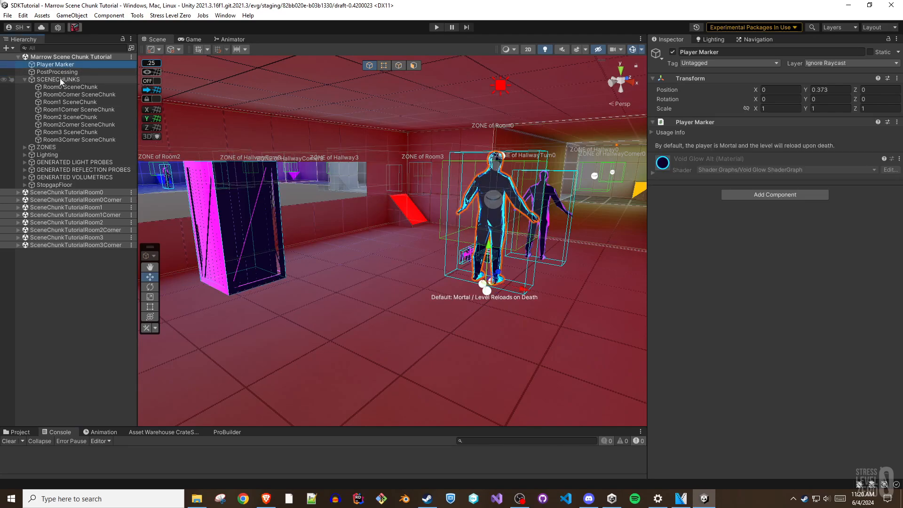
pyautogui.click(60, 79)
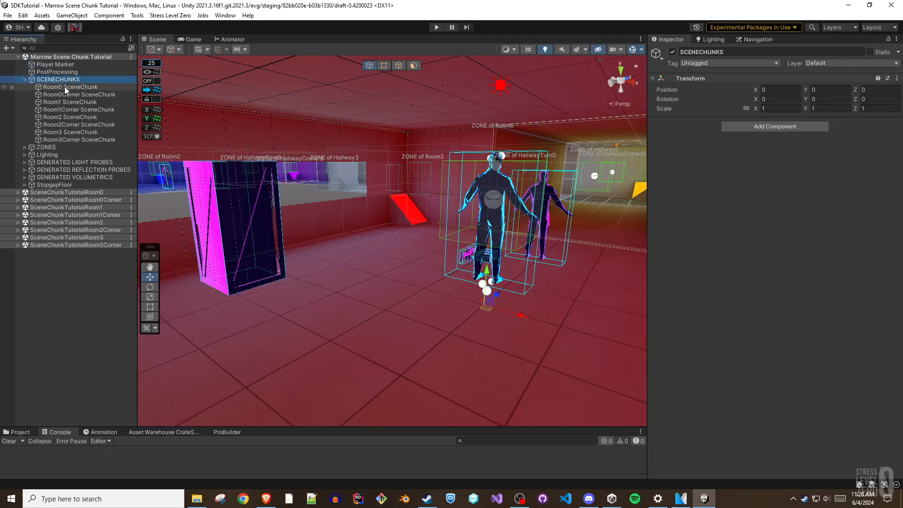
pyautogui.click(79, 94)
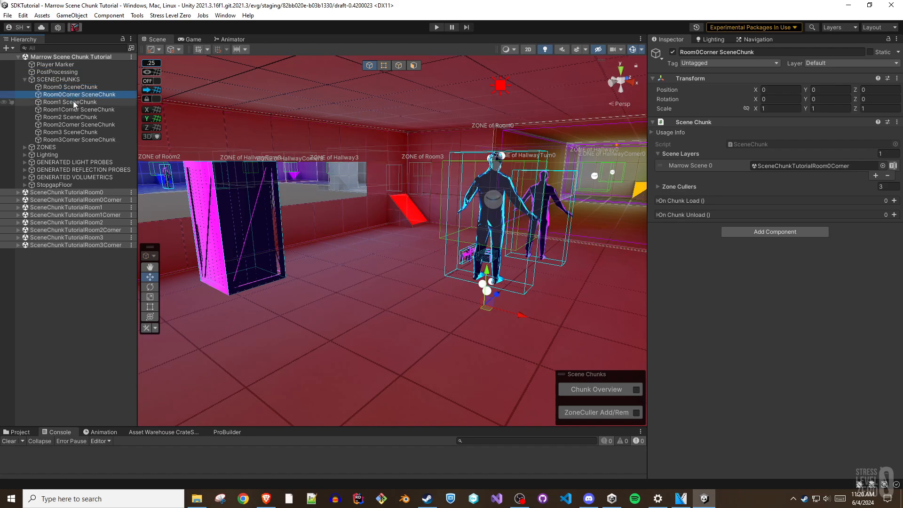
pyautogui.click(67, 102)
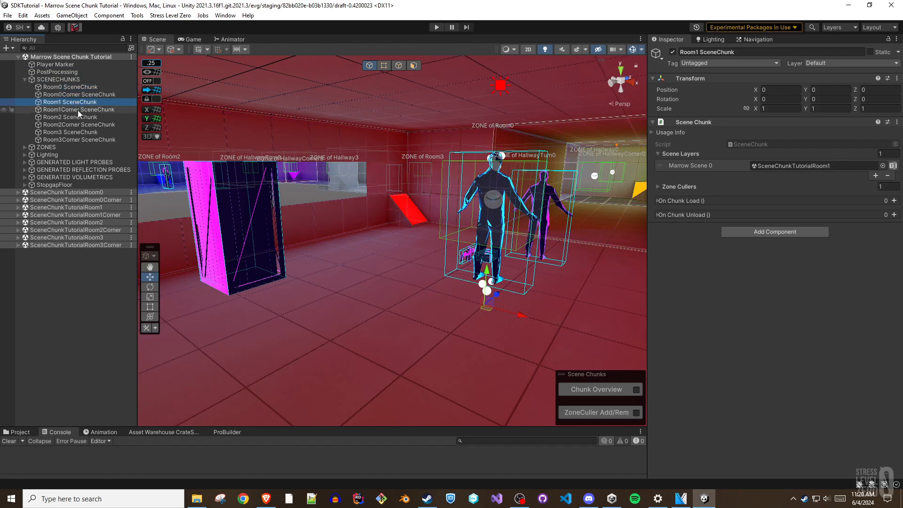
pyautogui.click(78, 109)
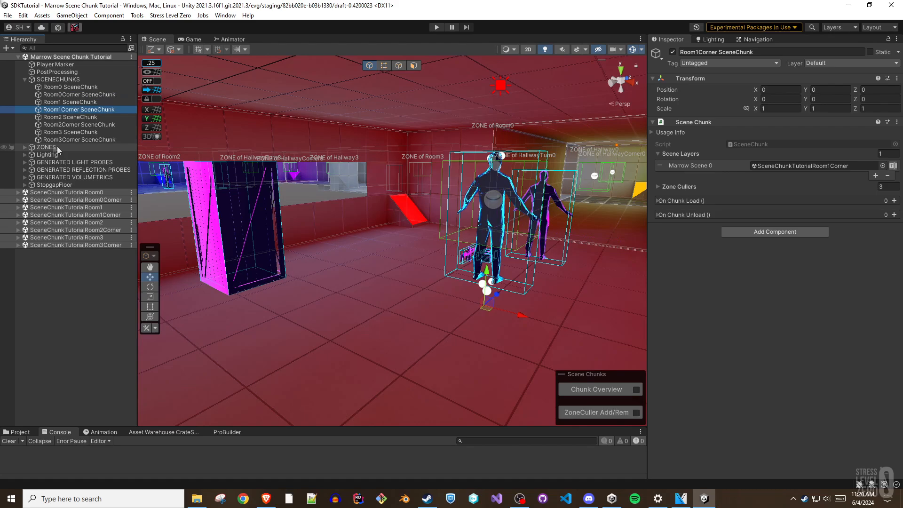
# Step: Expand ZONES and Room0's zone to inspect its Null Body crate spawner, reflection probes and volumetrics
pyautogui.click(25, 147)
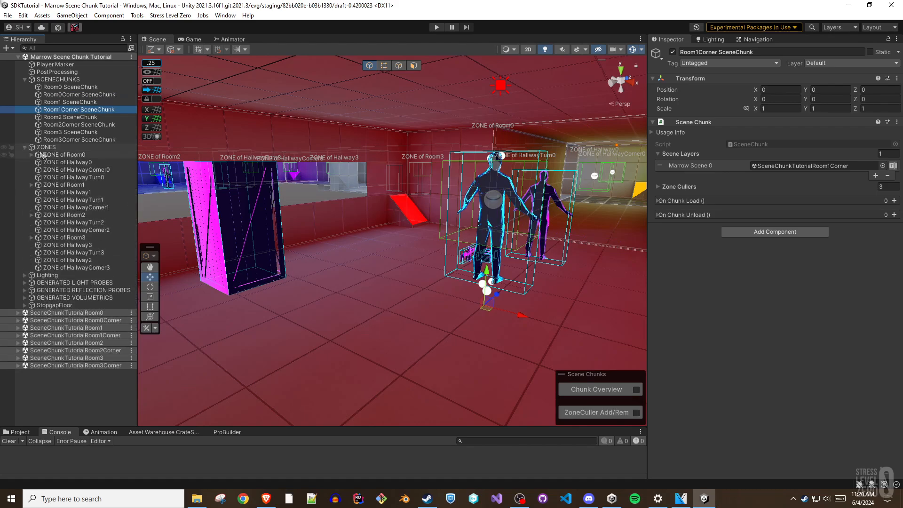
pyautogui.click(64, 154)
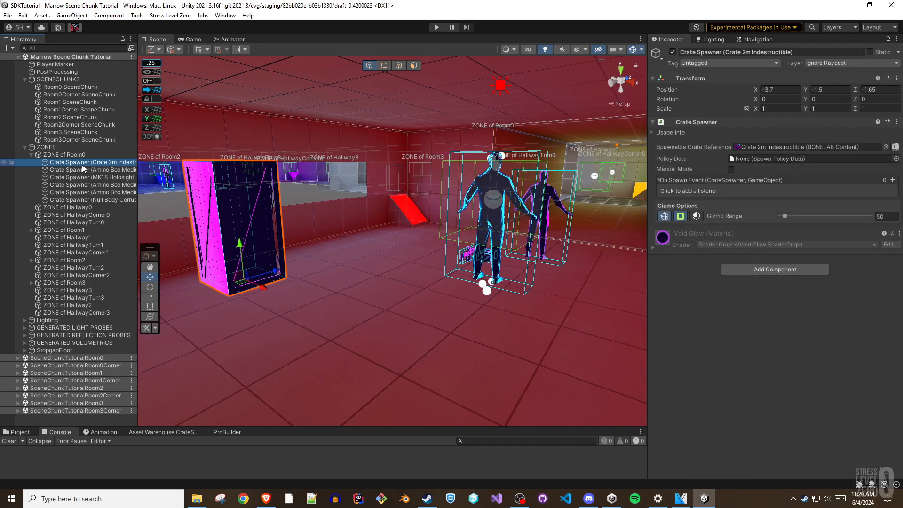
pyautogui.click(92, 199)
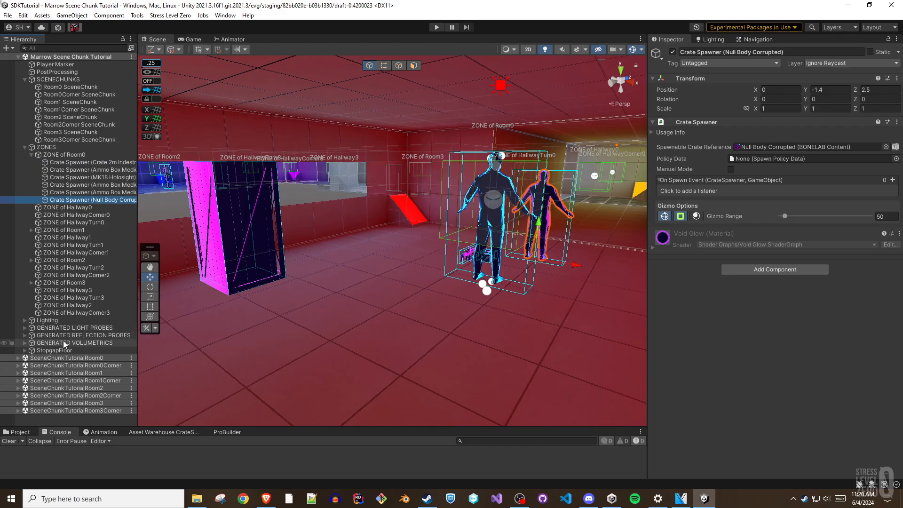
pyautogui.click(82, 334)
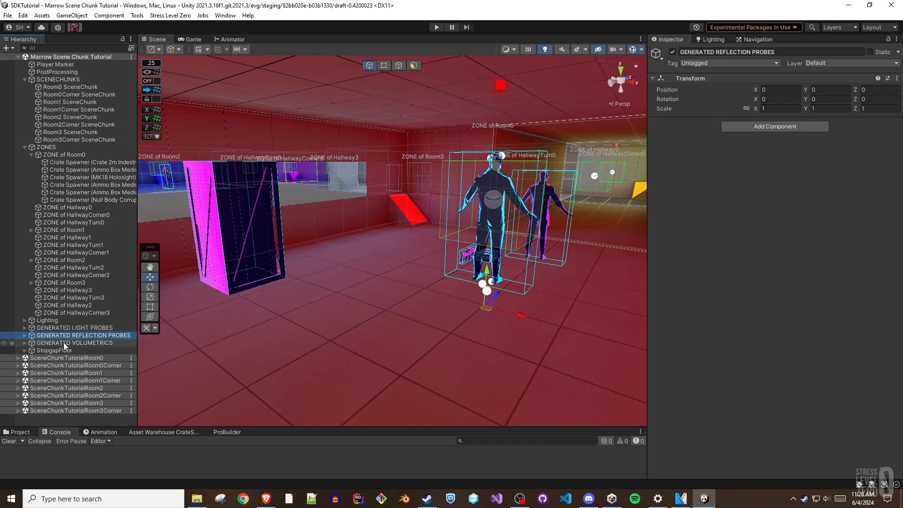
pyautogui.moveTo(68, 347)
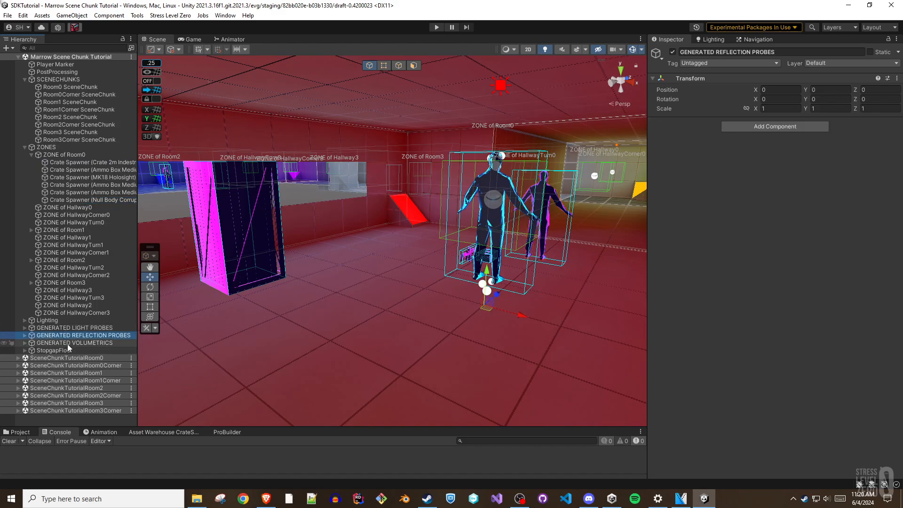
pyautogui.click(73, 342)
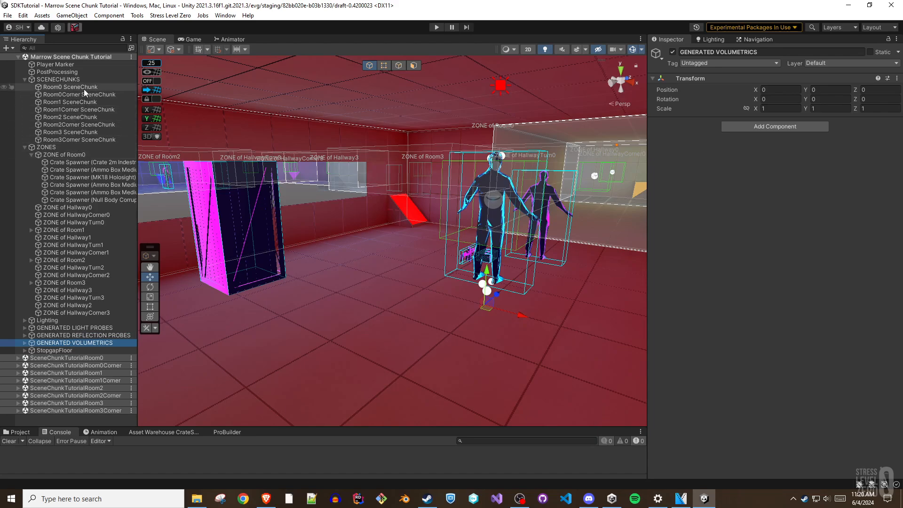
pyautogui.click(69, 87)
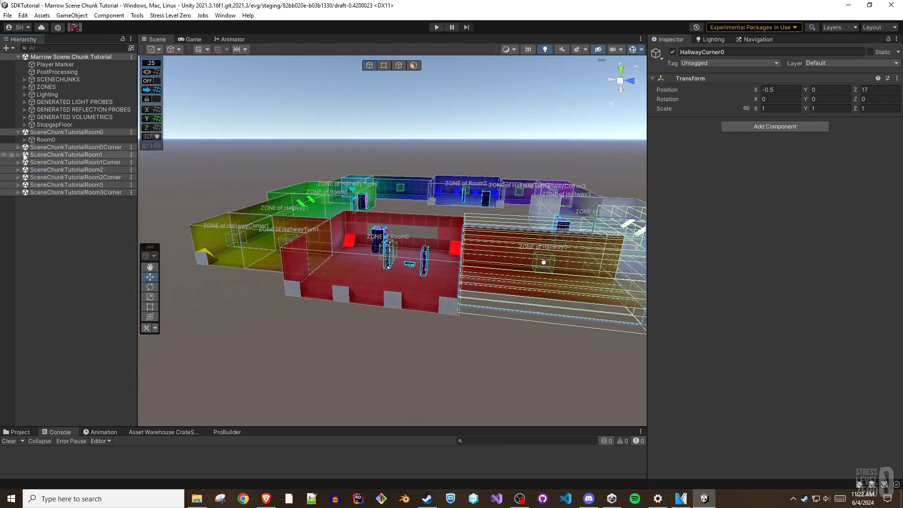
# Step: Reveal the Room1, HallwayCorner1, Room2 and HallwayCorner2 pieces inside their chunk scenes
pyautogui.click(46, 192)
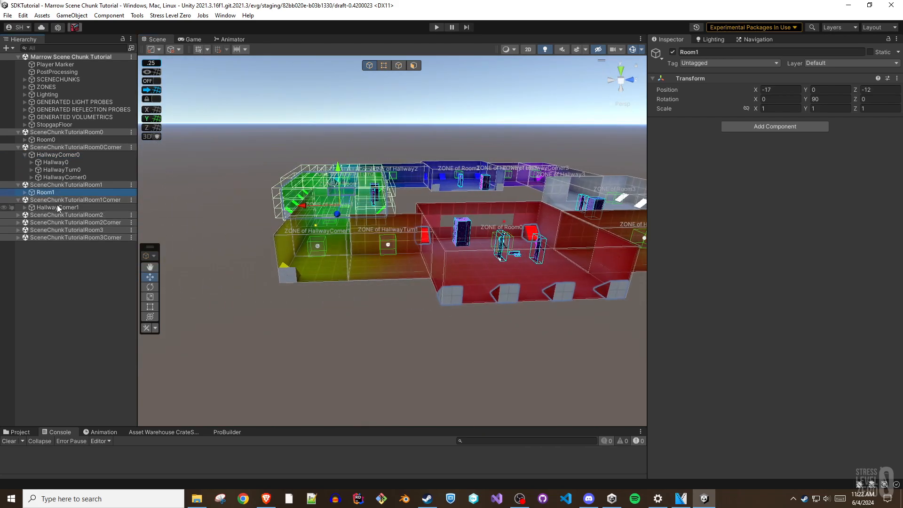
pyautogui.click(57, 207)
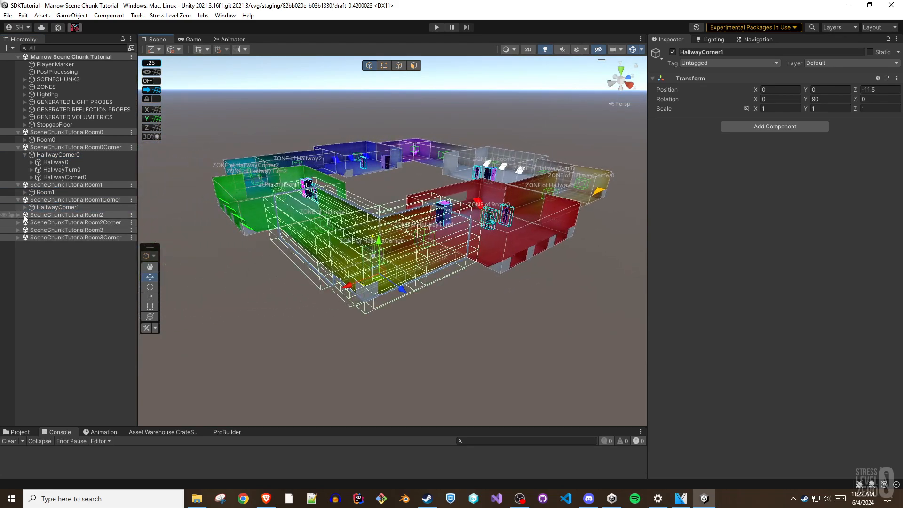
pyautogui.click(45, 221)
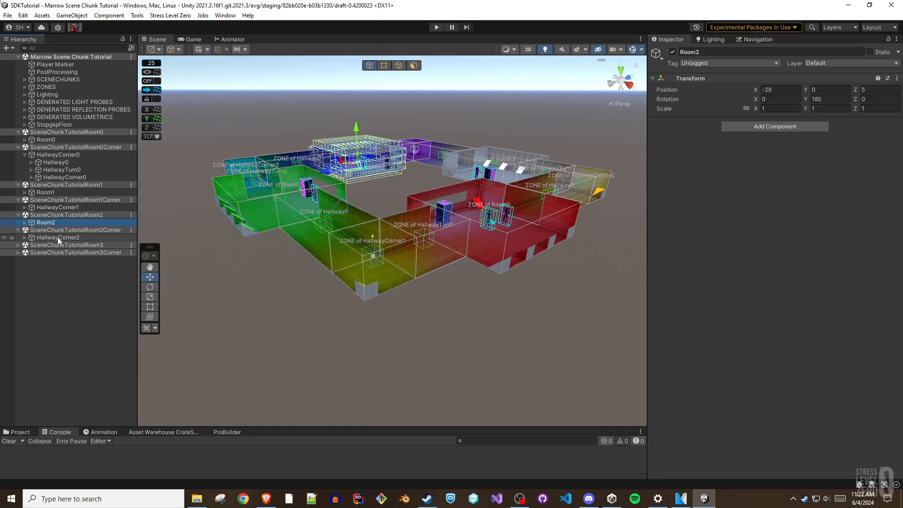
pyautogui.click(45, 252)
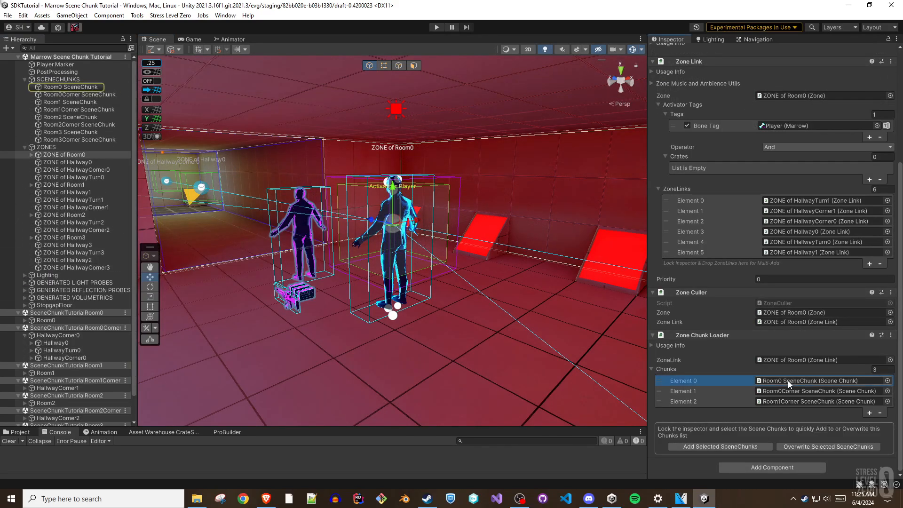
# Step: Select the Room0, Room1 and Room1Corner SceneChunks together and turn on the Chunk Overview
pyautogui.click(683, 400)
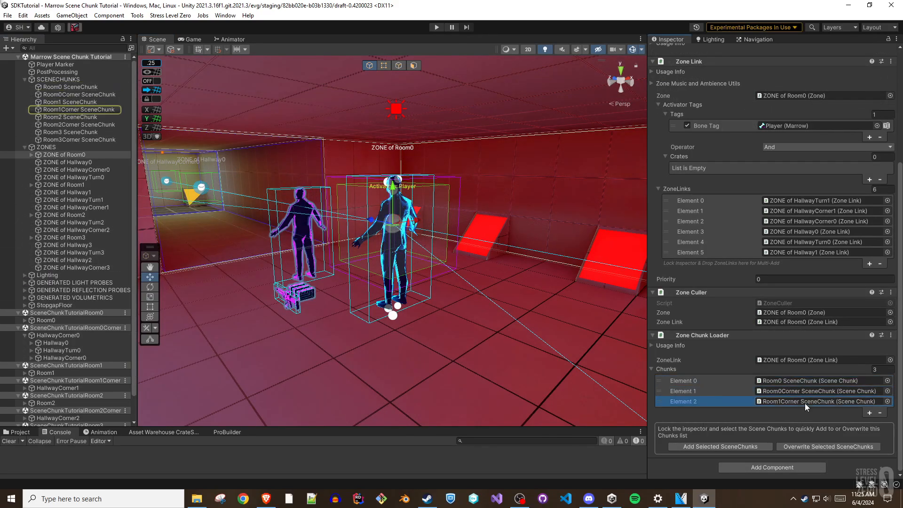
pyautogui.click(70, 87)
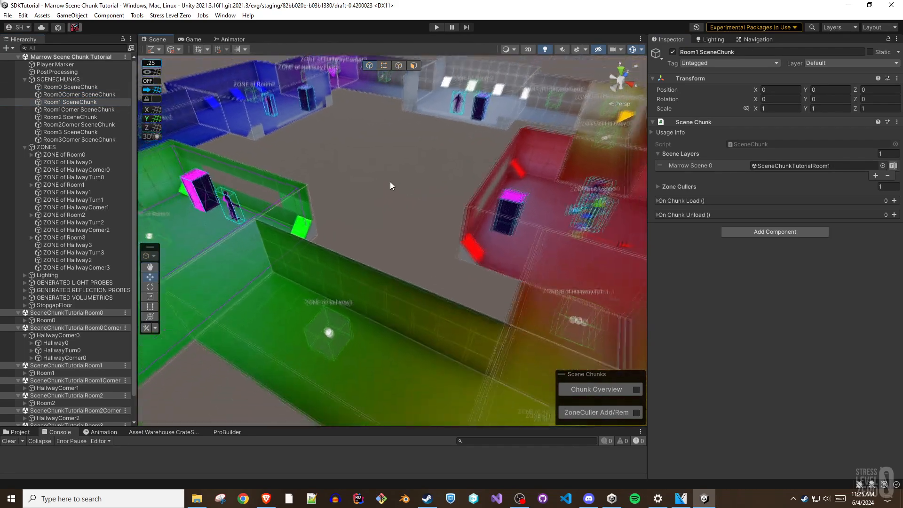
pyautogui.click(68, 87)
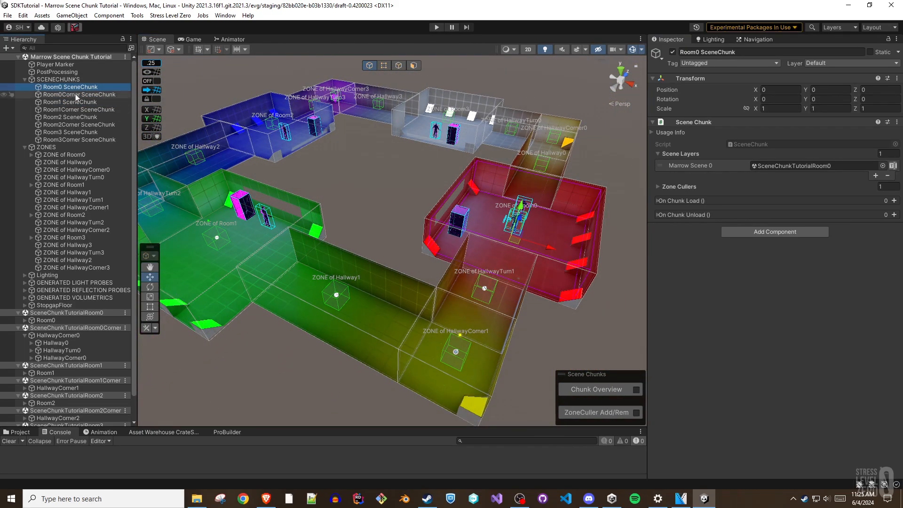
pyautogui.click(69, 102)
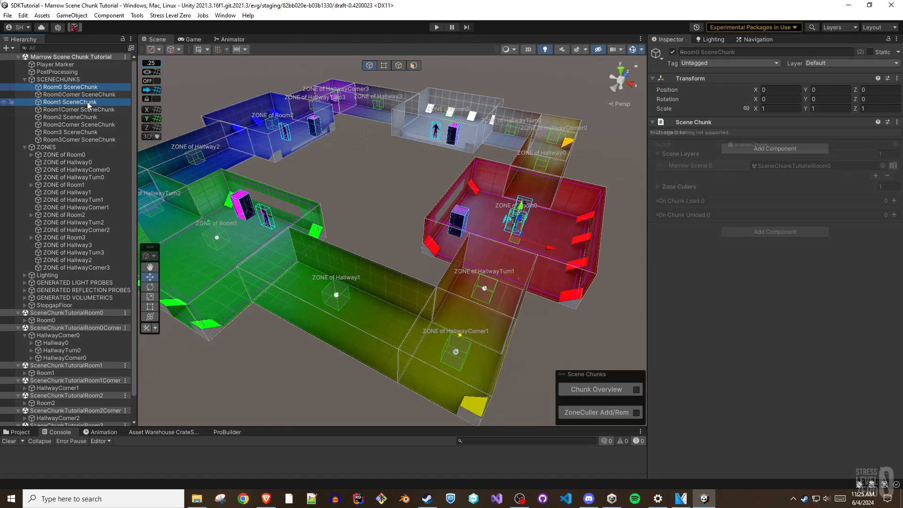
pyautogui.click(79, 109)
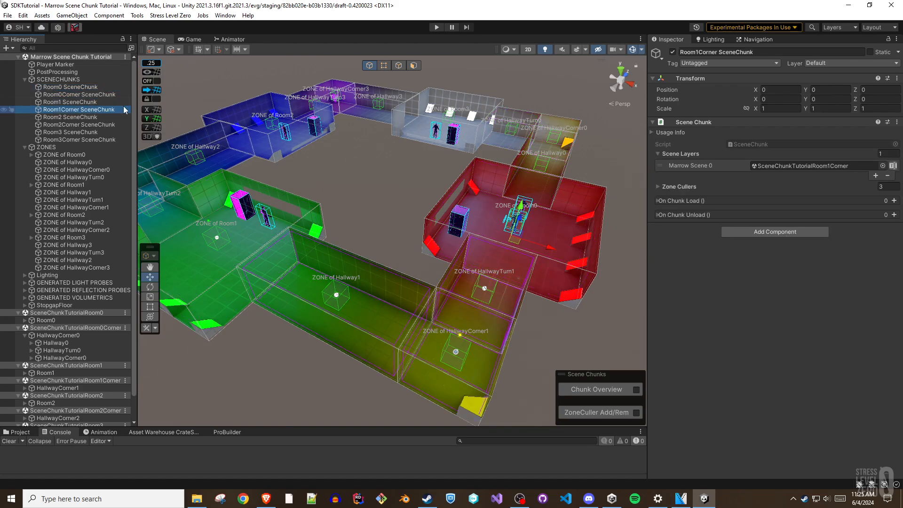
pyautogui.click(69, 87)
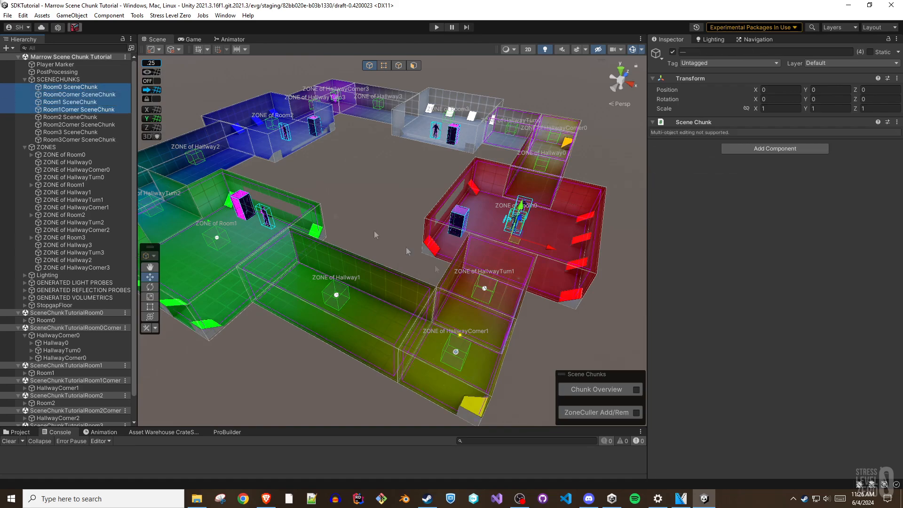
pyautogui.click(596, 388)
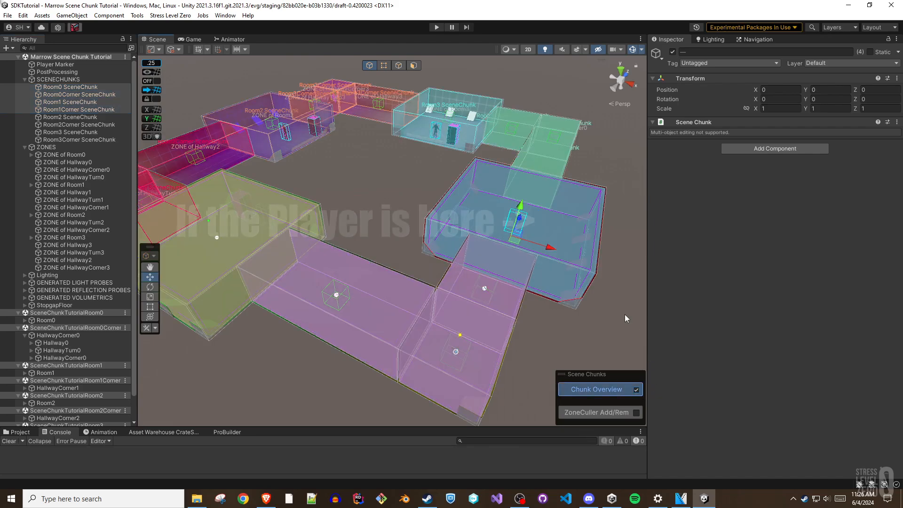
# Step: Preview the chunks loading for Room0, Room1Corner, Room0Corner and Room0's zone, then reach the GameObject menu
pyautogui.click(71, 87)
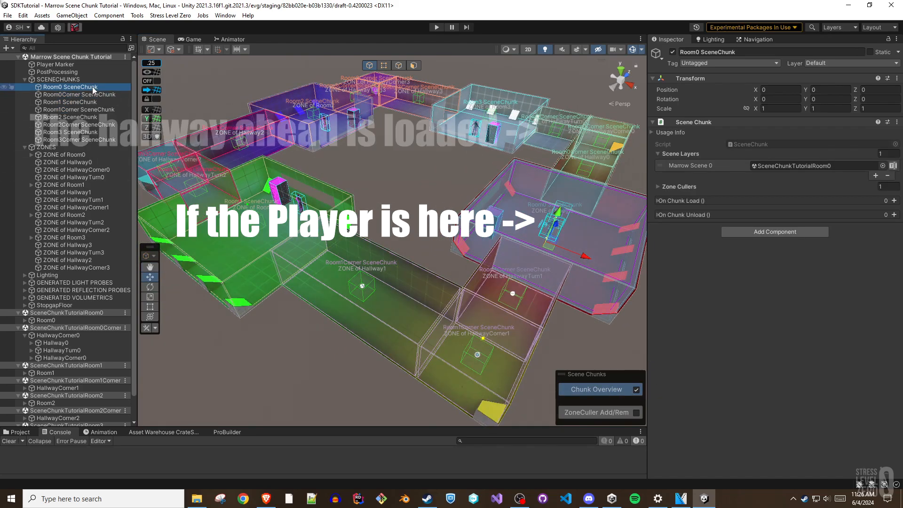
pyautogui.click(76, 109)
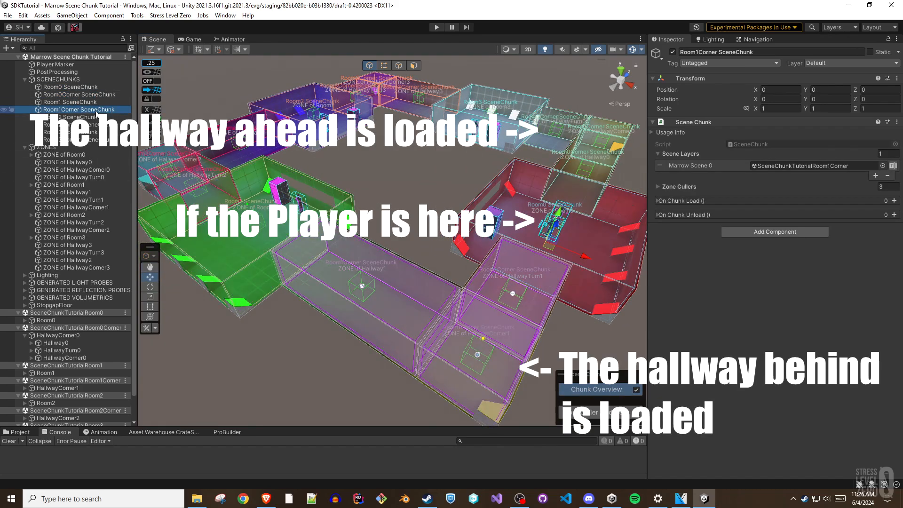
pyautogui.click(68, 86)
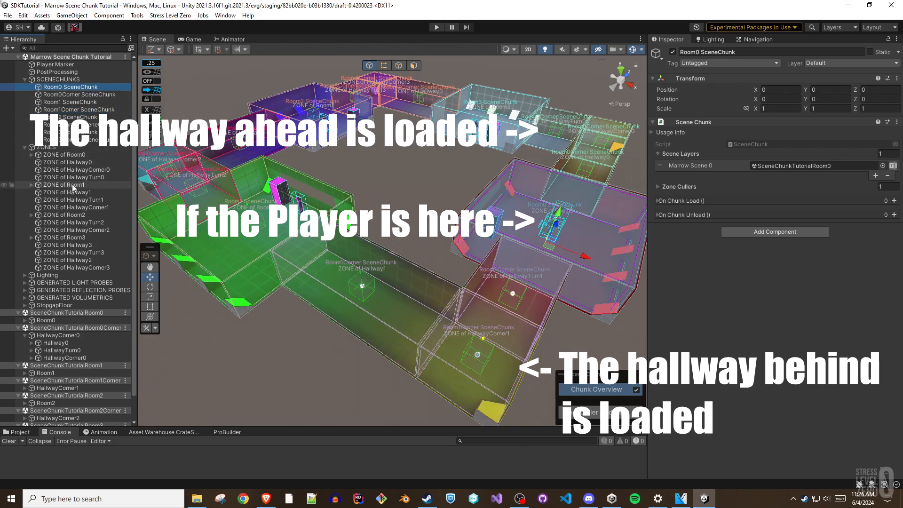
pyautogui.click(65, 154)
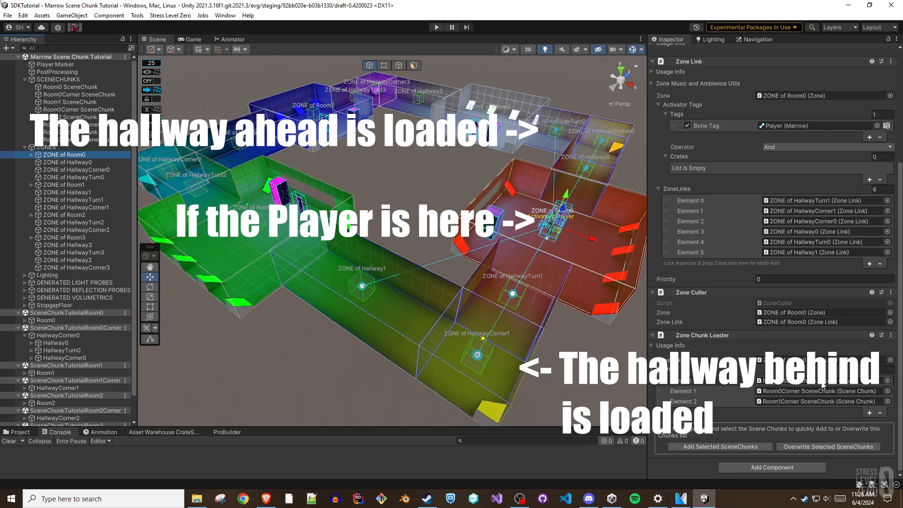
pyautogui.click(81, 109)
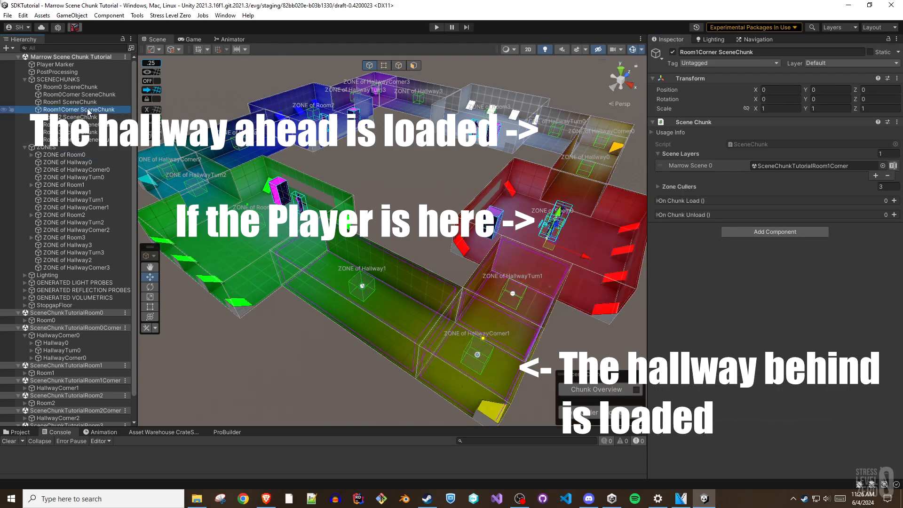
pyautogui.click(77, 94)
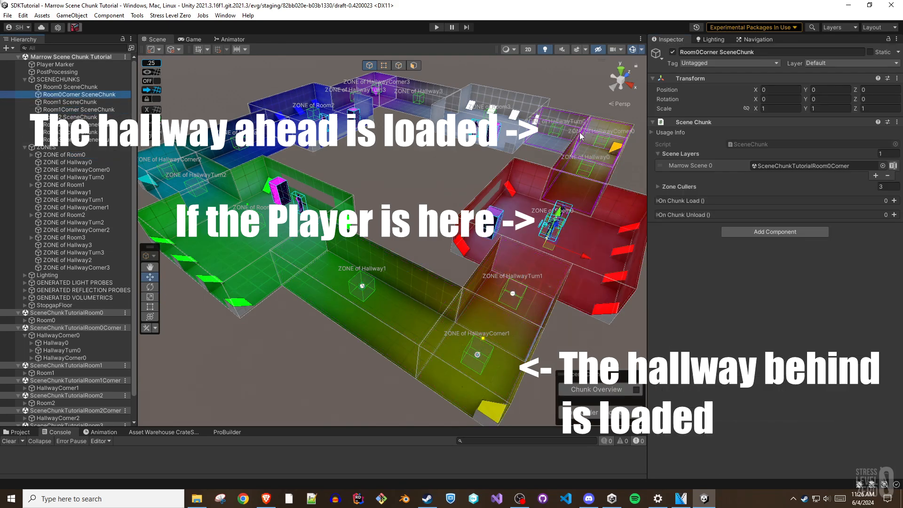
pyautogui.click(72, 15)
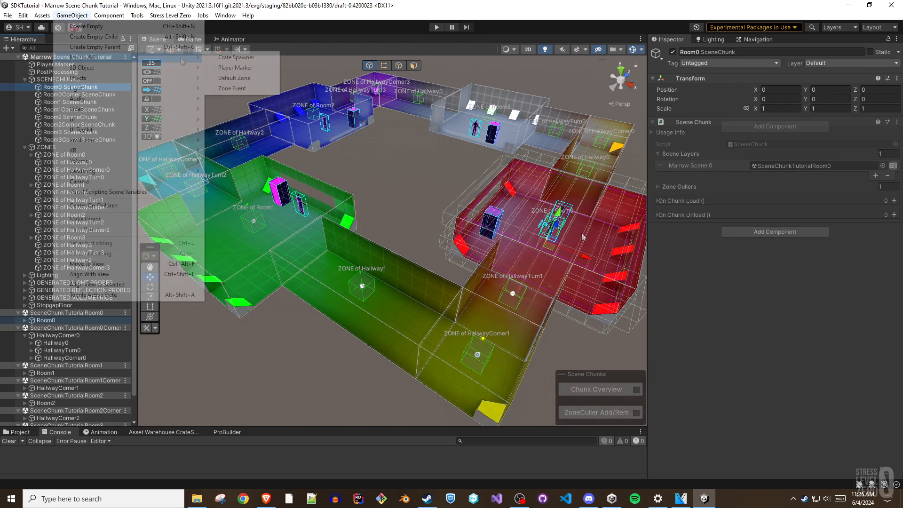
pyautogui.click(68, 274)
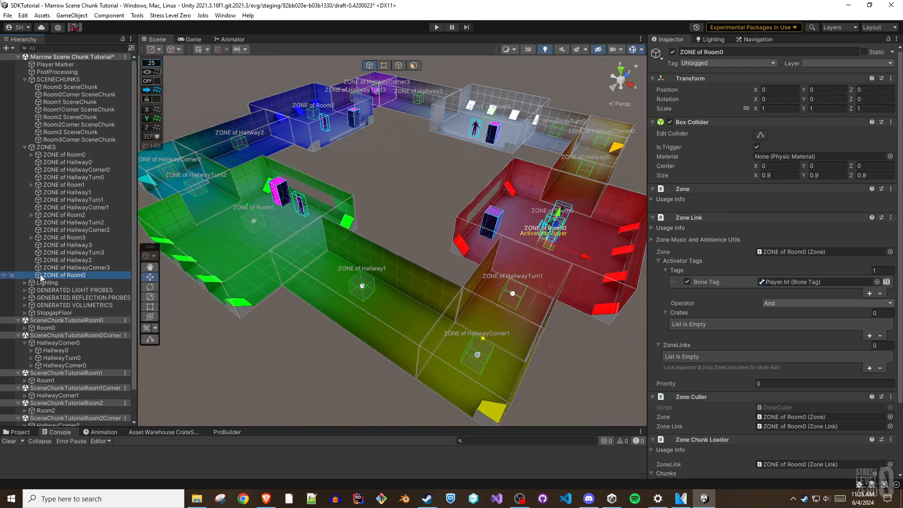
pyautogui.moveTo(754, 295)
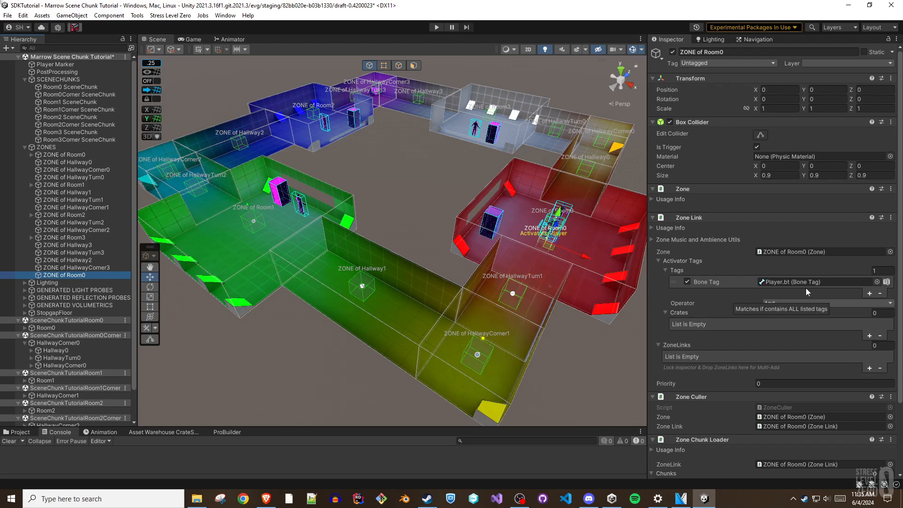
pyautogui.scroll(-3)
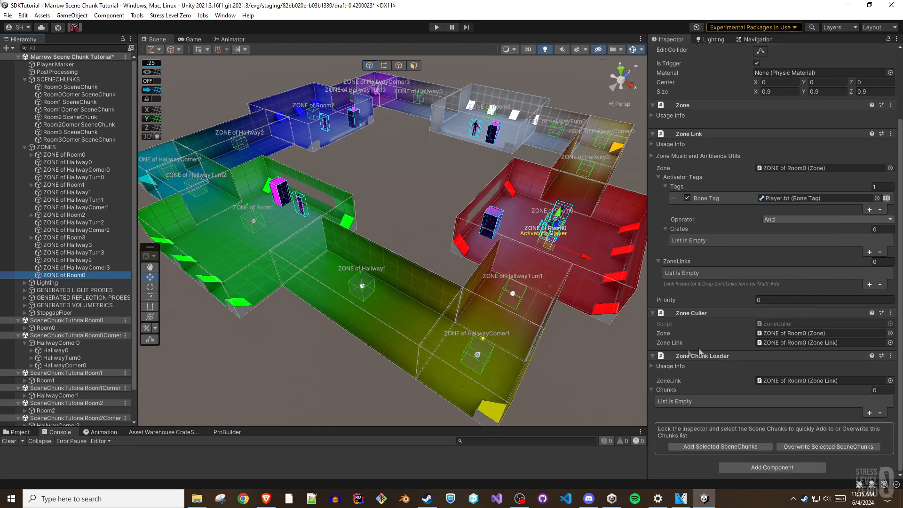
pyautogui.moveTo(735, 386)
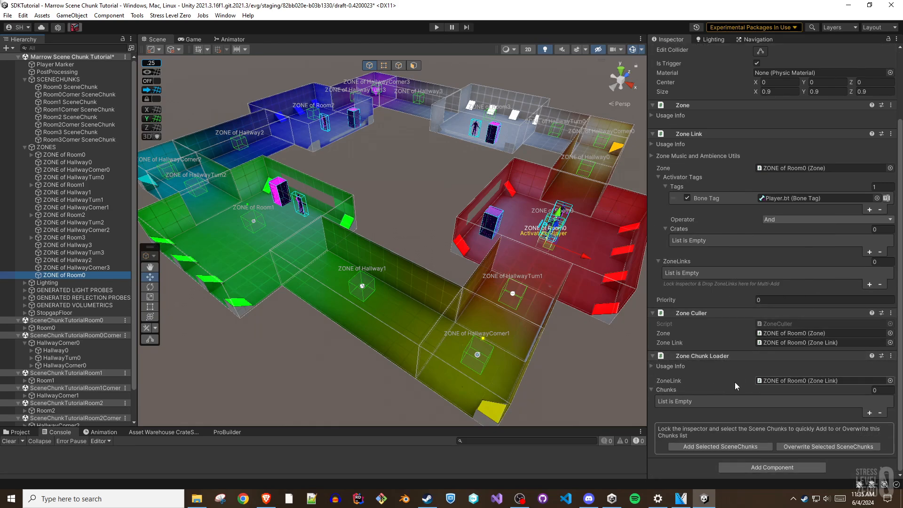
pyautogui.moveTo(643, 362)
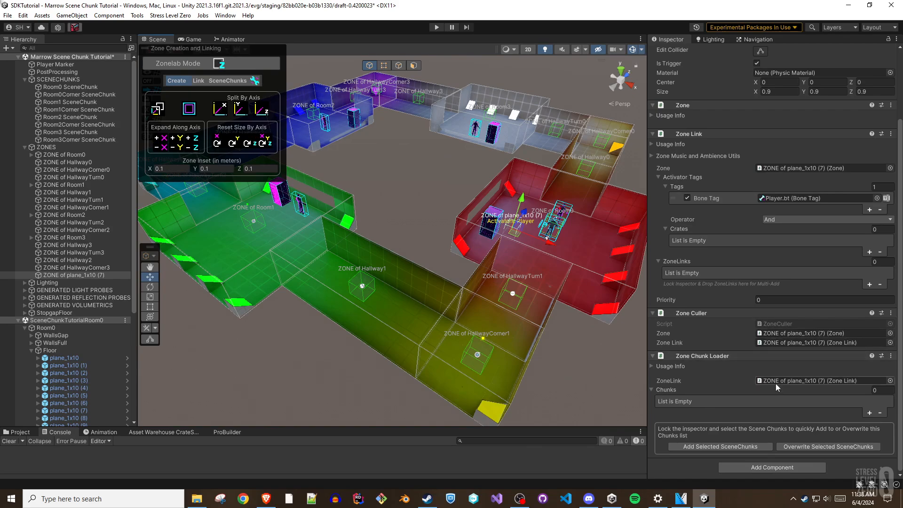
pyautogui.moveTo(719, 380)
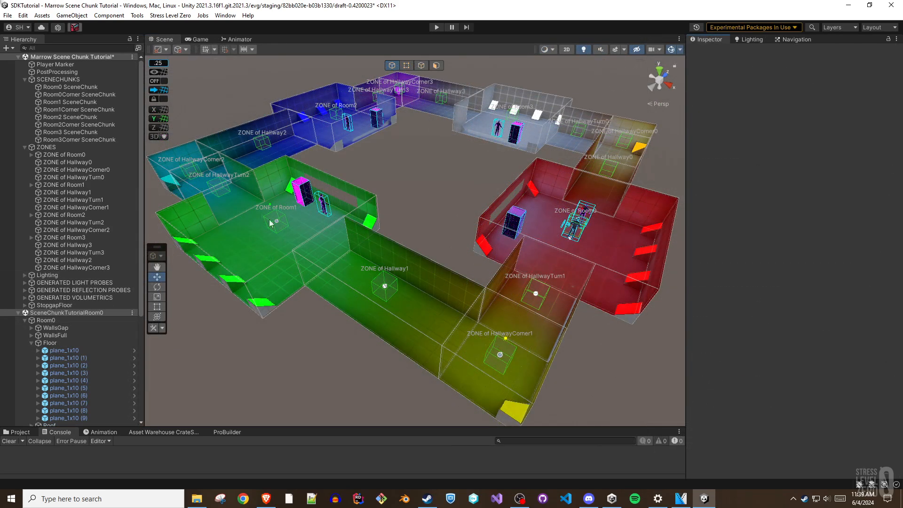
# Step: Add ZONE of HallwayTurn0 as a zone culler of the Room0Corner SceneChunk, giving it three cullers
pyautogui.click(69, 87)
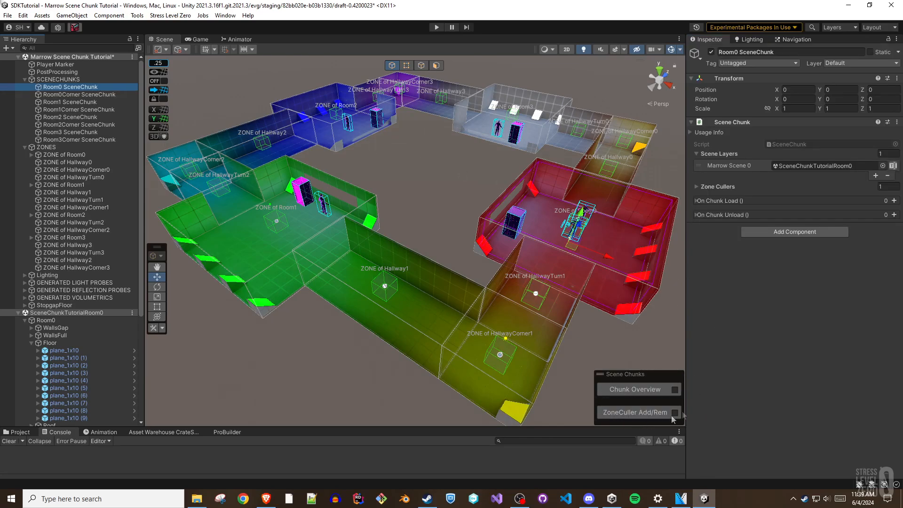
pyautogui.moveTo(679, 415)
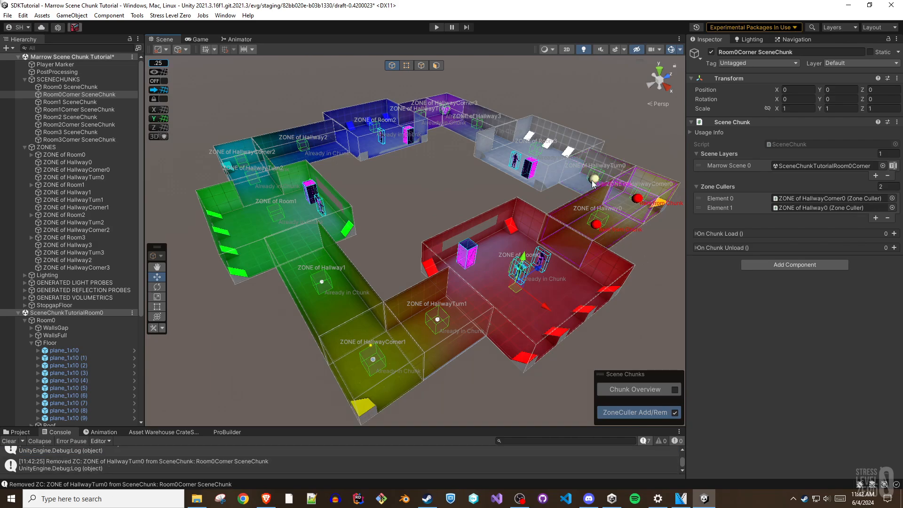
pyautogui.click(635, 412)
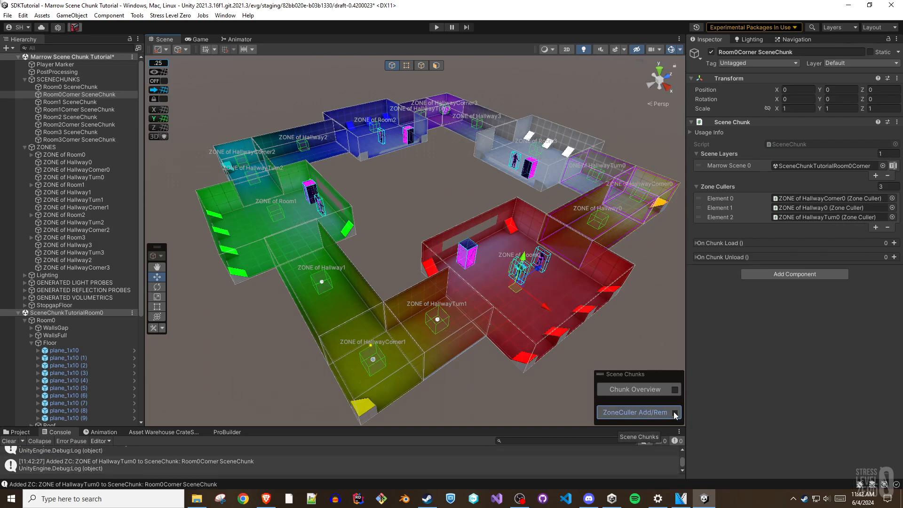
pyautogui.click(65, 155)
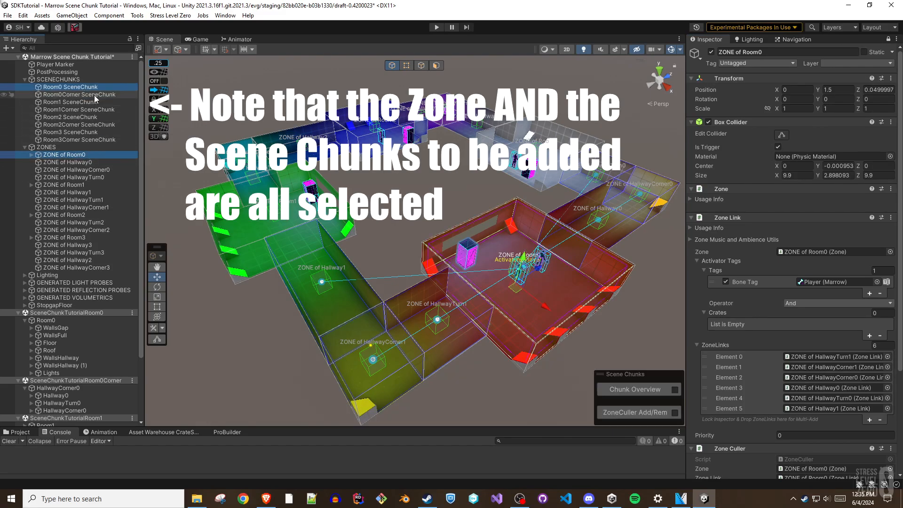
# Step: Add Room0, Room0Corner and Room1Corner SceneChunks to ZONE of Room0's zone chunk loader
pyautogui.click(78, 109)
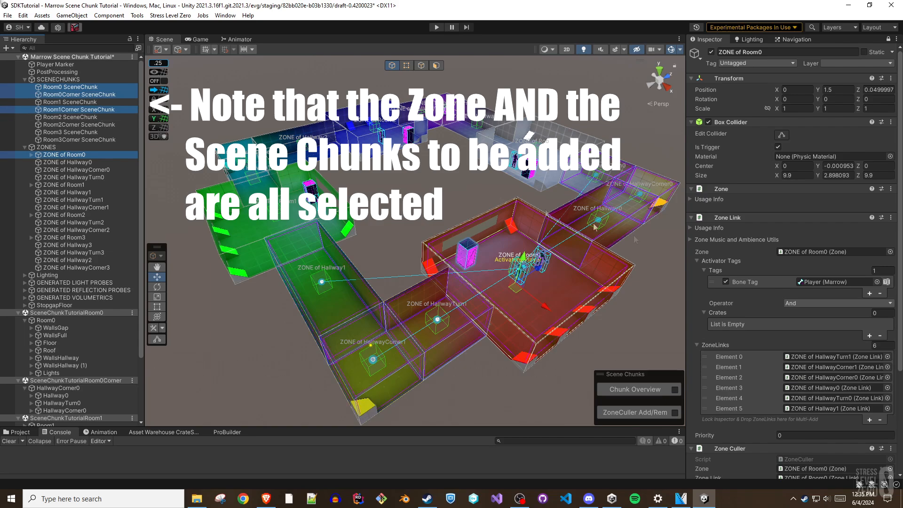
pyautogui.scroll(-3)
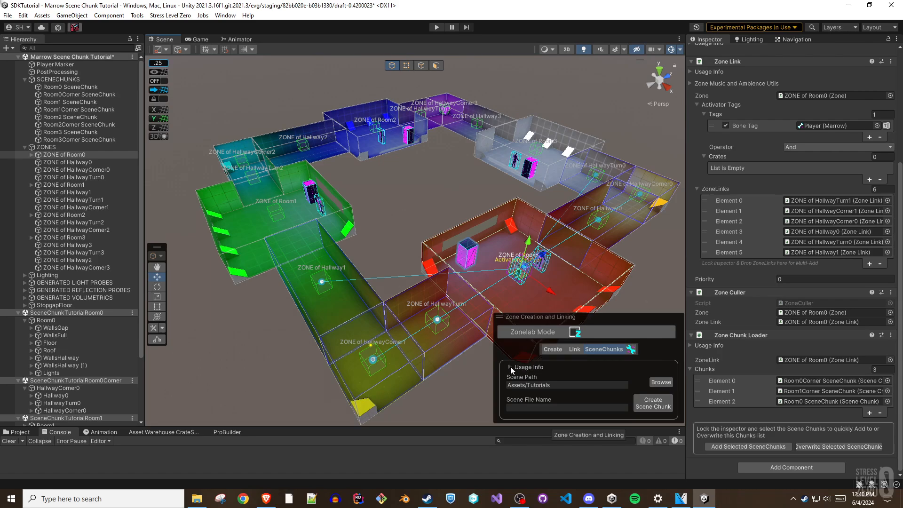
# Step: Create the 'SceneChunk Tutorial' Room0 scene chunk and rename it to Room0 SceneChunk
pyautogui.click(507, 366)
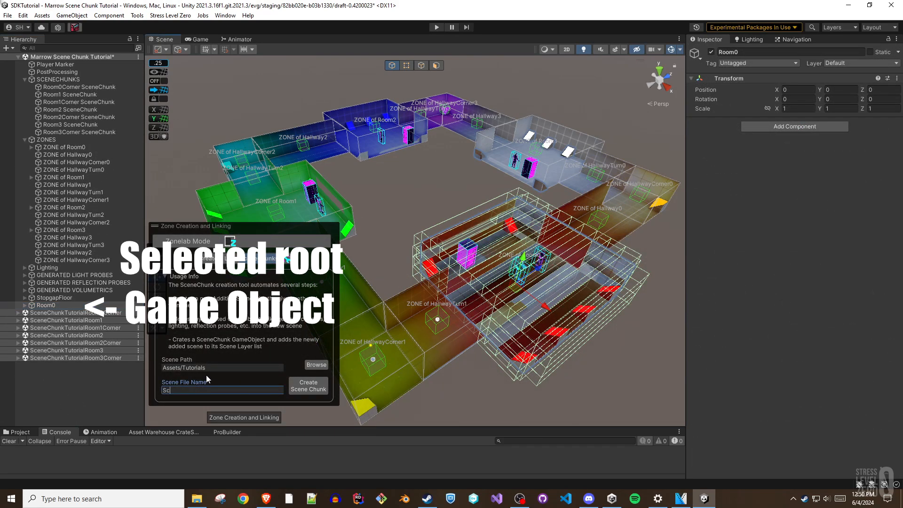
pyautogui.write('SceneChunk TutorialRoom0')
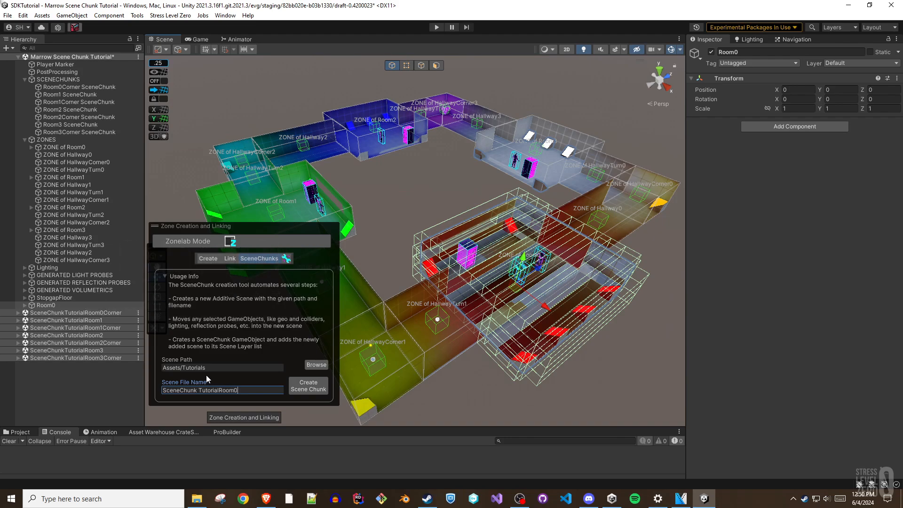
pyautogui.click(309, 385)
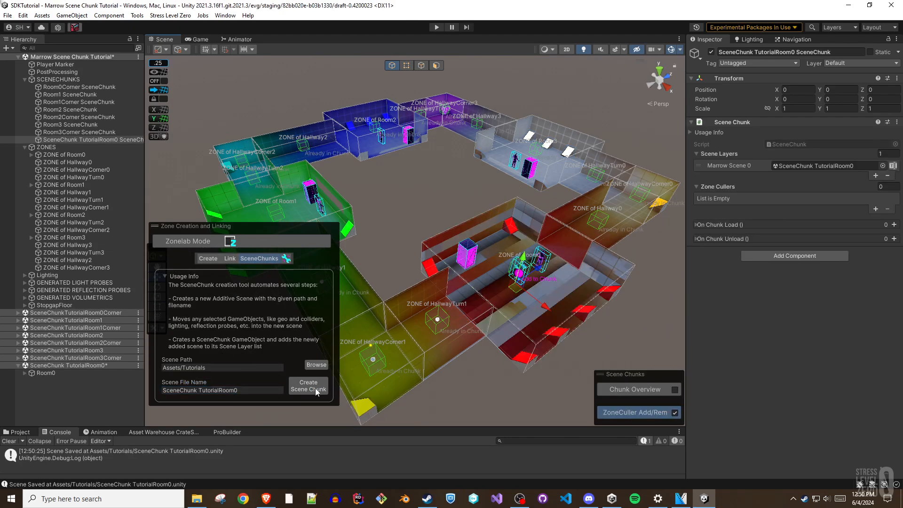
pyautogui.moveTo(60, 383)
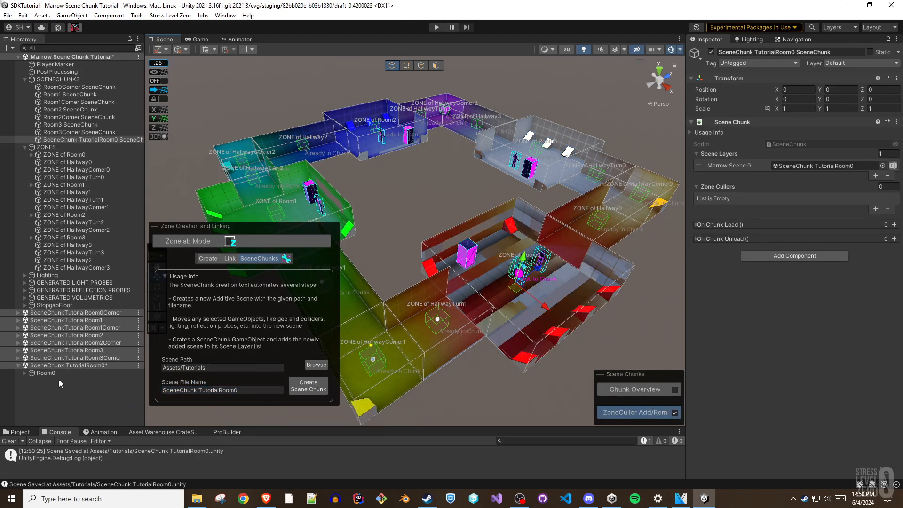
pyautogui.click(46, 372)
pyautogui.write('Room0 SceneChunk')
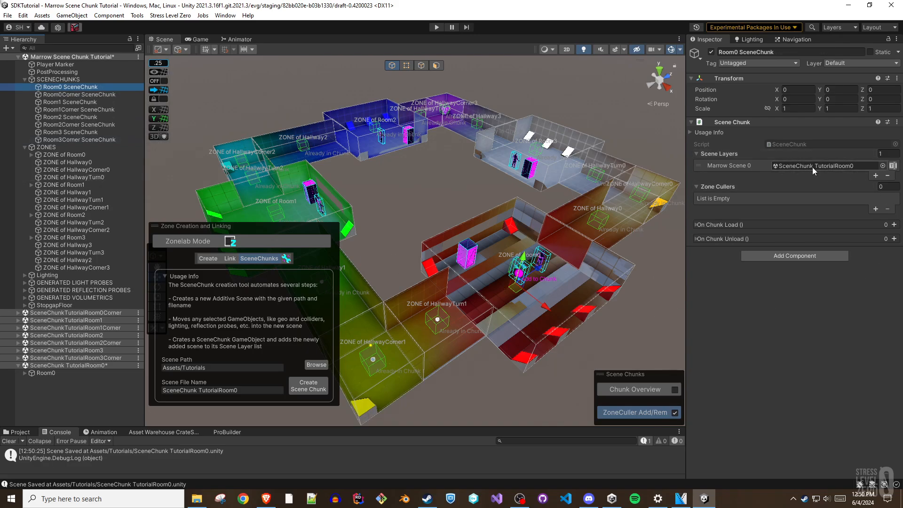
pyautogui.moveTo(813, 165)
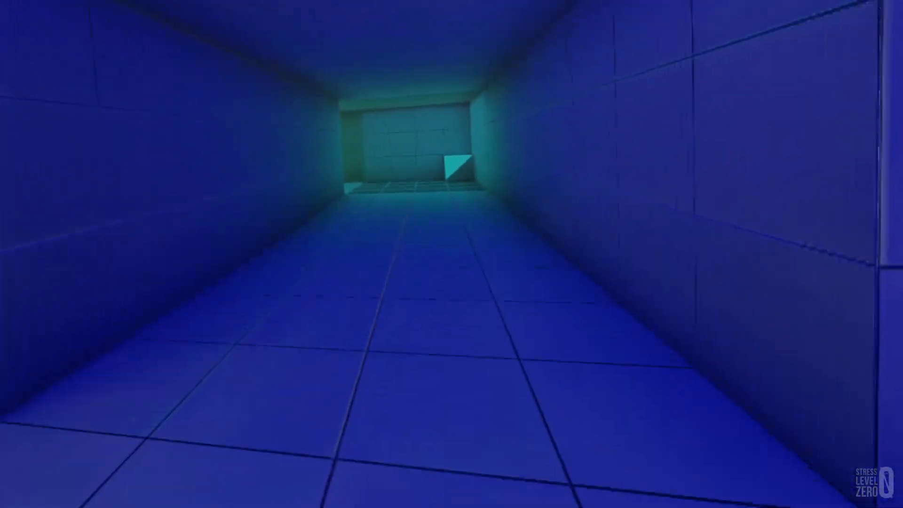
# Step: Walk forward down the blue hallway and fire the gun down the green hallway at the ragdoll
pyautogui.press('w')
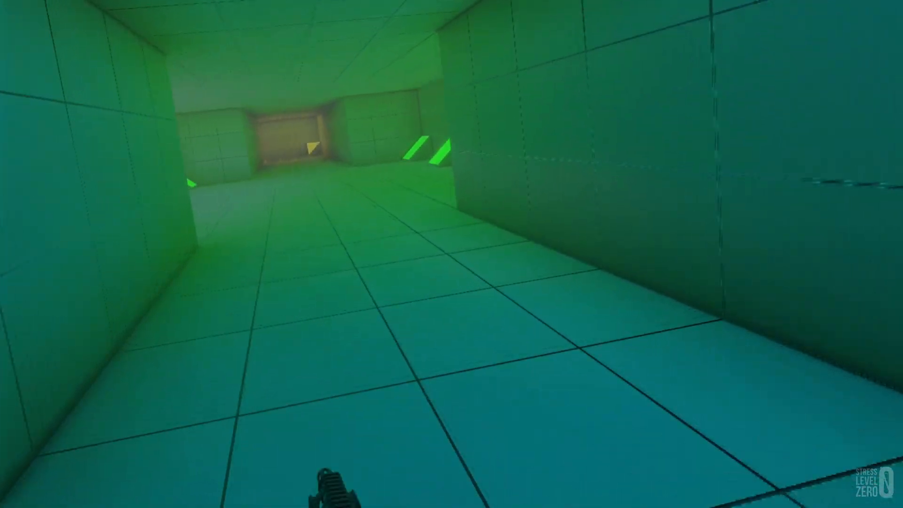
pyautogui.click(452, 253)
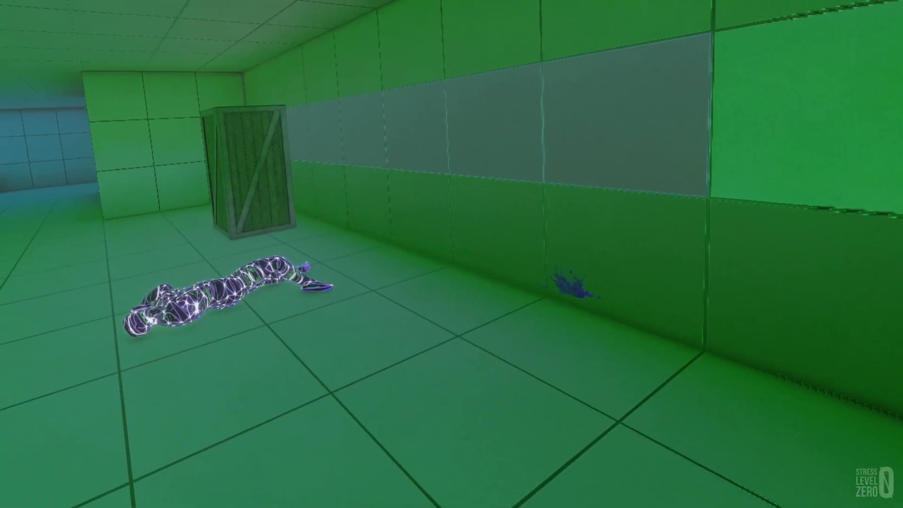
pyautogui.moveTo(451, 253)
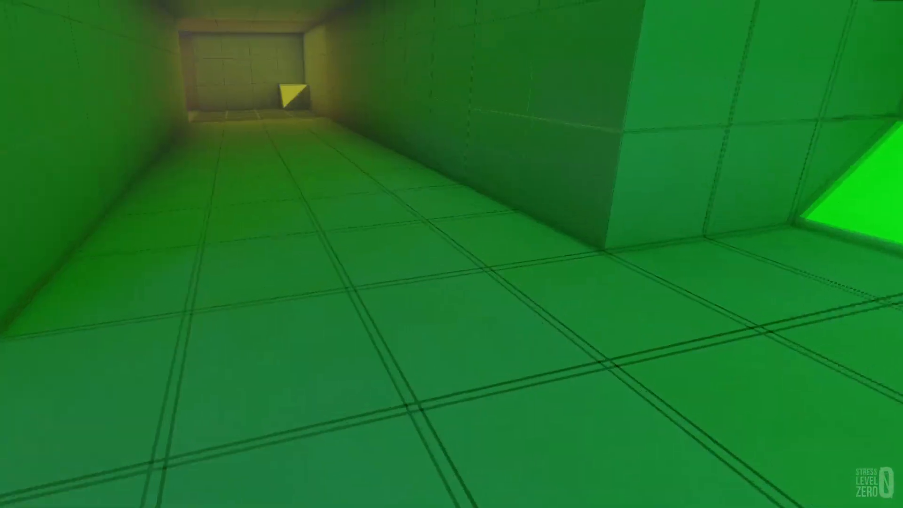
pyautogui.moveTo(451, 254)
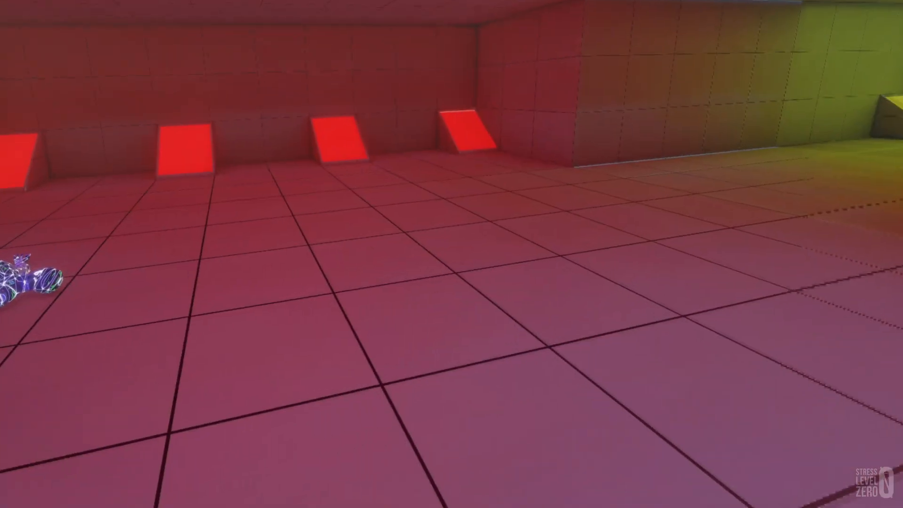
pyautogui.moveTo(451, 254)
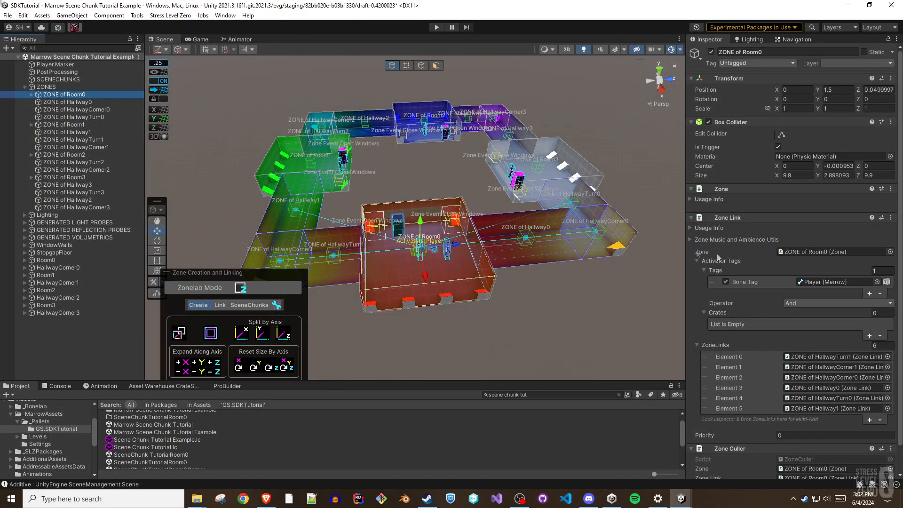
# Step: Select the Room0 root geometry group under SCENECHUNKS as the content for a new scene chunk
pyautogui.scroll(-3)
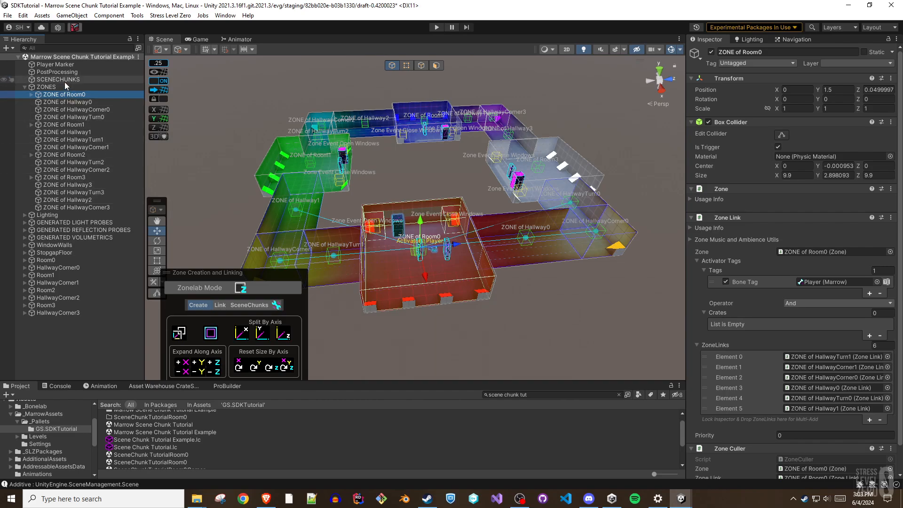
pyautogui.click(59, 79)
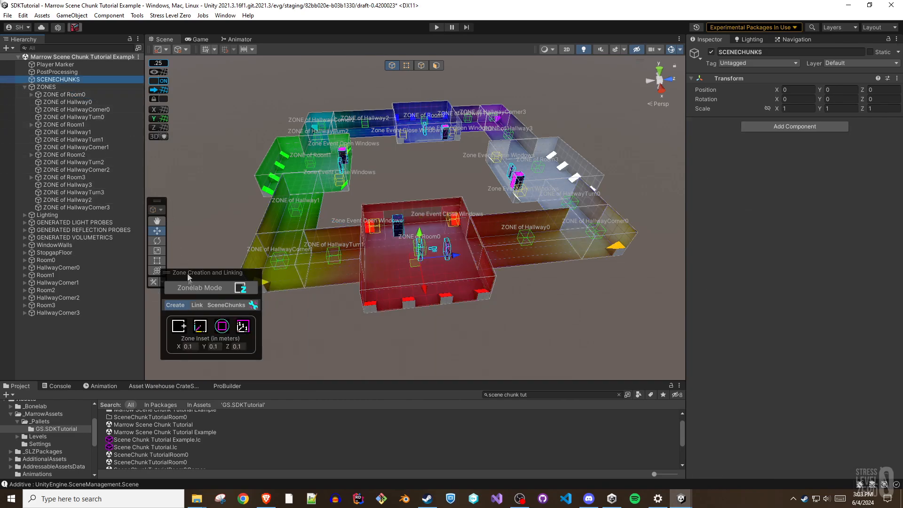
pyautogui.moveTo(114, 291)
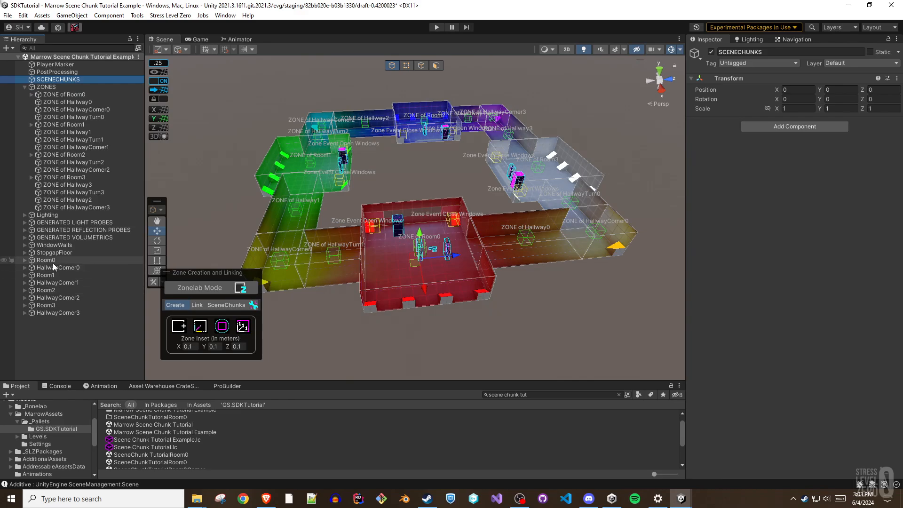
pyautogui.click(46, 260)
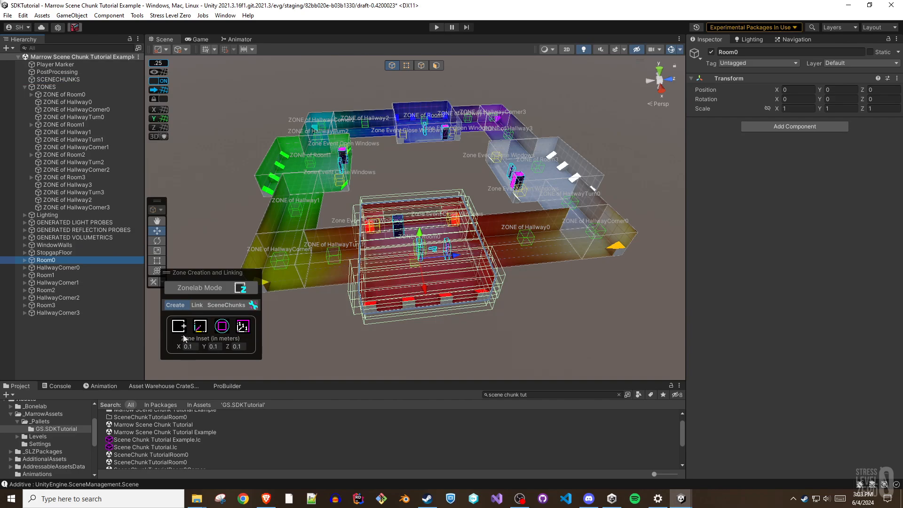
# Step: Create the Room0 Tutorial scene chunk under Assets/Tutorials from the SceneChunks tab
pyautogui.click(270, 305)
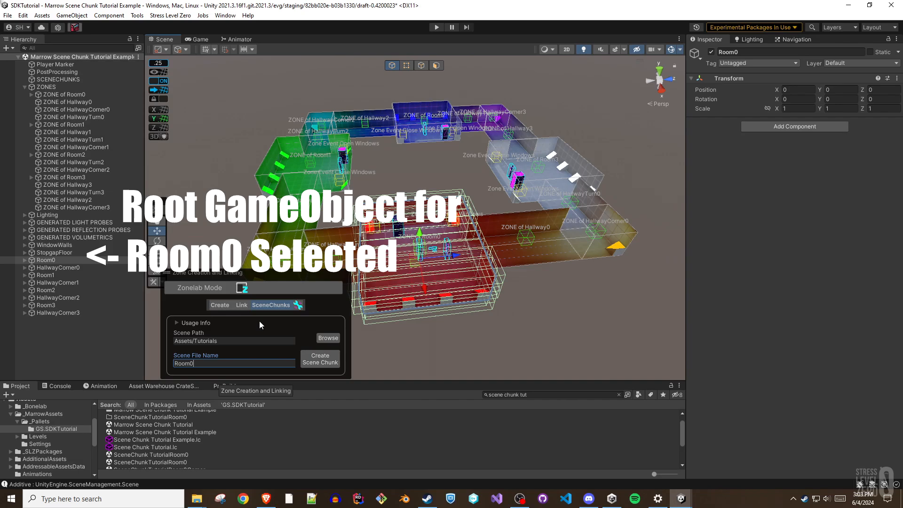
pyautogui.write('Tutorial')
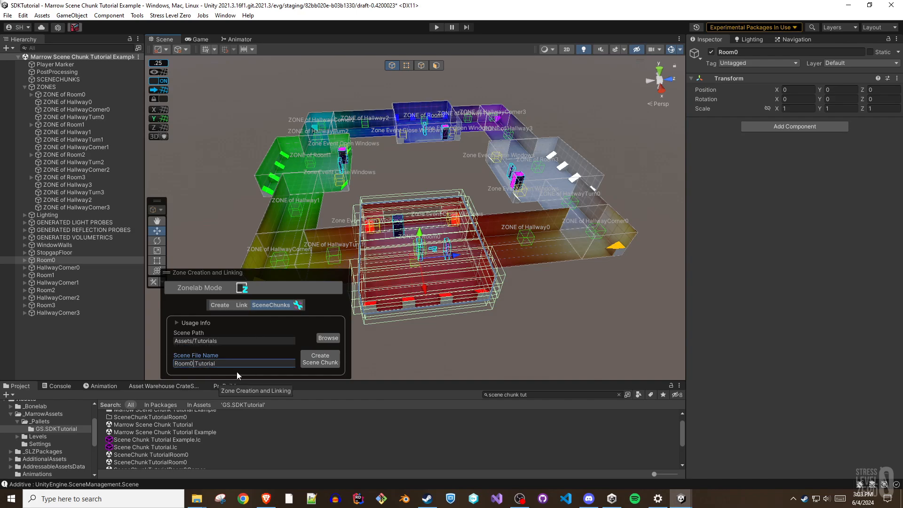
pyautogui.moveTo(319, 358)
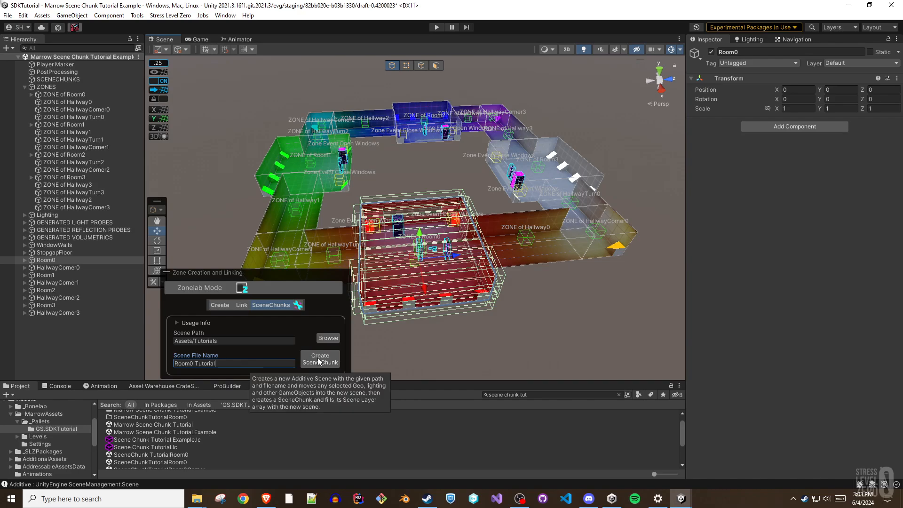
pyautogui.moveTo(331, 366)
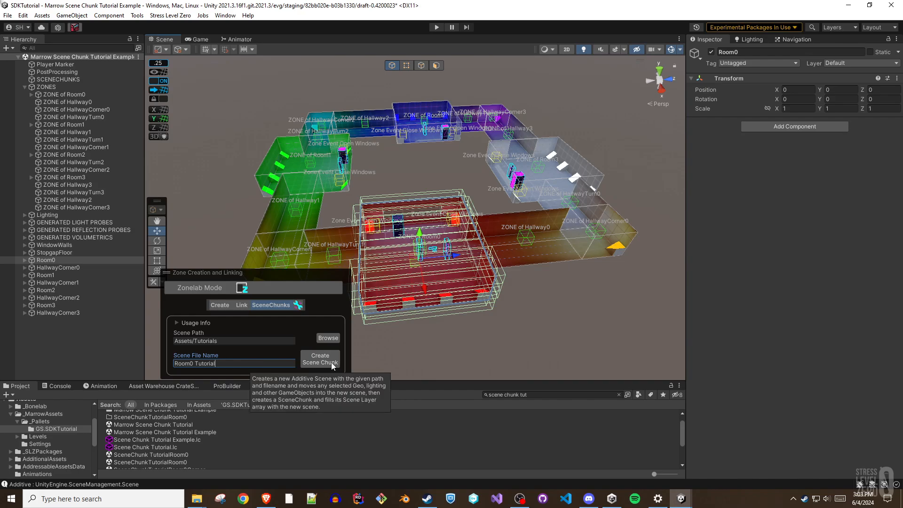
pyautogui.click(320, 358)
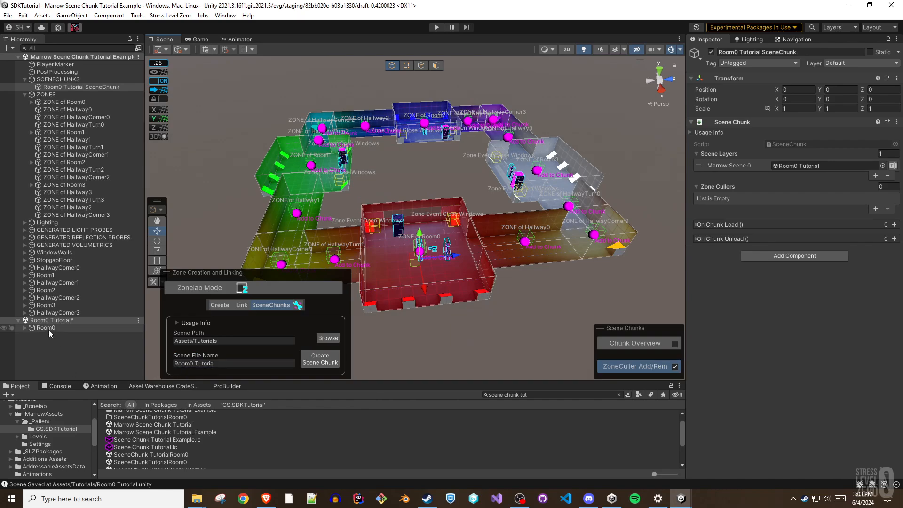
# Step: Add ZONE of Room0 as a zone culler on the Room0 Tutorial scene chunk
pyautogui.click(47, 327)
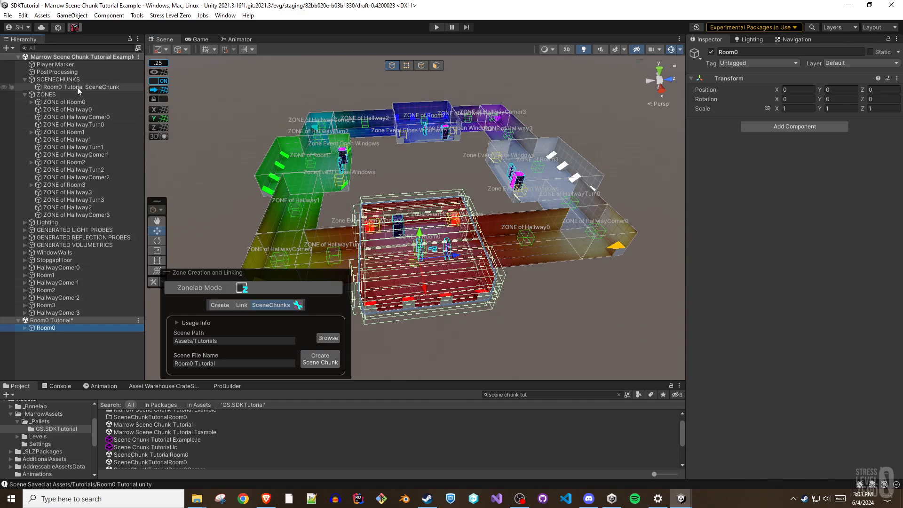
pyautogui.click(83, 86)
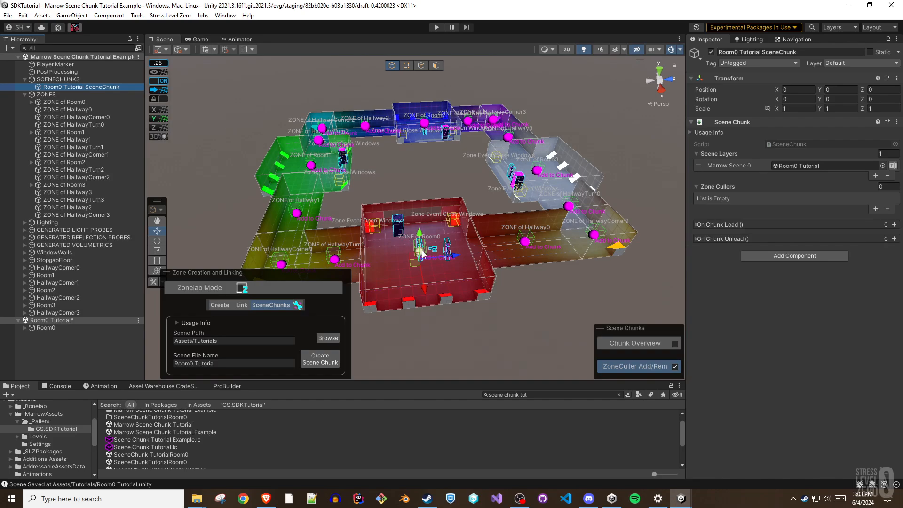
pyautogui.click(635, 366)
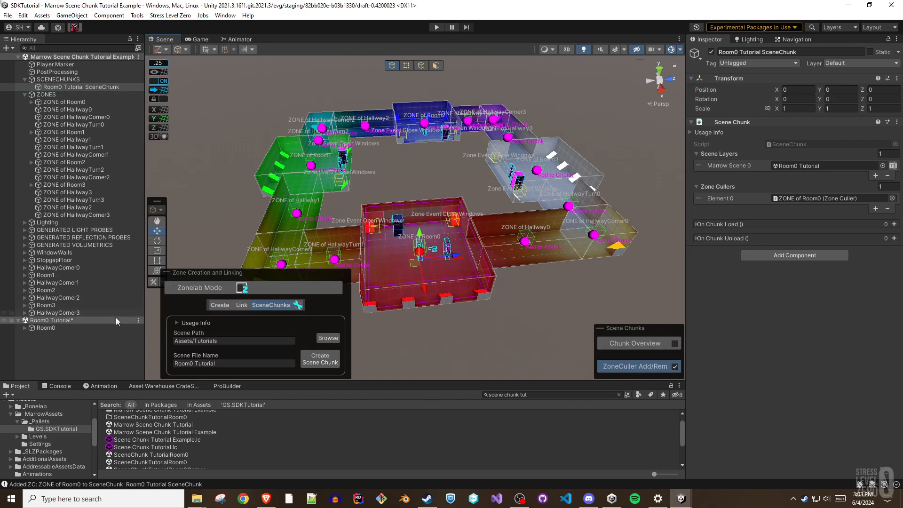
pyautogui.moveTo(58, 267)
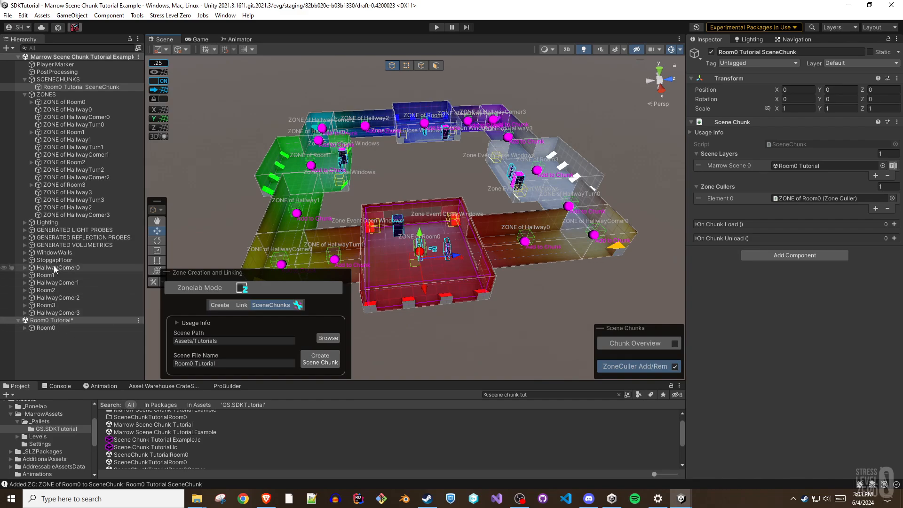
# Step: Create HallwayCorner0 and Room1 Tutorial scene chunks, linking a hallway zone and the Room1 zone as cullers
pyautogui.click(57, 267)
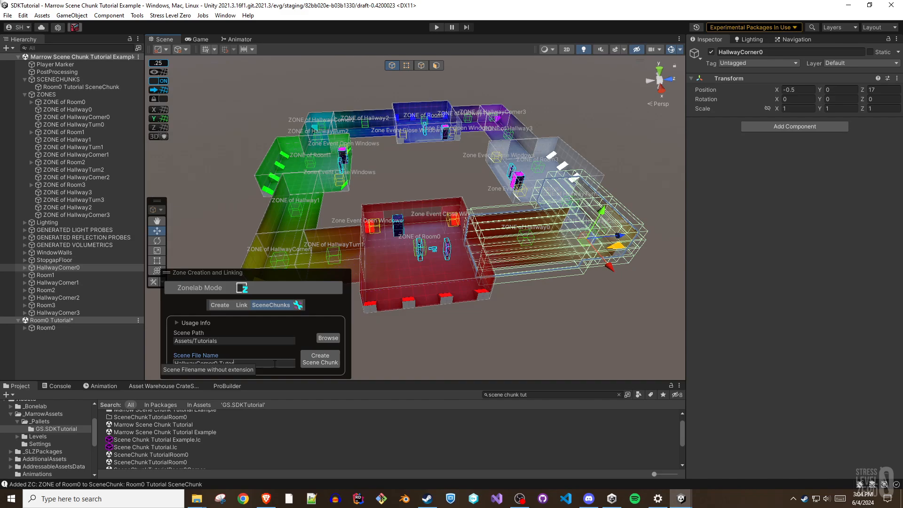
pyautogui.moveTo(320, 358)
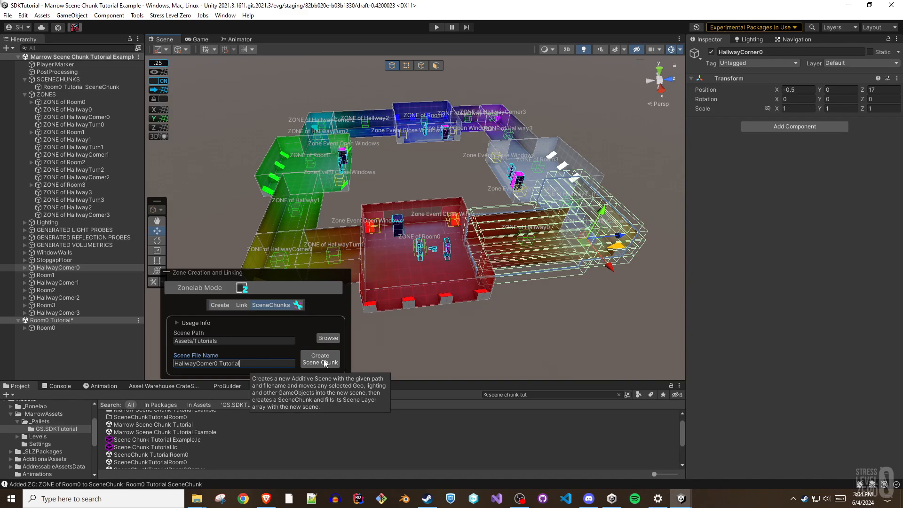
pyautogui.click(320, 358)
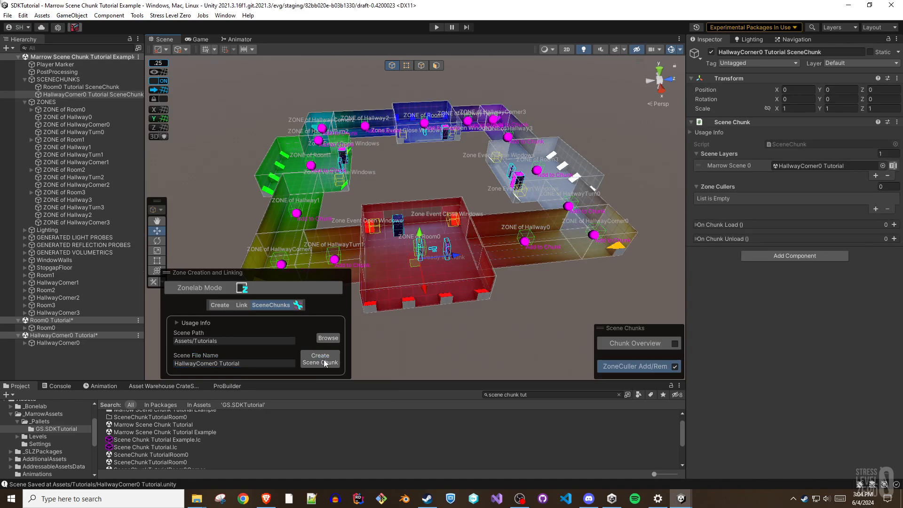
pyautogui.click(525, 241)
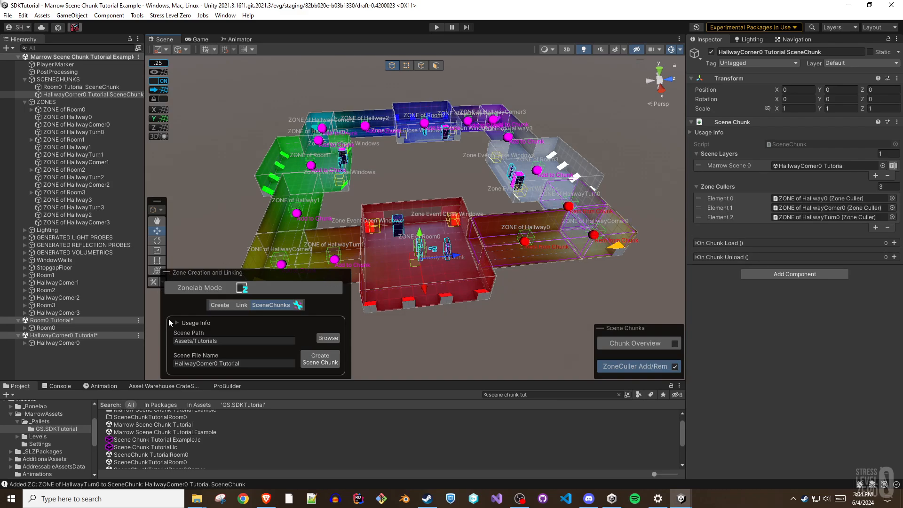
pyautogui.click(45, 275)
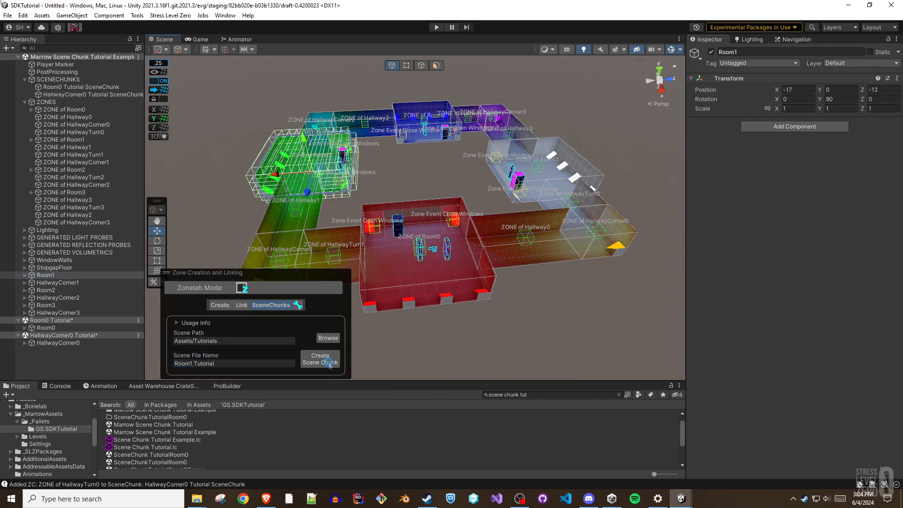
pyautogui.click(319, 359)
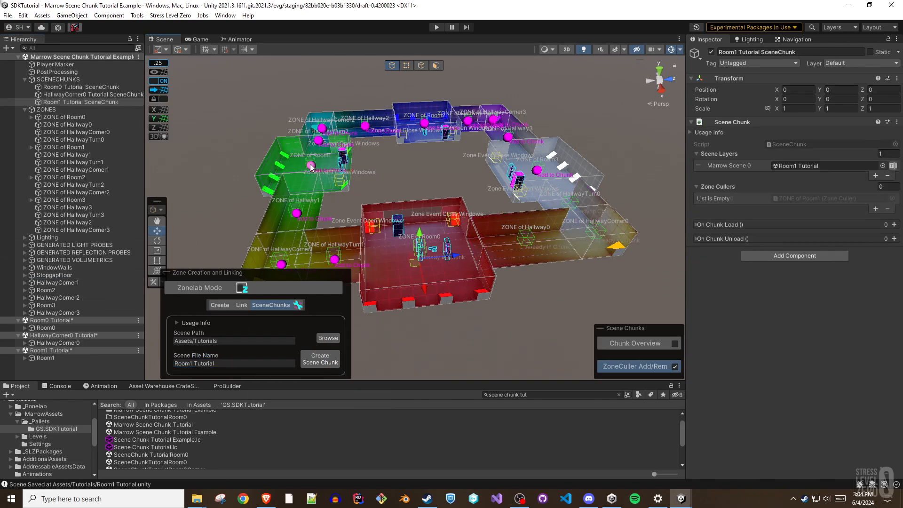
pyautogui.click(635, 366)
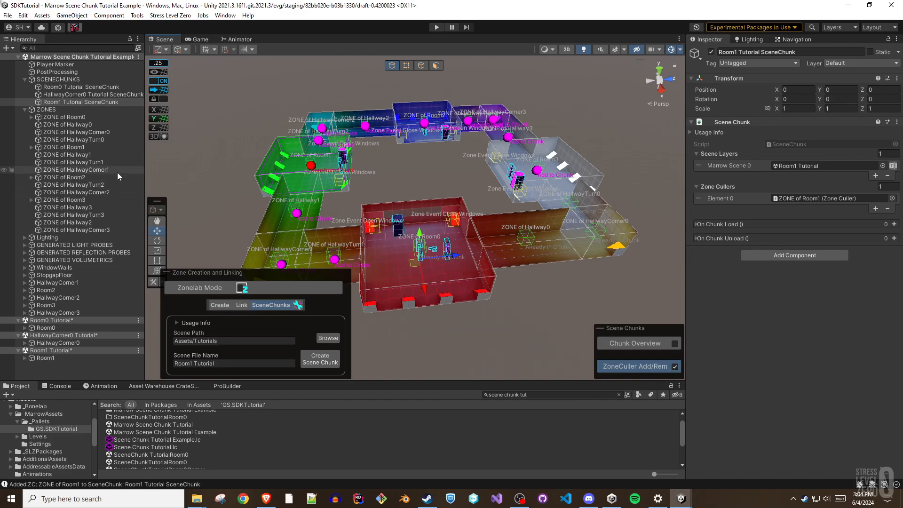
pyautogui.moveTo(95, 148)
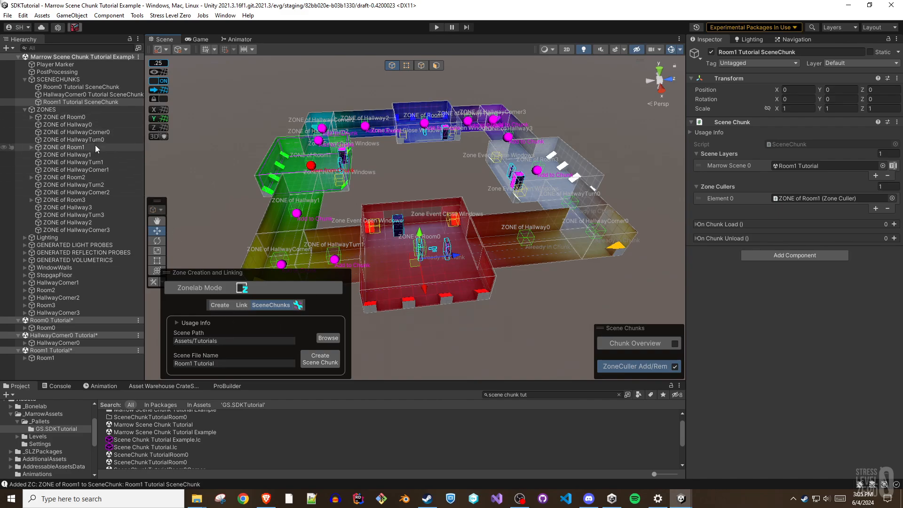
# Step: Create HallwayCorner1 and Room2 Tutorial scene chunks, linking the Room2 zone as culler
pyautogui.click(57, 282)
pyautogui.write('HallwayCorner')
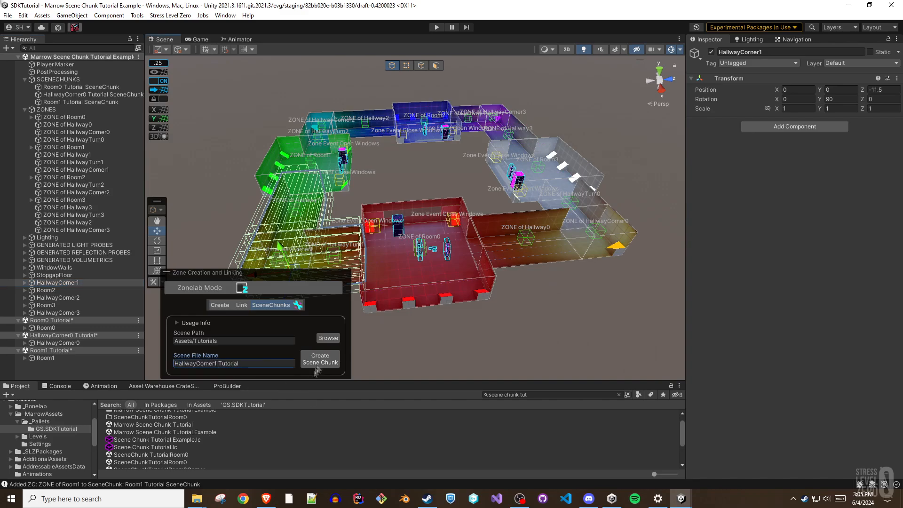
pyautogui.click(319, 358)
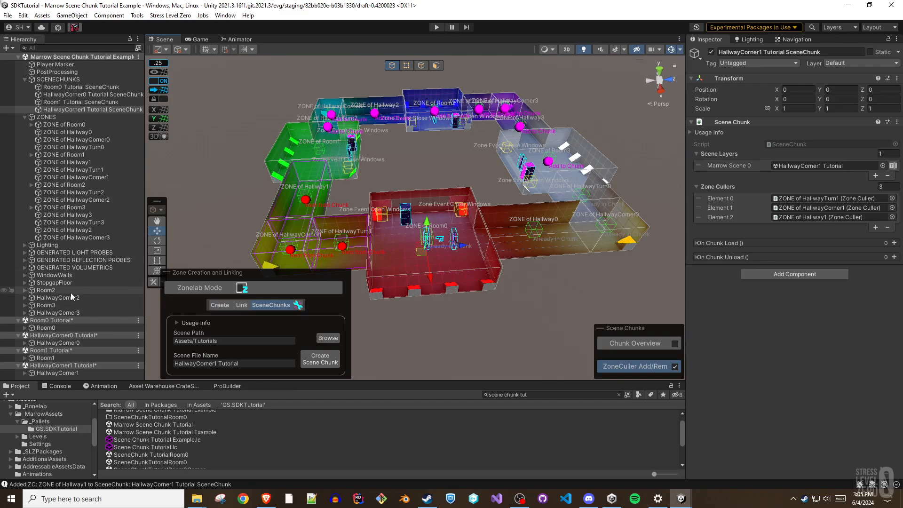
pyautogui.click(45, 290)
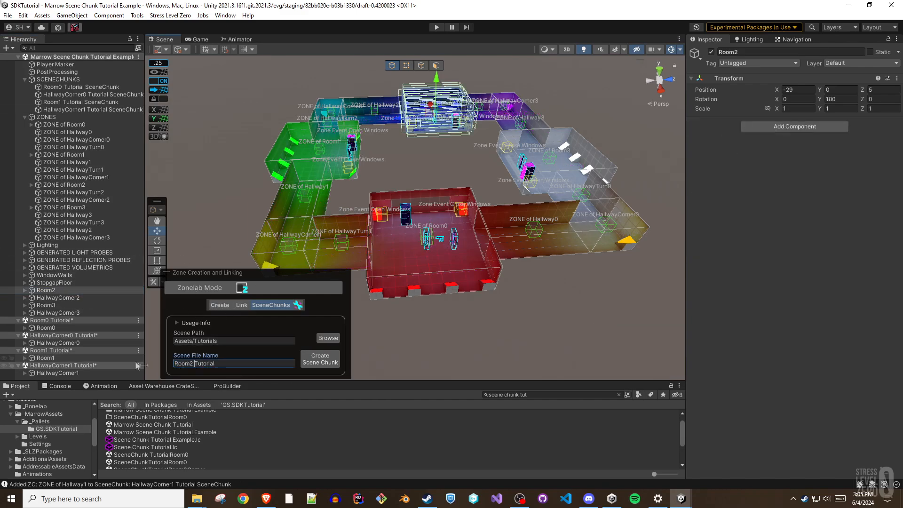
pyautogui.click(320, 359)
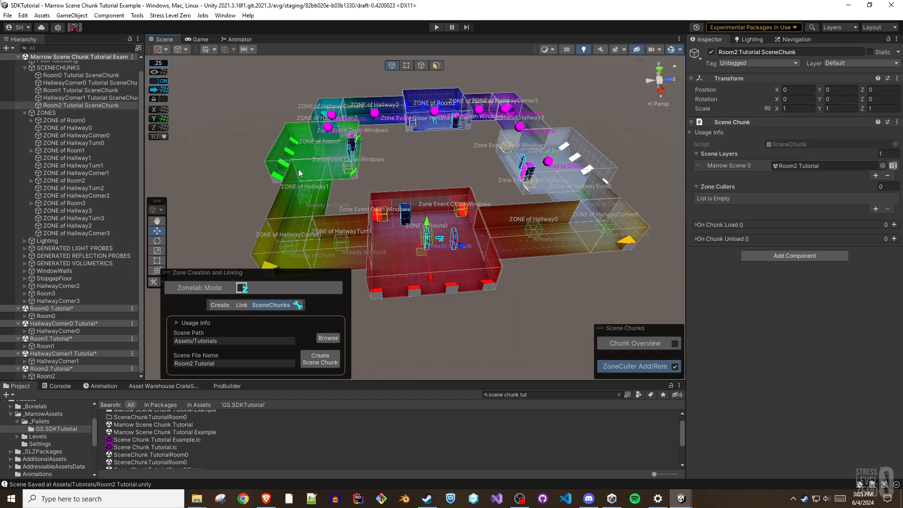
pyautogui.click(634, 365)
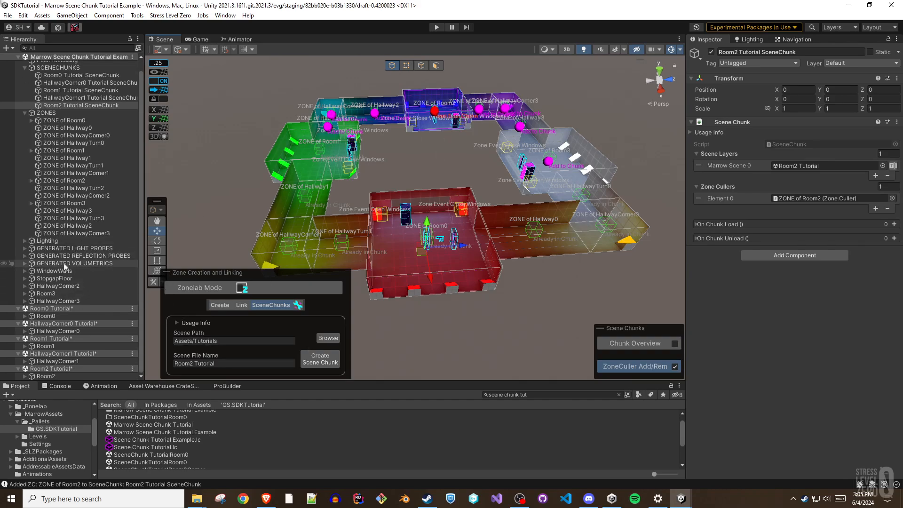
# Step: Create scene chunks for HallwayCorner2, Room3 and HallwayCorner3
pyautogui.click(55, 286)
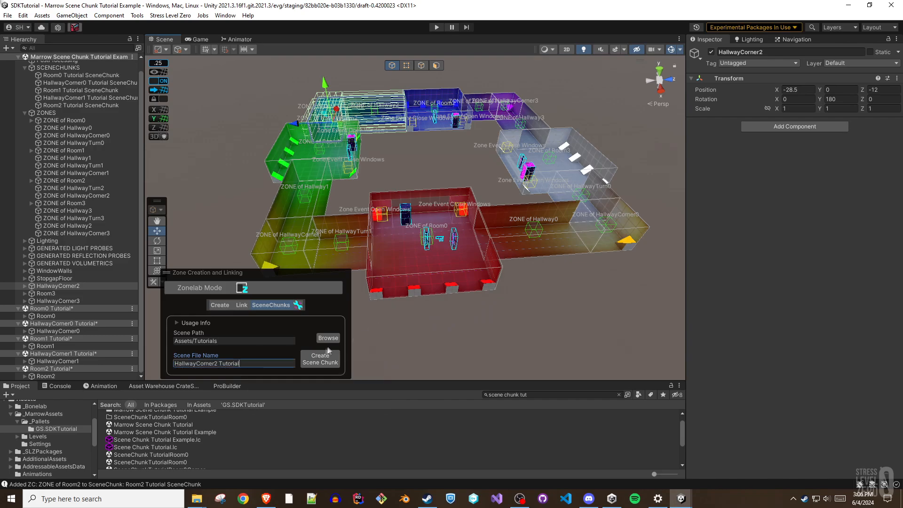
pyautogui.click(320, 358)
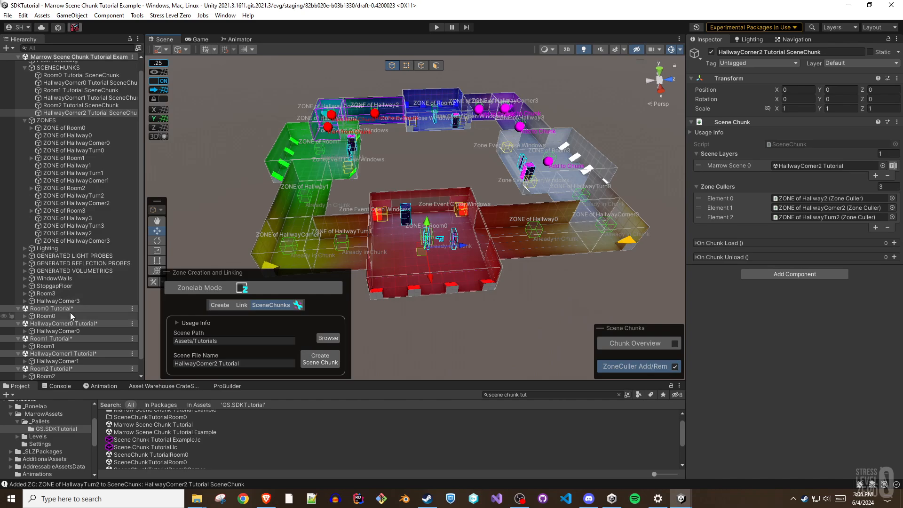
pyautogui.click(45, 293)
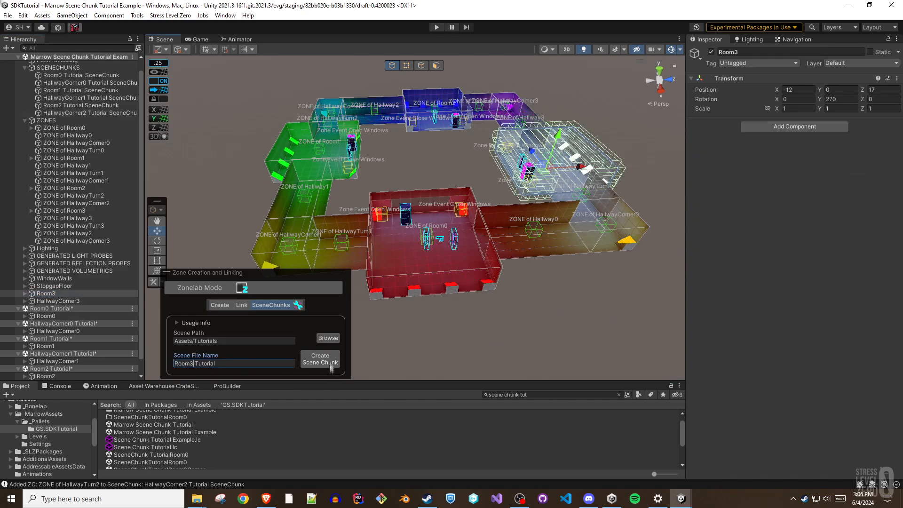
pyautogui.click(320, 358)
pyautogui.write('HallwayCorner')
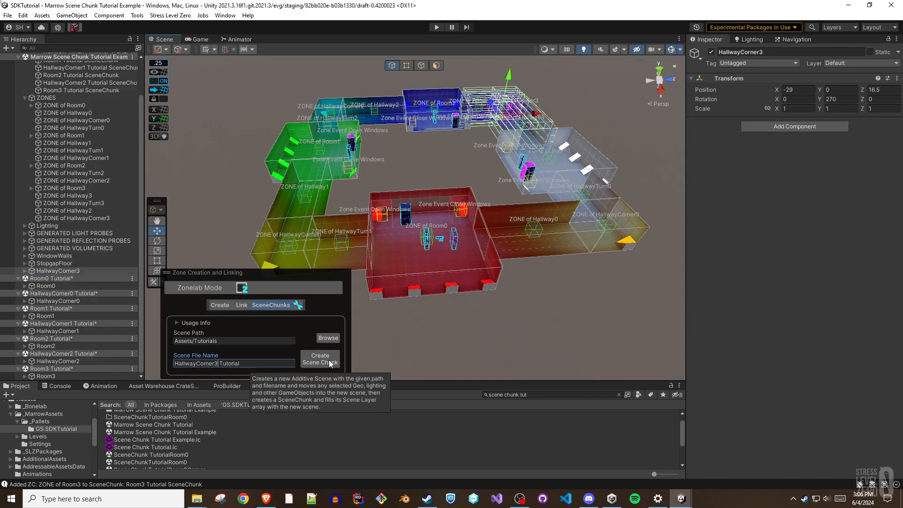
pyautogui.click(319, 358)
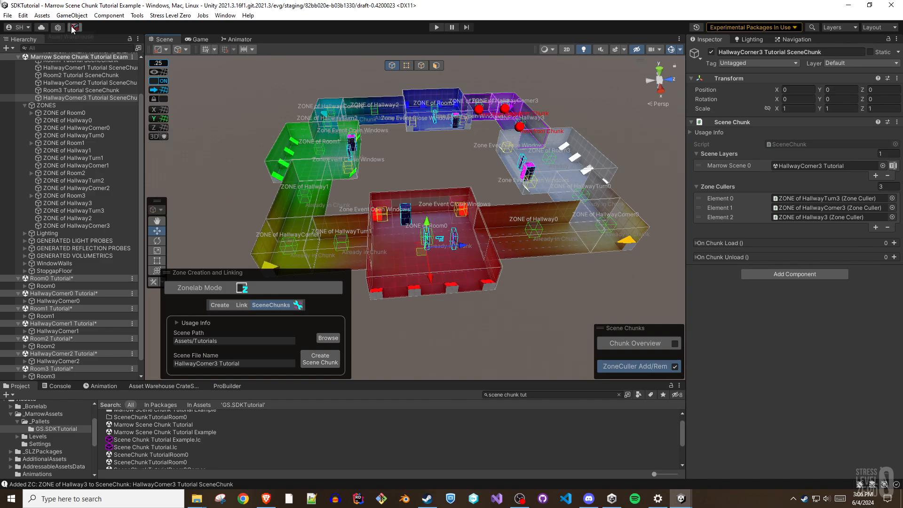
# Step: In Asset Warehouse, enable Multi Scene on the SDKTutorial Scene Chunk Tutorial Example level crate
pyautogui.click(76, 27)
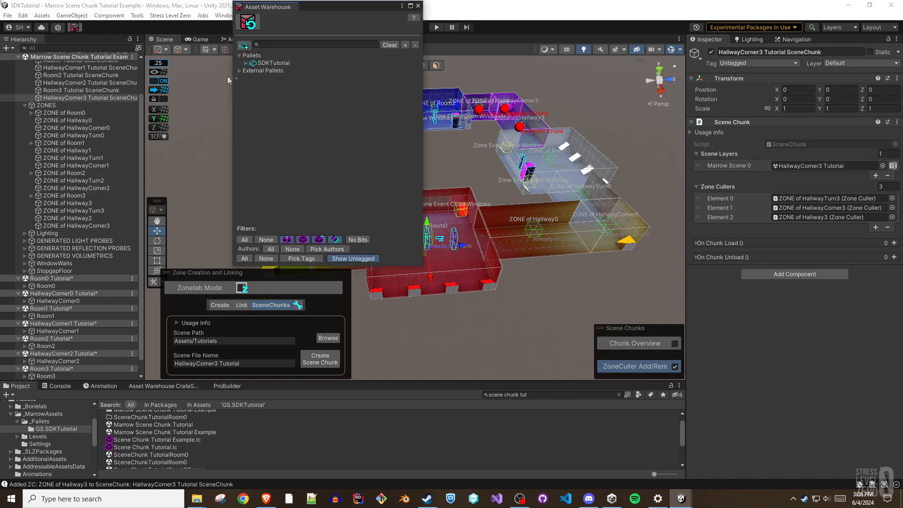
pyautogui.click(240, 63)
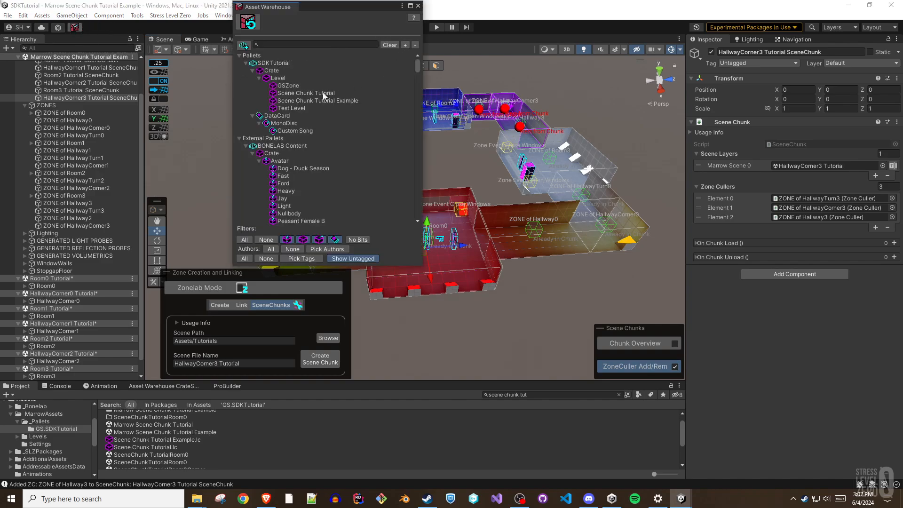
pyautogui.click(317, 100)
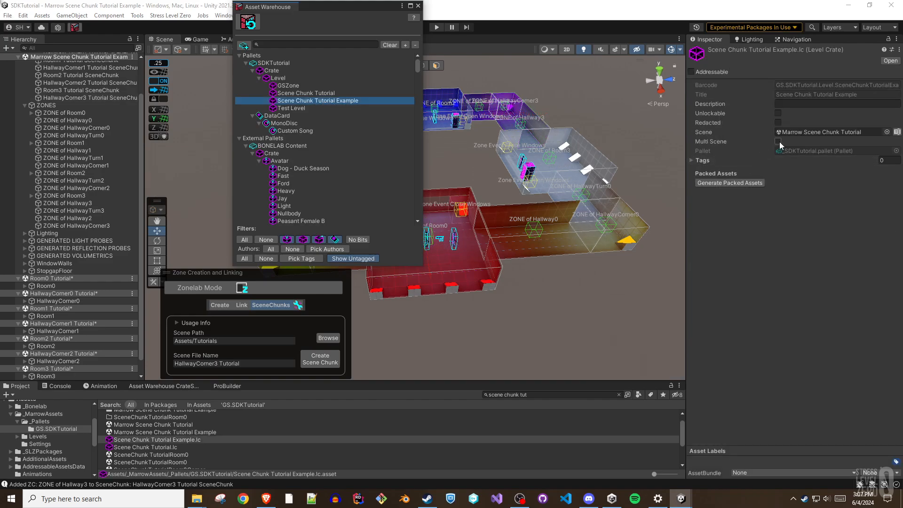
pyautogui.click(778, 142)
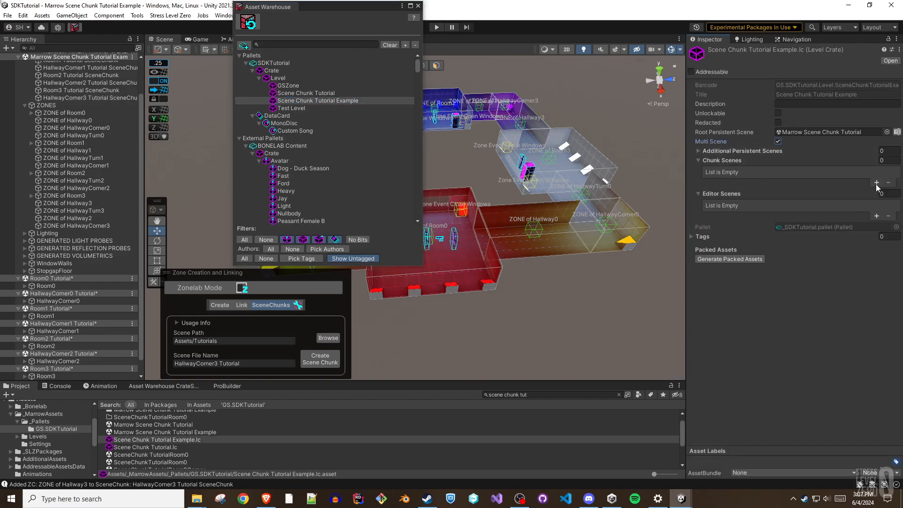
pyautogui.moveTo(875, 184)
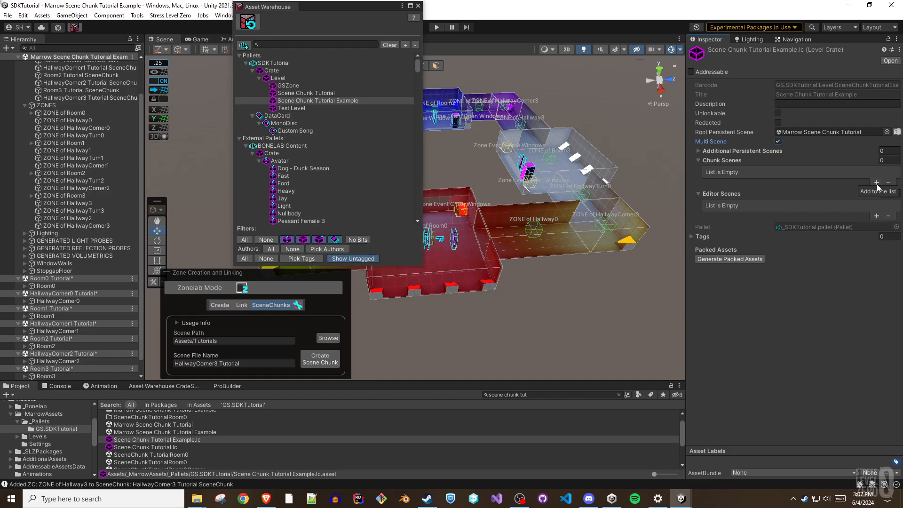
# Step: Add the eight Tutorial scenes (HallwayCorner0 through Room0 etc.) as the level's chunk scenes
pyautogui.click(876, 183)
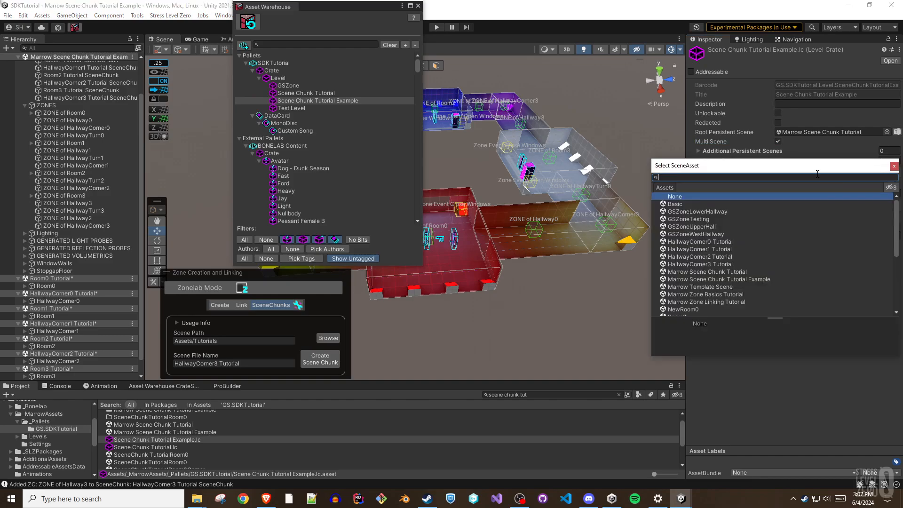
pyautogui.click(698, 241)
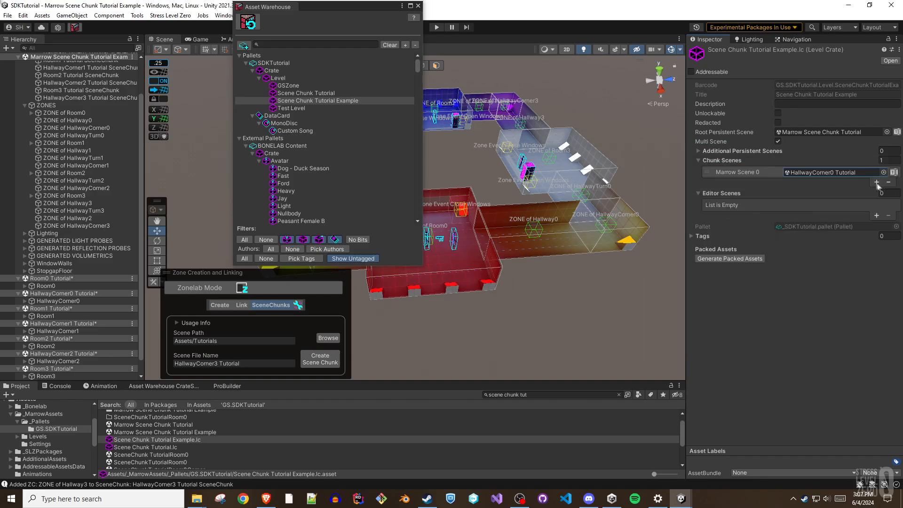
pyautogui.click(875, 181)
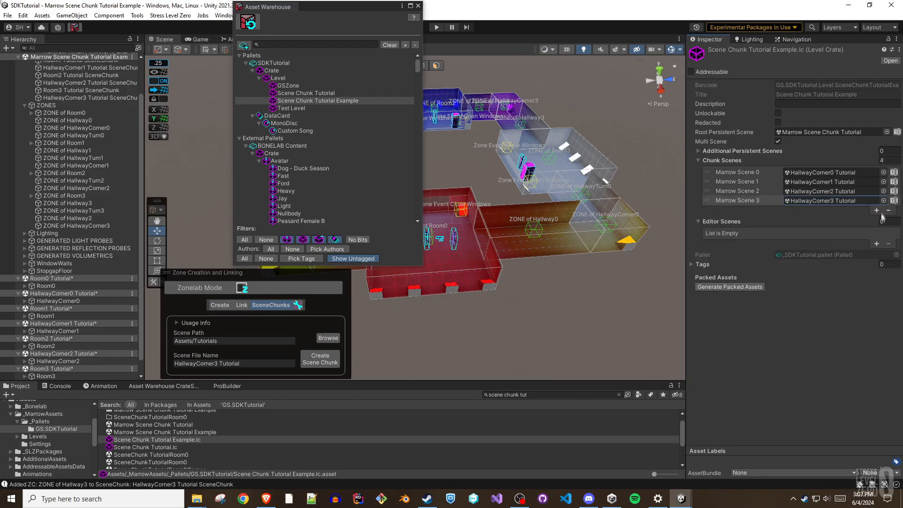
pyautogui.click(874, 211)
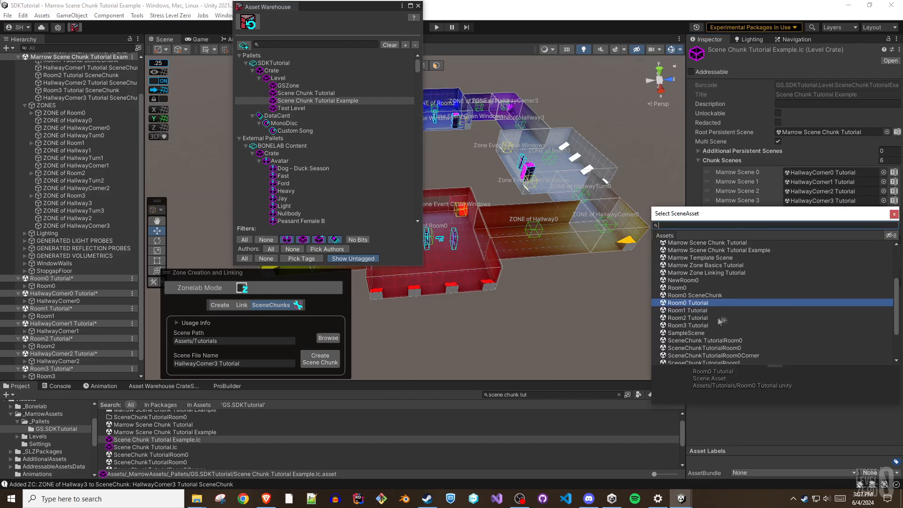
pyautogui.click(685, 318)
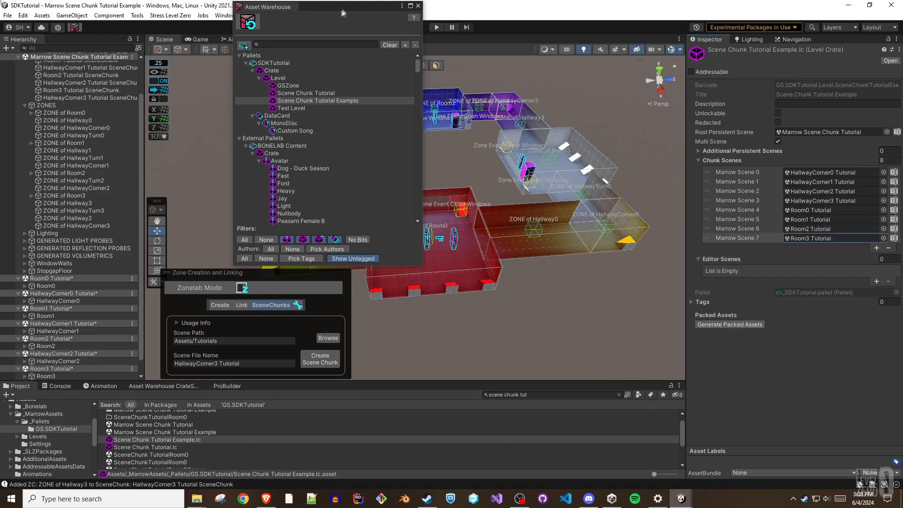
pyautogui.click(418, 6)
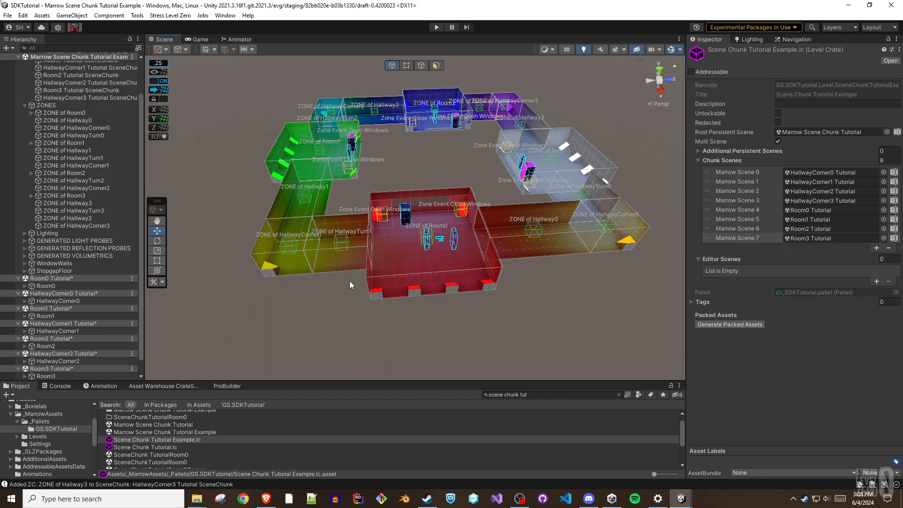
# Step: Add a Zone Chunk Loader component to all selected zones, starting from ZONE of Room0
pyautogui.click(64, 112)
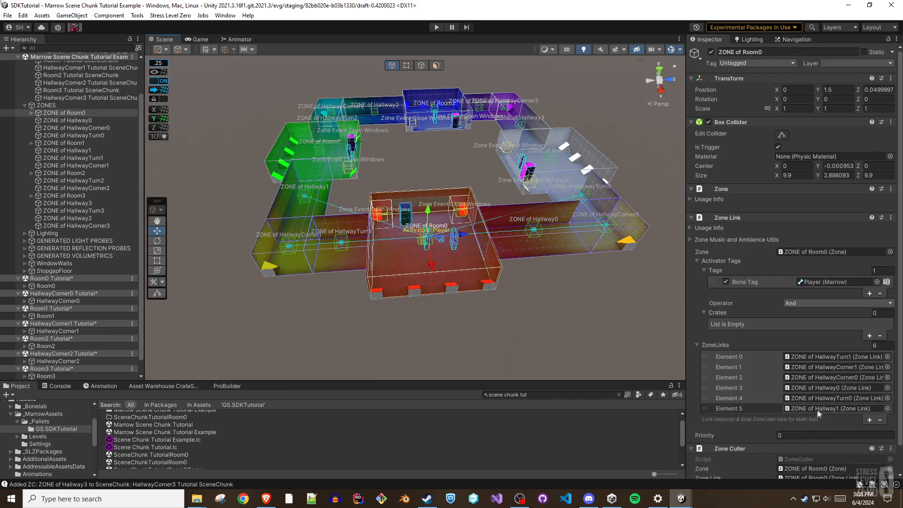
pyautogui.scroll(-3)
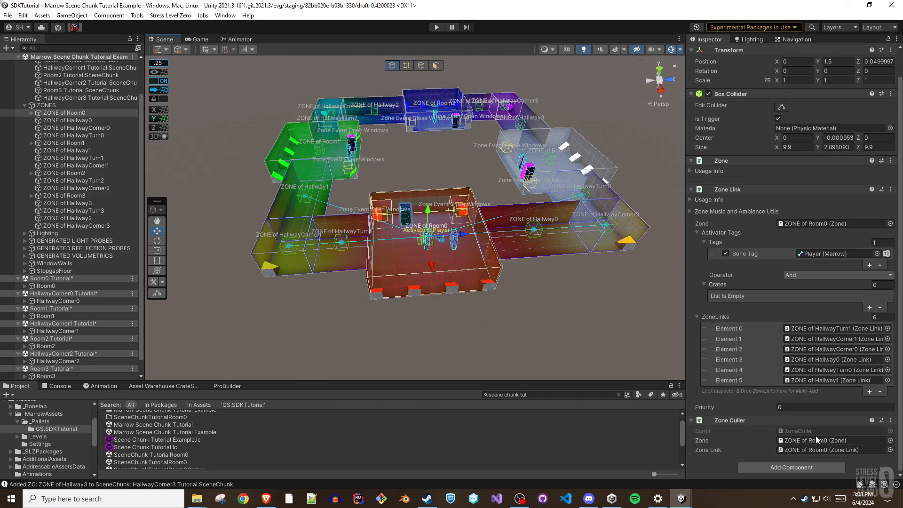
pyautogui.moveTo(581, 337)
pyautogui.write('zonech')
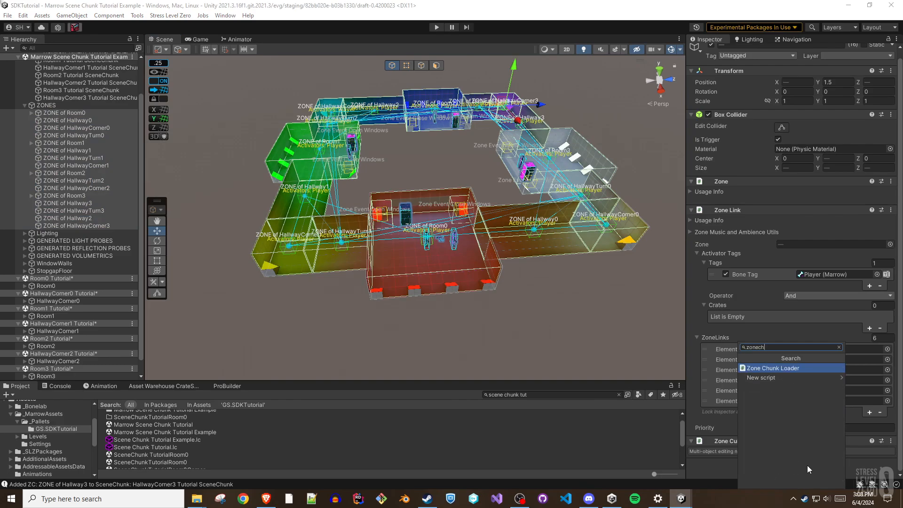
pyautogui.click(771, 368)
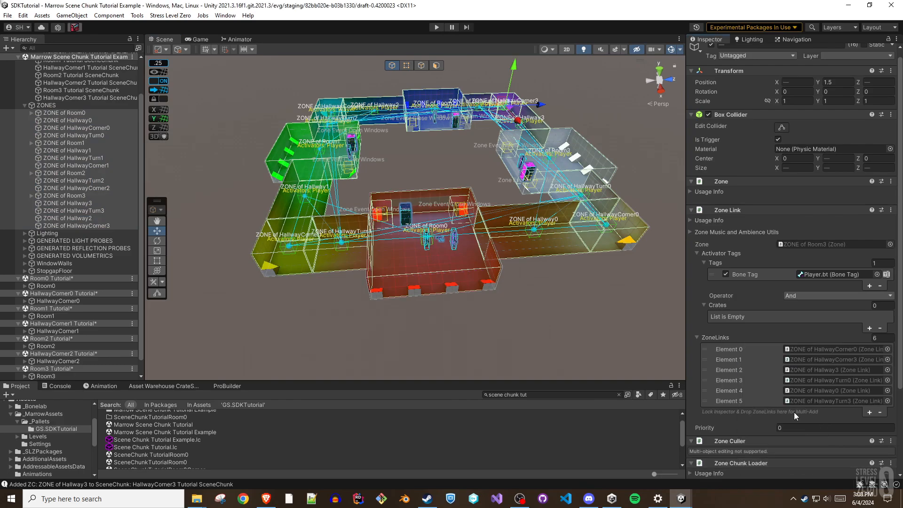
pyautogui.click(63, 112)
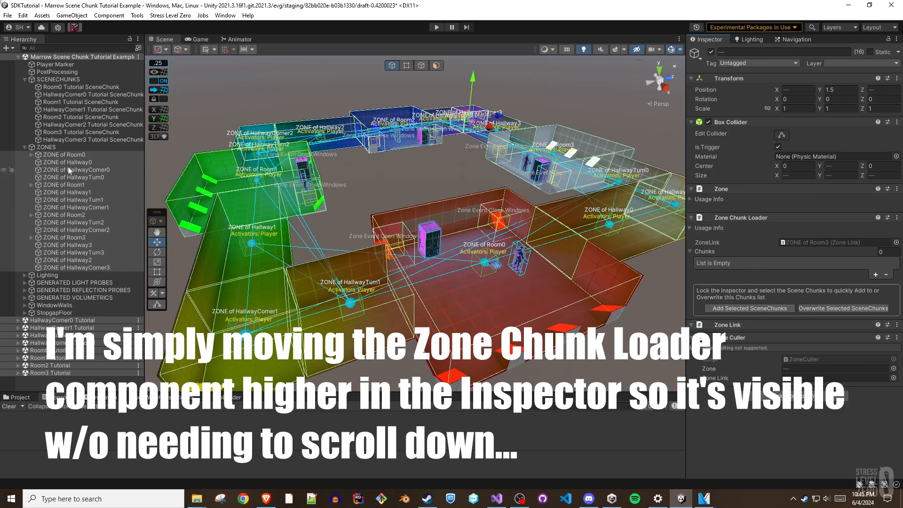
# Step: Fill ZONE of Room1's chunk loader with the HallwayCorner1, HallwayCorner2 and Room1 scene chunks
pyautogui.click(64, 155)
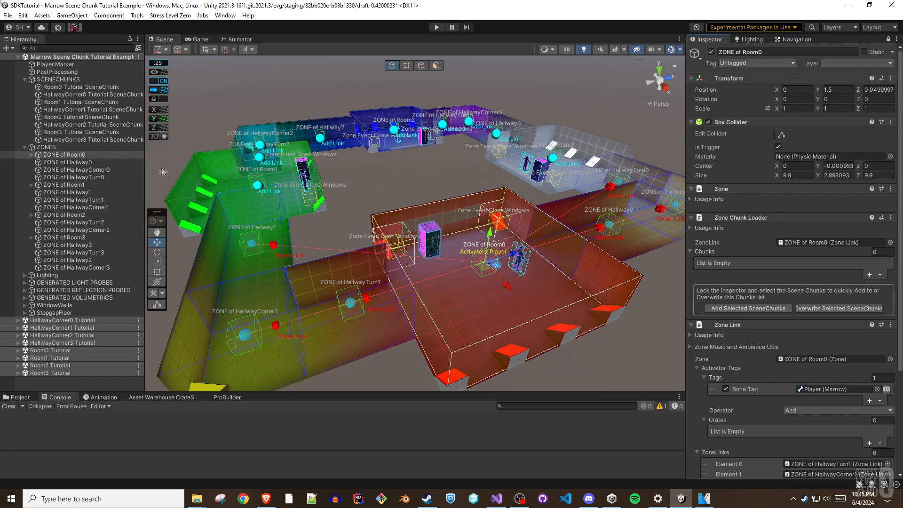
pyautogui.click(81, 86)
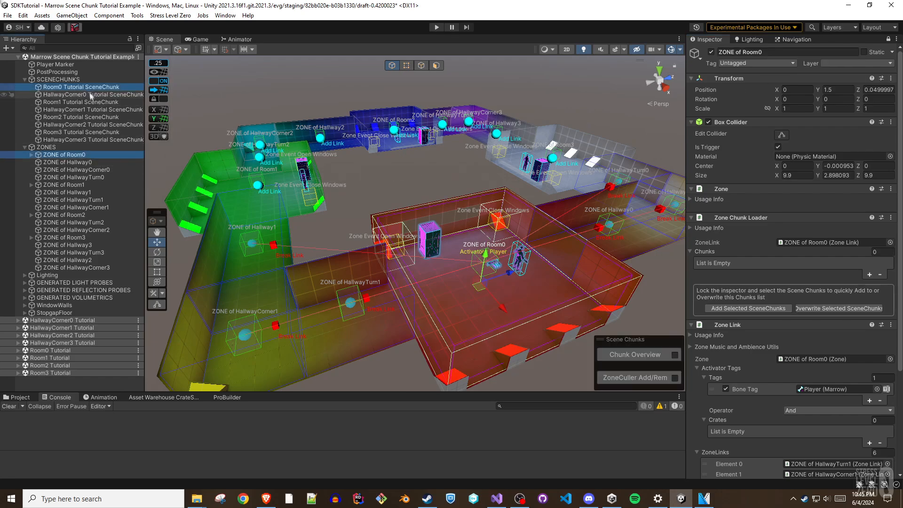
pyautogui.click(92, 109)
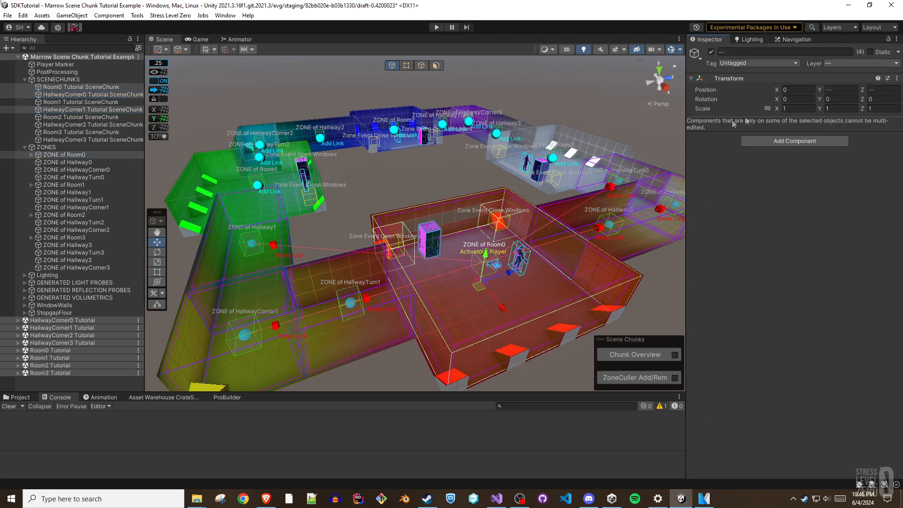
pyautogui.click(68, 184)
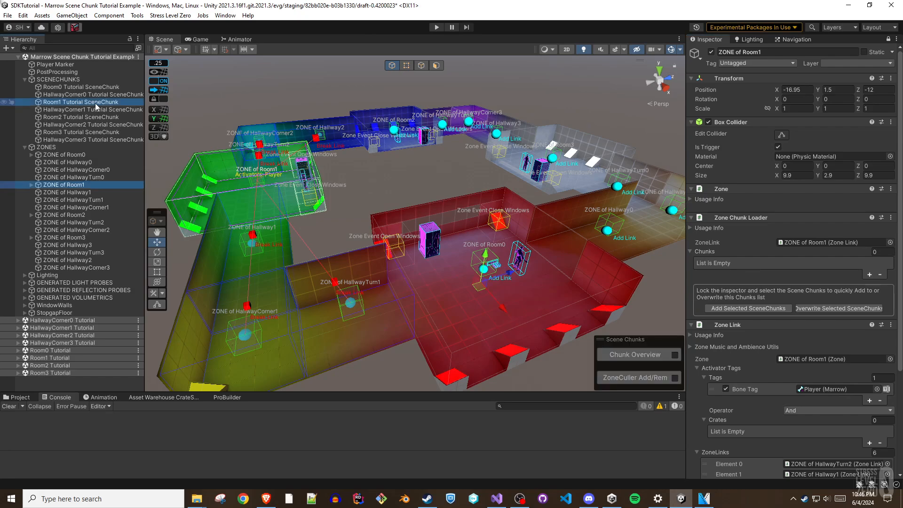
pyautogui.moveTo(88, 115)
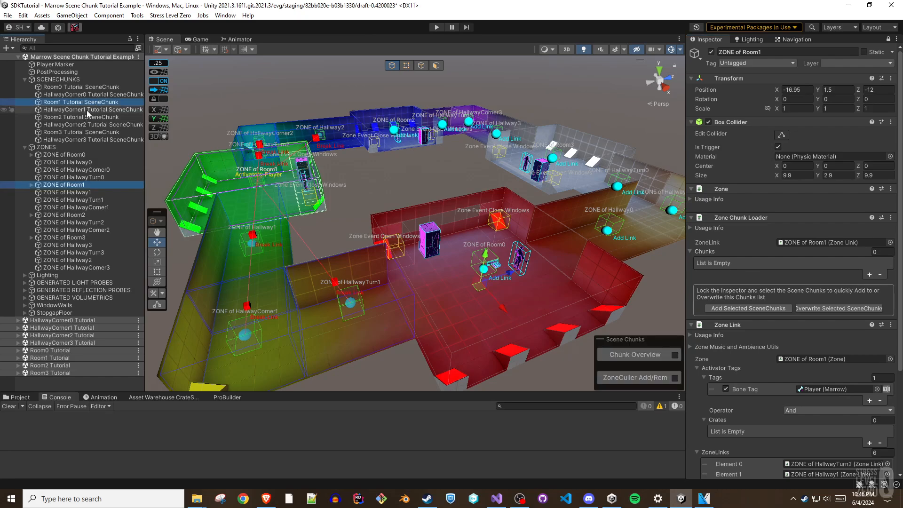
pyautogui.click(92, 109)
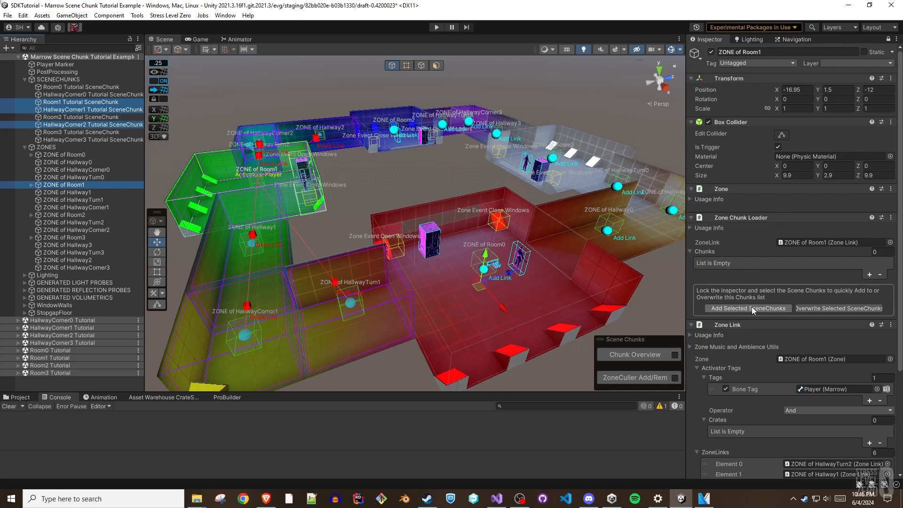
pyautogui.click(748, 308)
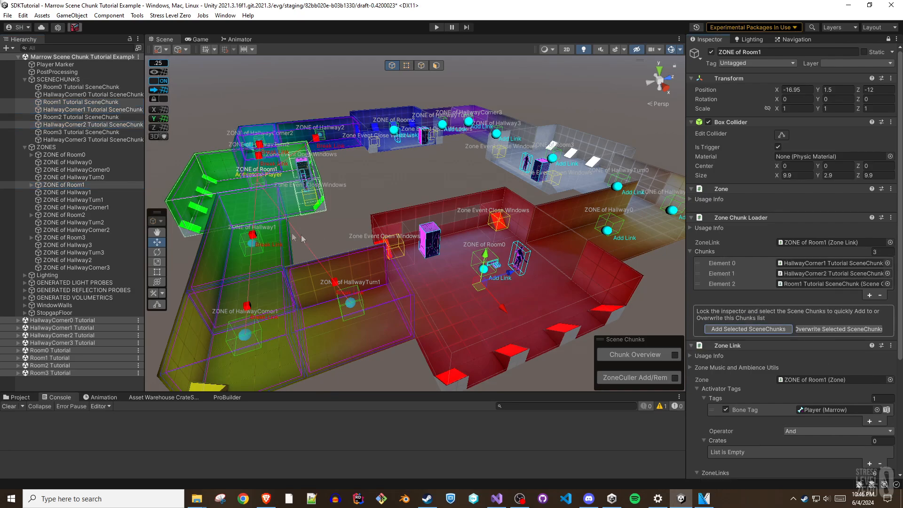
# Step: Select ZONE of Room2 and the scene chunks visible from it
pyautogui.click(65, 214)
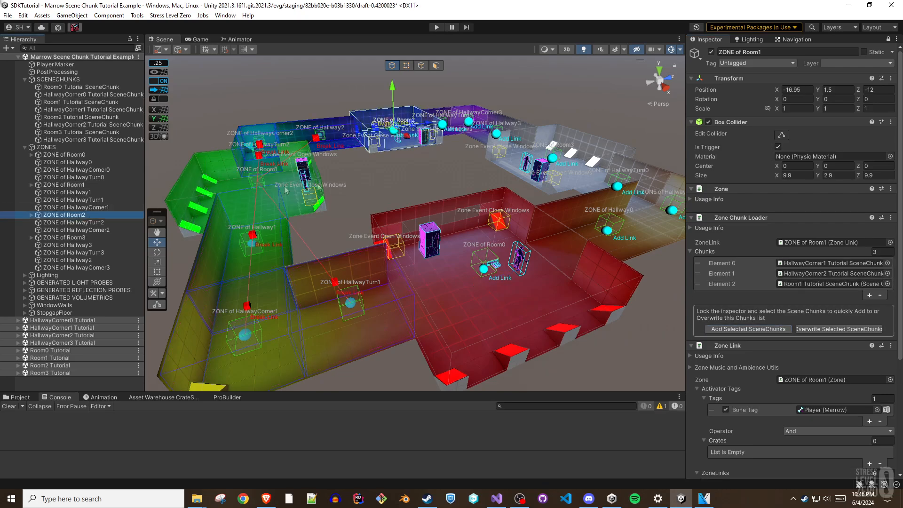
pyautogui.click(65, 214)
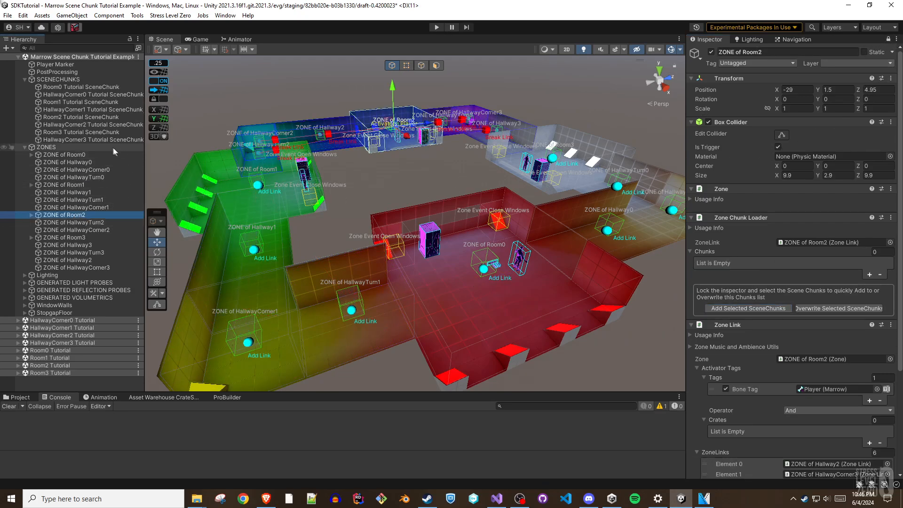
pyautogui.click(65, 117)
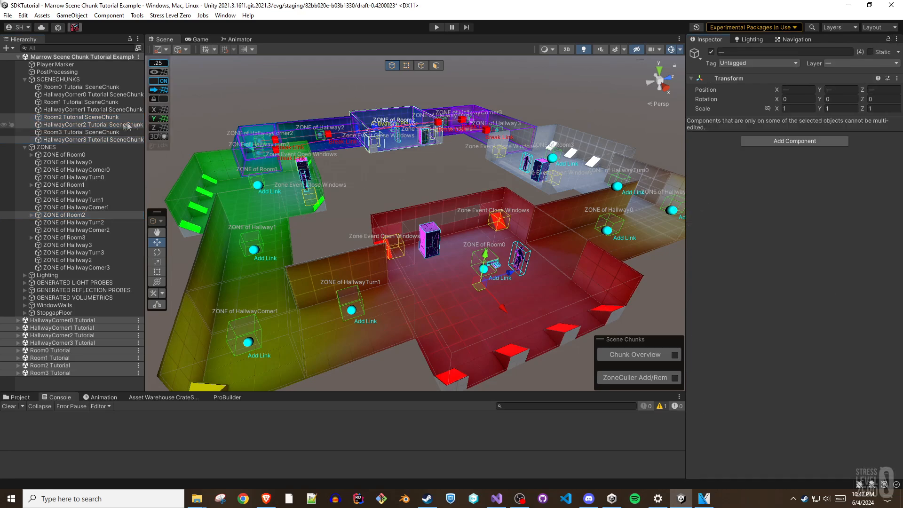
# Step: Assign Room3's visible chunks, then gather Hallway0 and HallwayTurn0 zones with HallwayCorner0, Room3, HallwayCorner1, HallwayCorner3 chunks
pyautogui.click(65, 237)
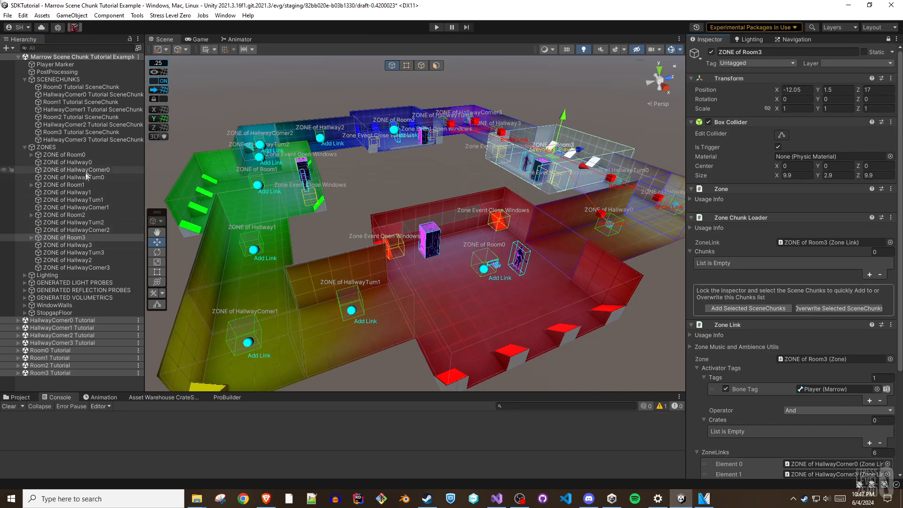
pyautogui.click(84, 132)
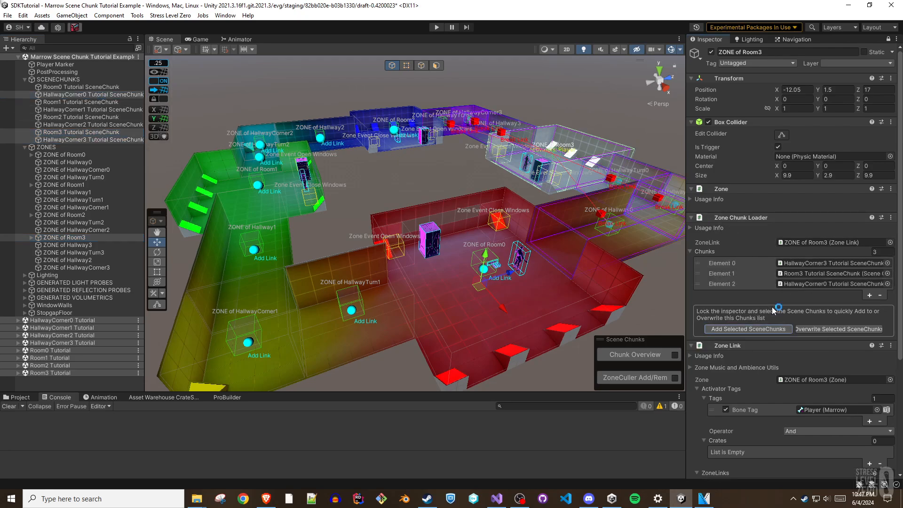
pyautogui.moveTo(474, 164)
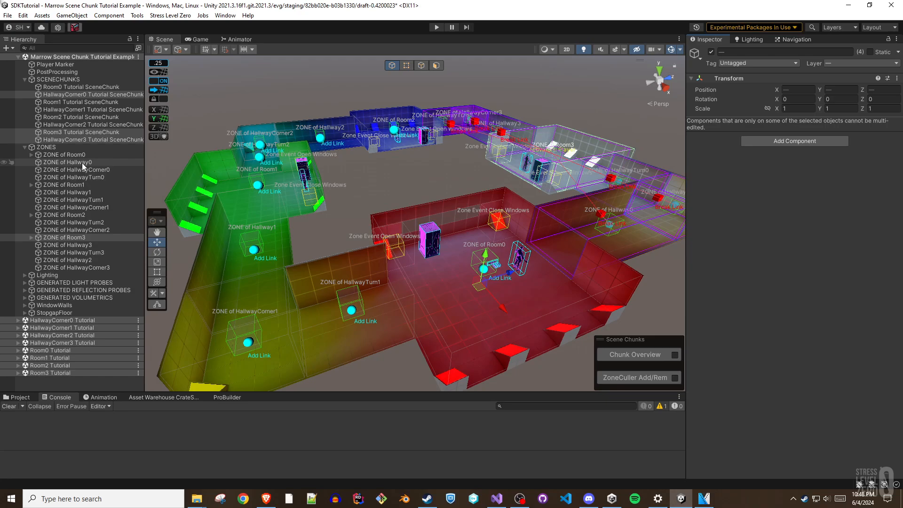
pyautogui.click(68, 162)
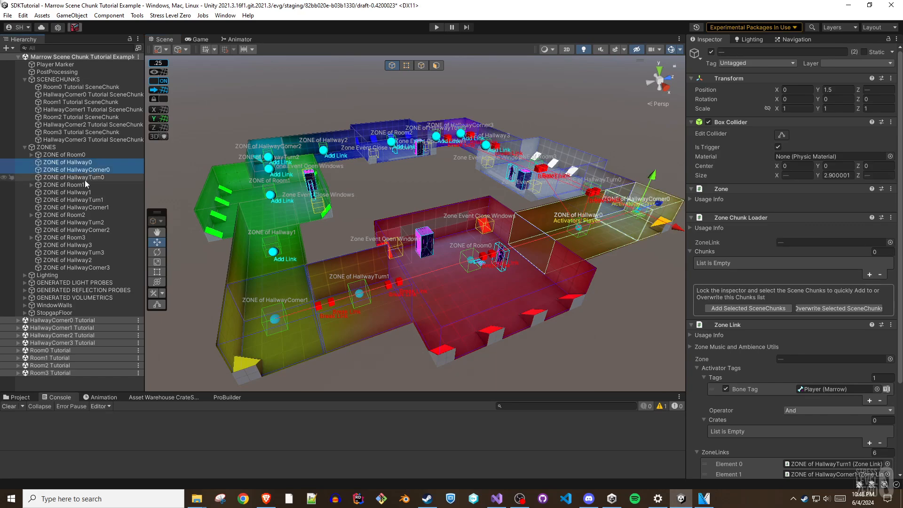
pyautogui.click(73, 176)
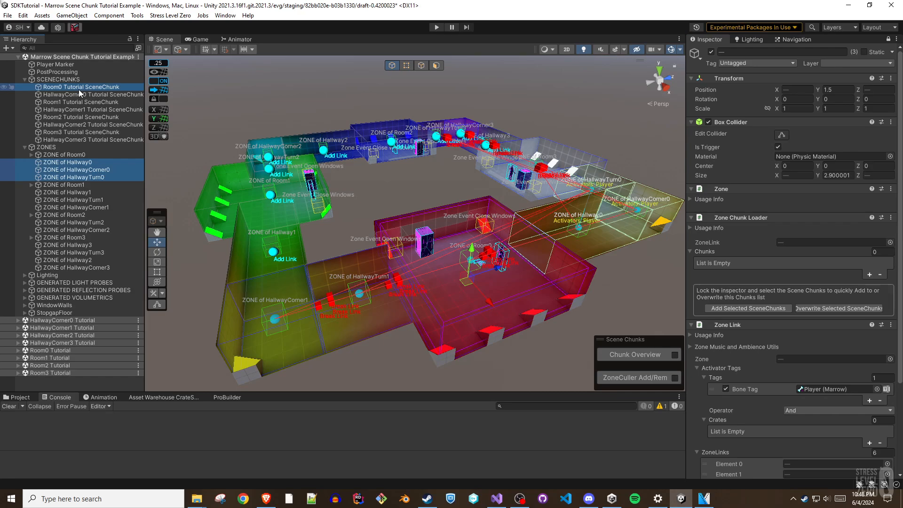
pyautogui.click(92, 94)
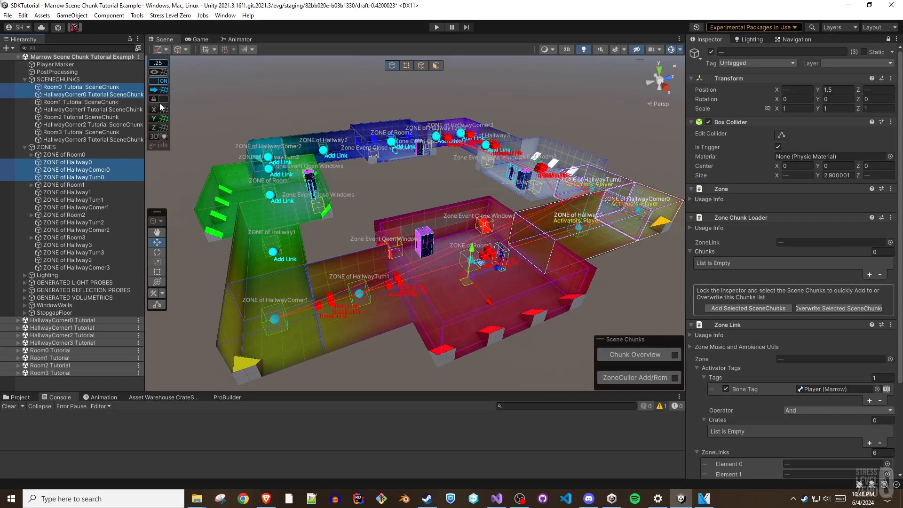
pyautogui.click(79, 131)
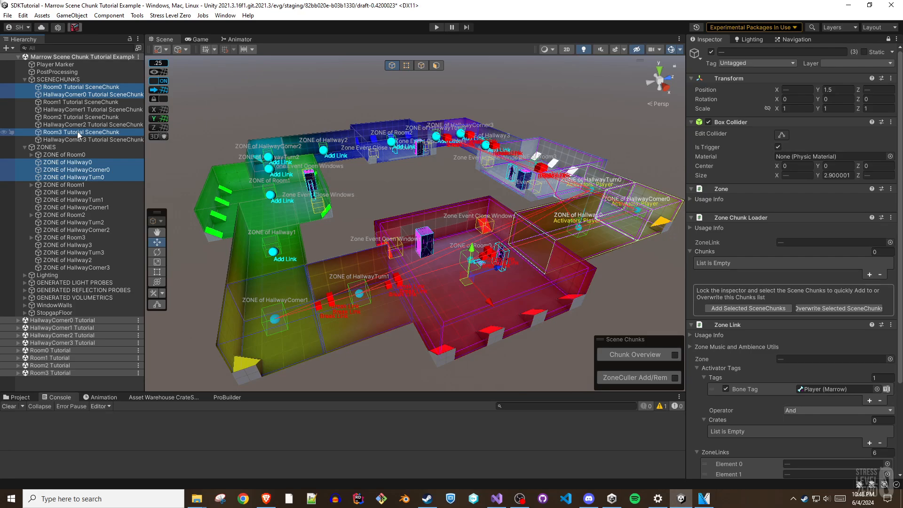
pyautogui.click(93, 109)
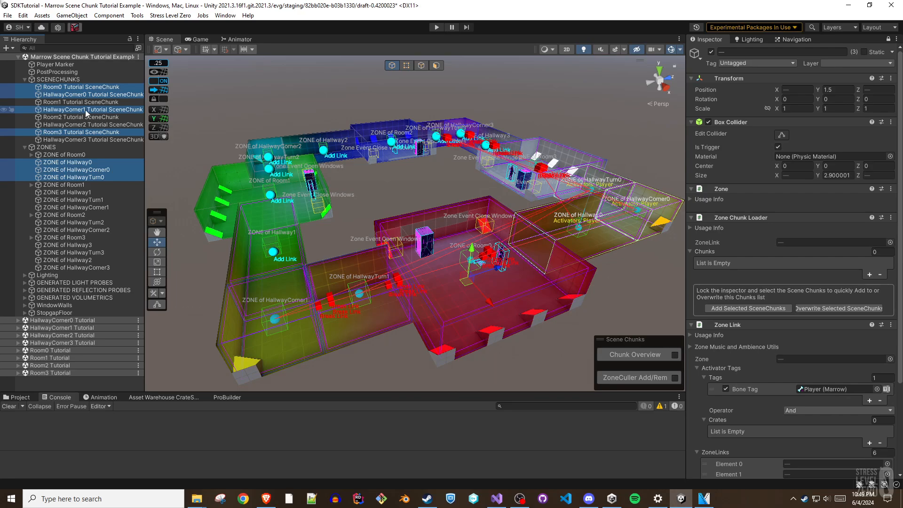
pyautogui.click(92, 139)
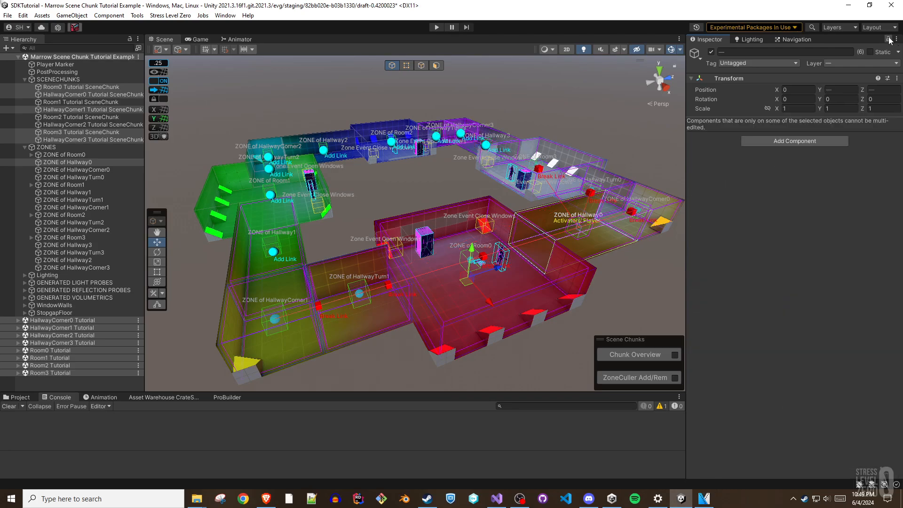
# Step: Give the Hallway0 zone group its five scene chunks and move on to the Hallway1 zone
pyautogui.click(68, 161)
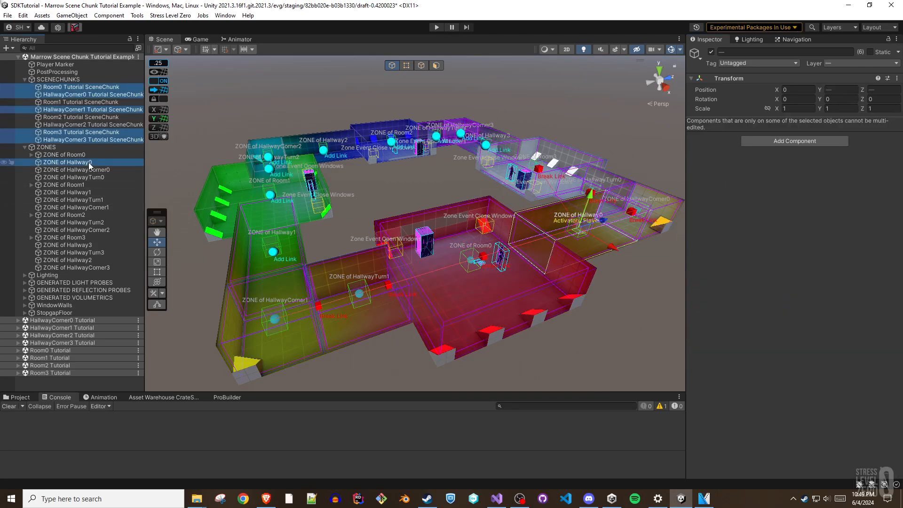
pyautogui.click(68, 162)
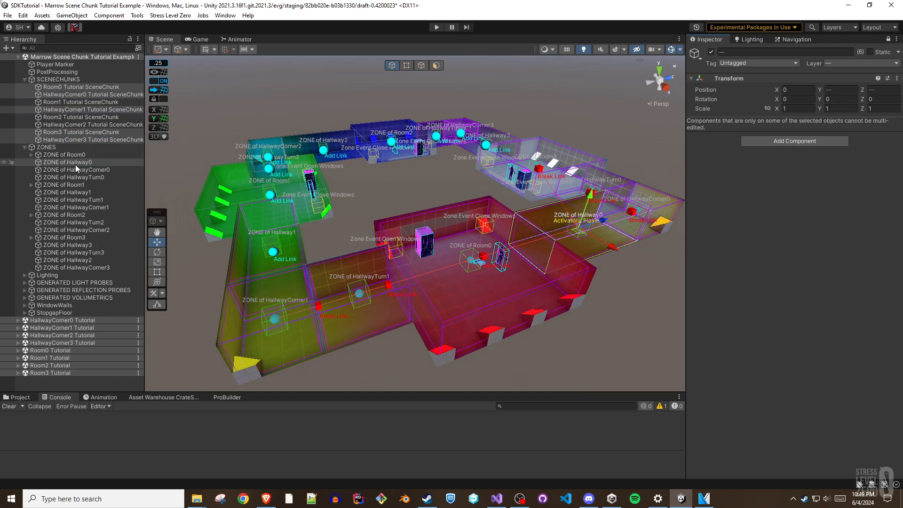
pyautogui.click(66, 162)
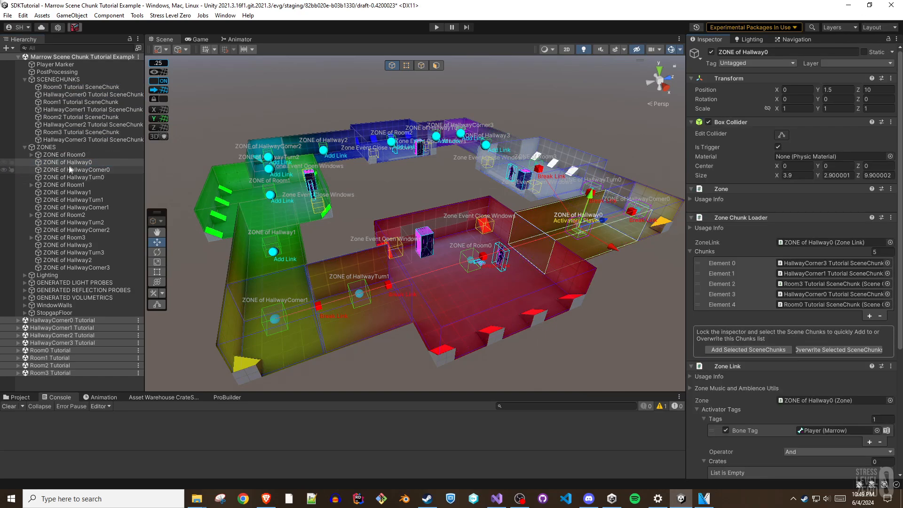
pyautogui.click(68, 191)
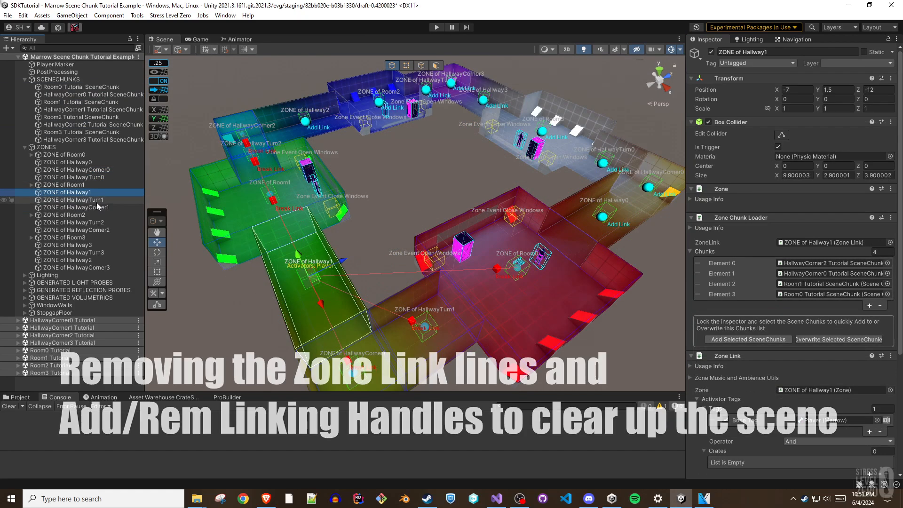
# Step: Hide the ZoneLink lines and the Add/Rem linking handles in the scene view
pyautogui.click(76, 207)
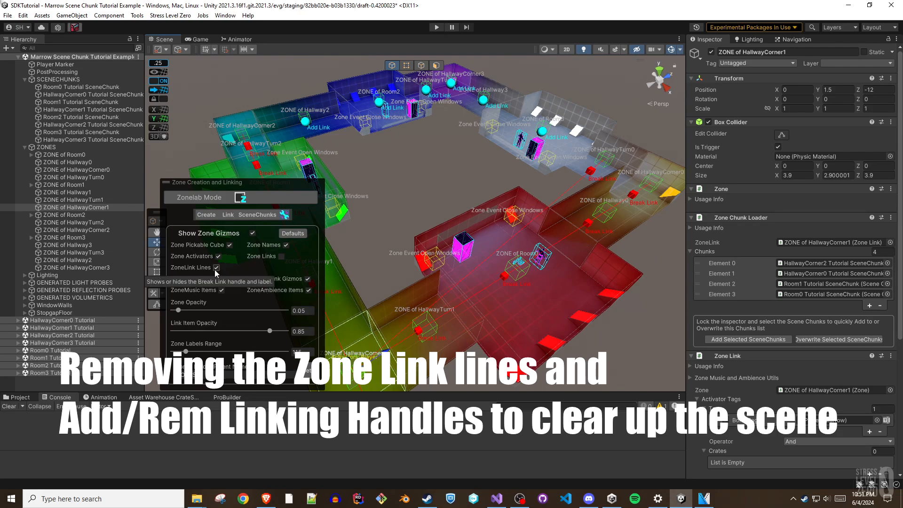
pyautogui.click(196, 215)
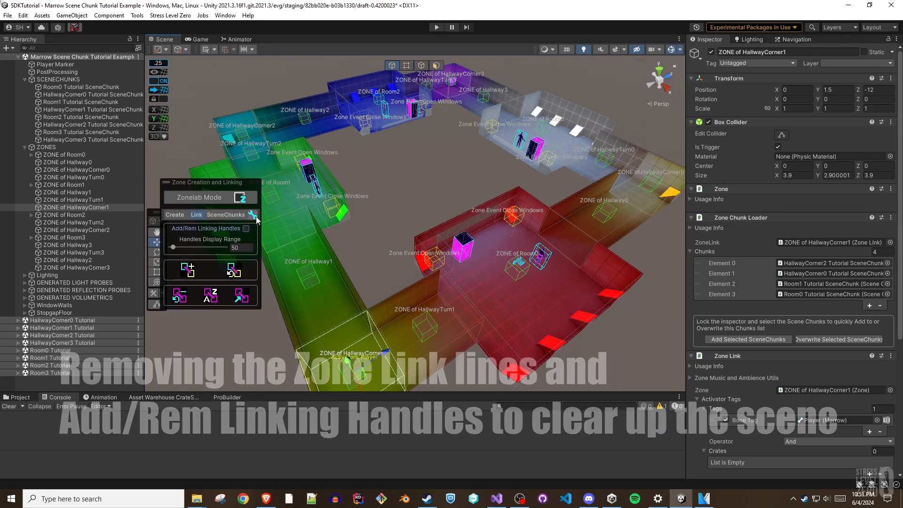
pyautogui.click(73, 222)
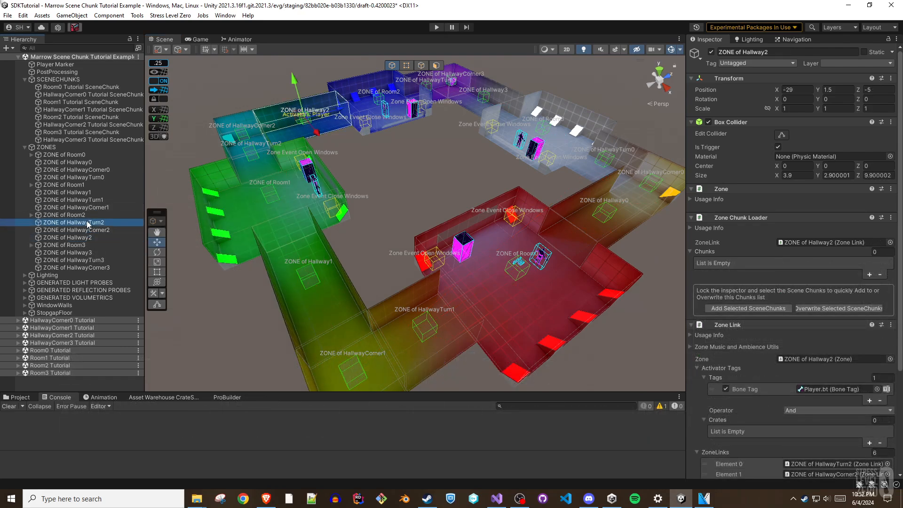
# Step: Load the HallwayTurn2, HallwayCorner2 and Hallway2 zones with five visible chunks including HallwayCorner3, and verify each list
pyautogui.click(74, 222)
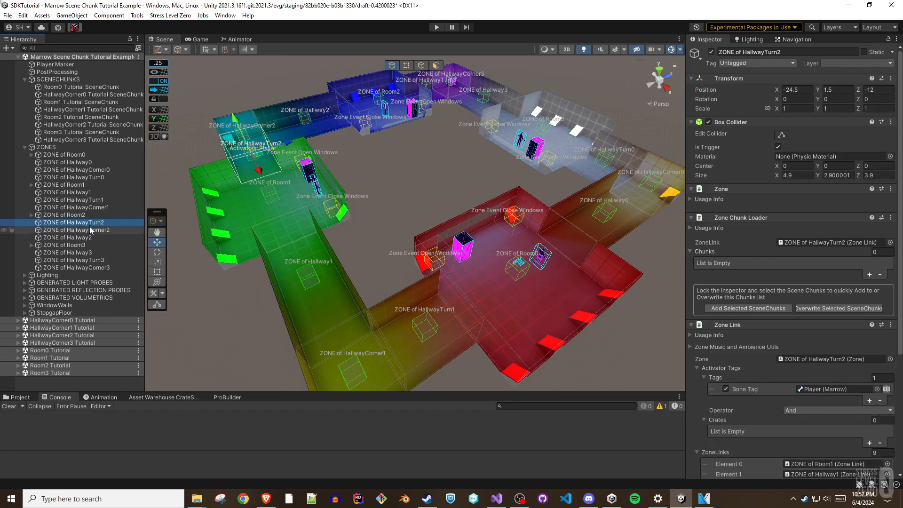
pyautogui.click(76, 230)
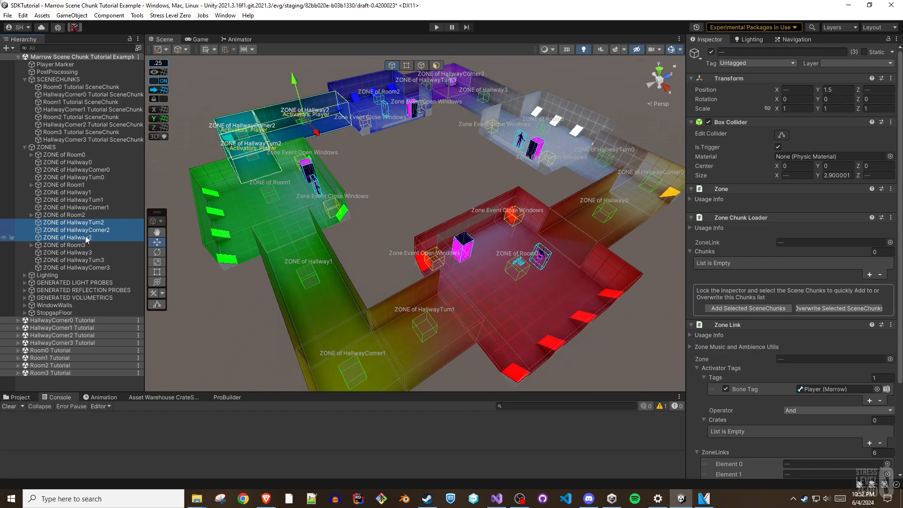
pyautogui.moveTo(810, 75)
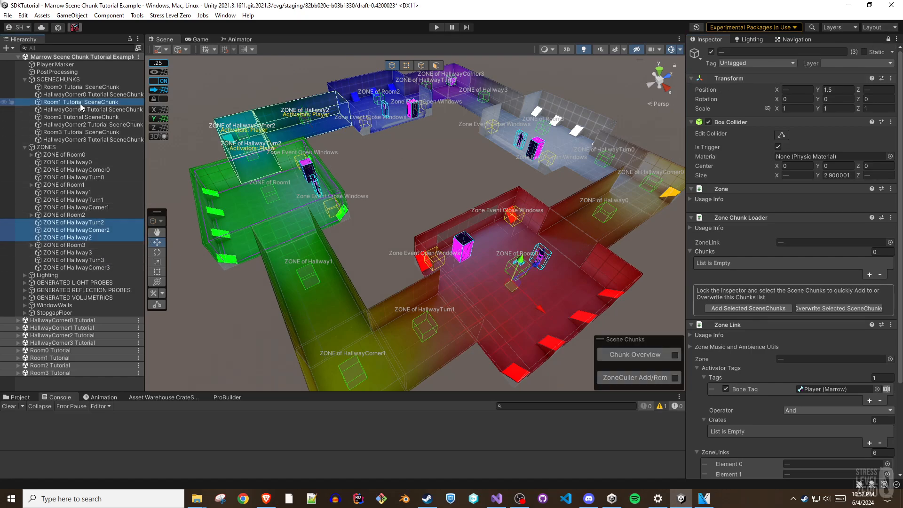
pyautogui.click(87, 125)
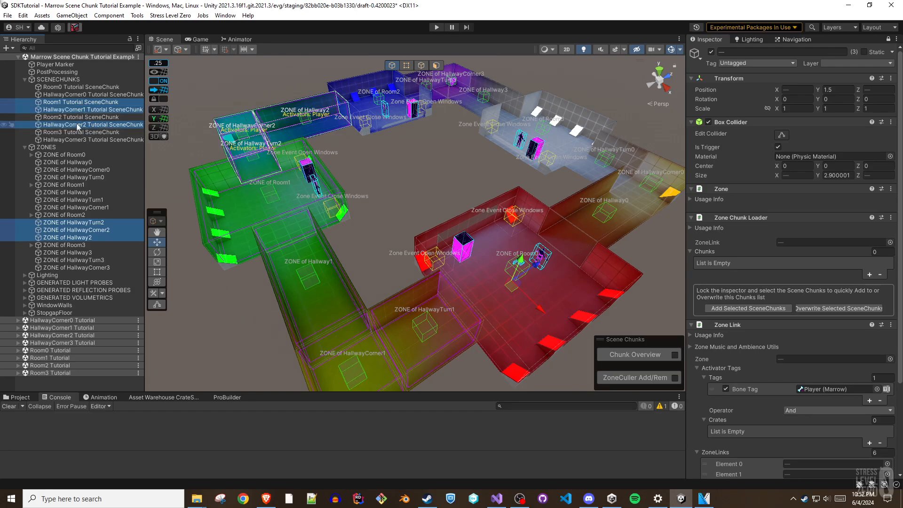
pyautogui.click(92, 139)
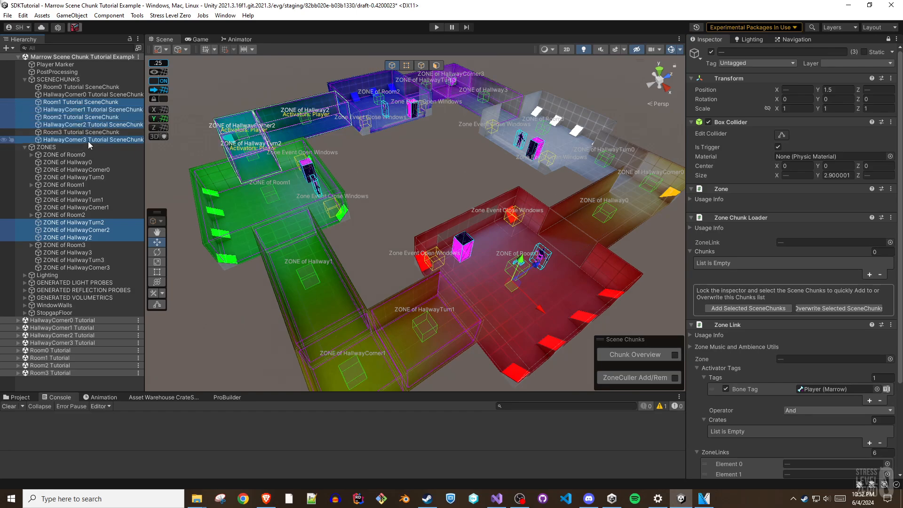
pyautogui.moveTo(748, 309)
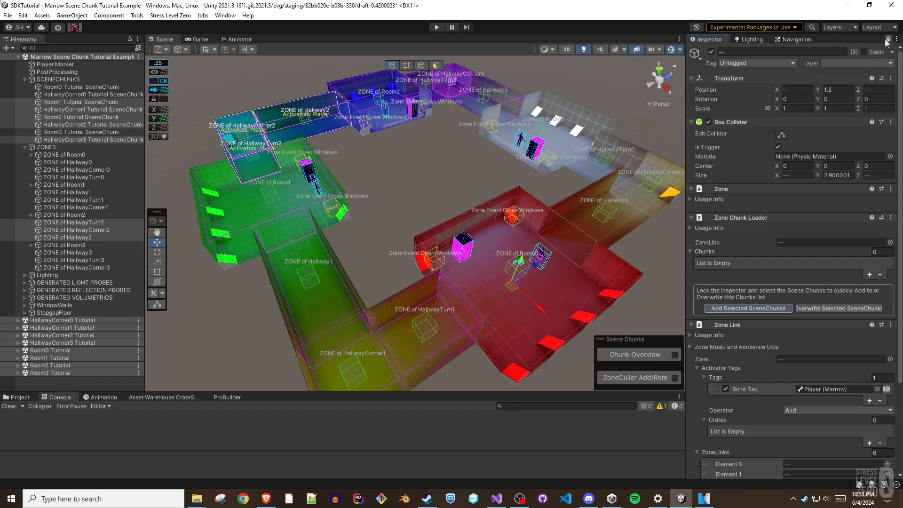
pyautogui.click(73, 222)
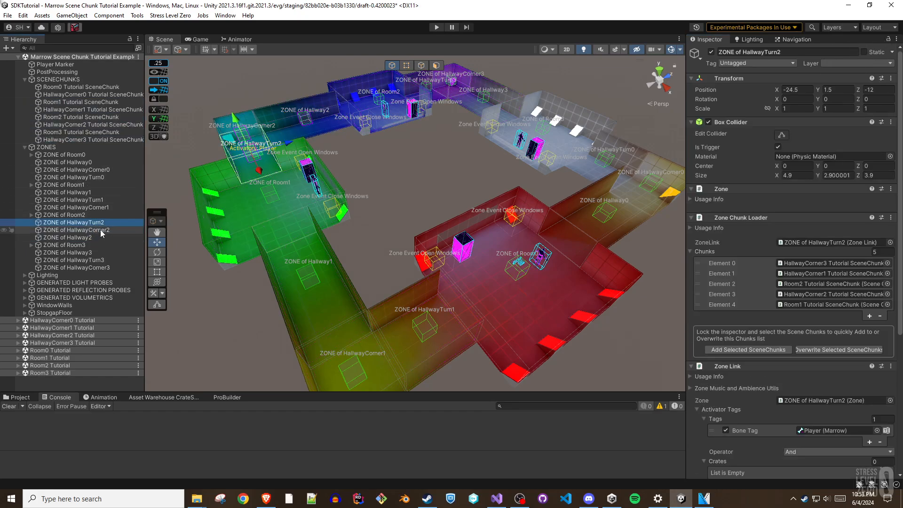
pyautogui.click(76, 229)
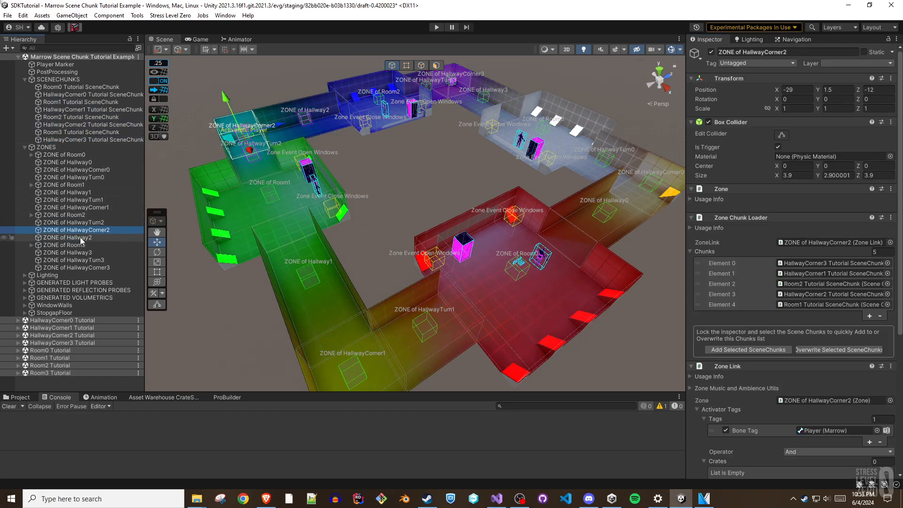
pyautogui.click(68, 237)
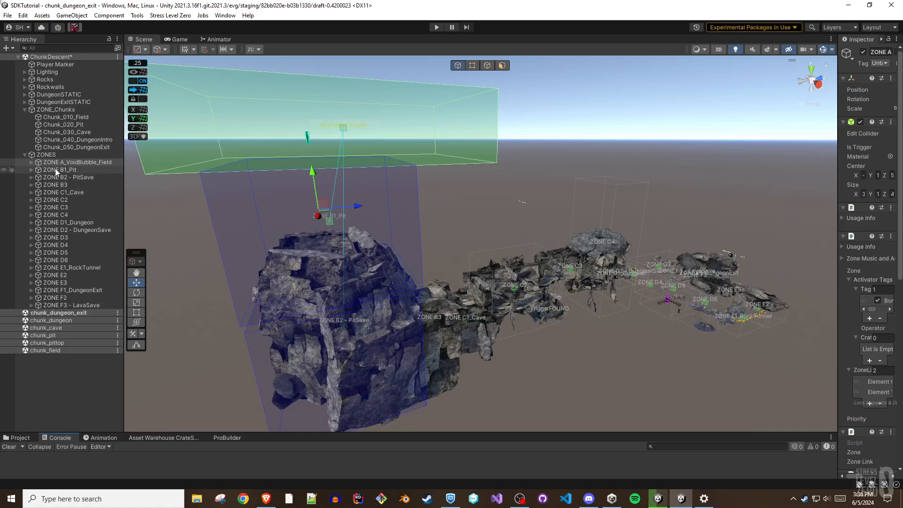
# Step: Inspect the Descent zones' bounds from B1_Pit, B2 PitSave, C1_Cave, C2 through D6, E1_RockTunnel and E2
pyautogui.click(60, 169)
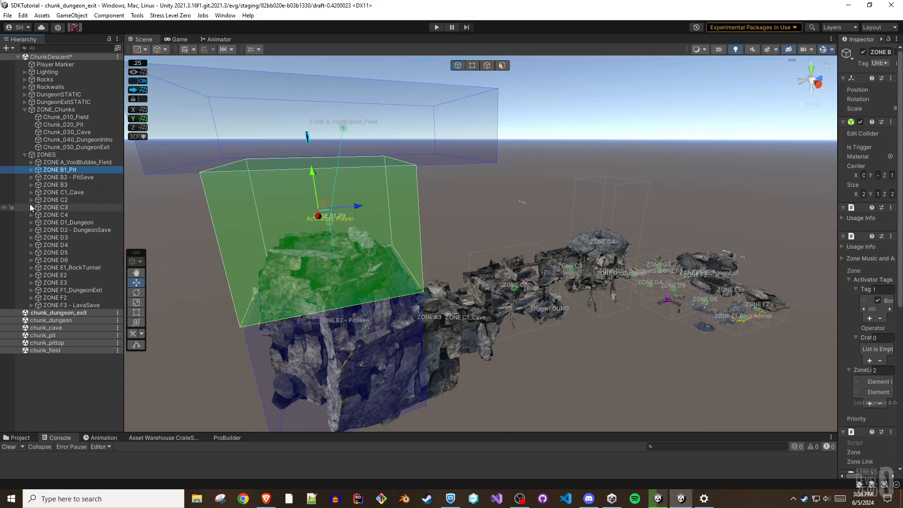
pyautogui.click(69, 178)
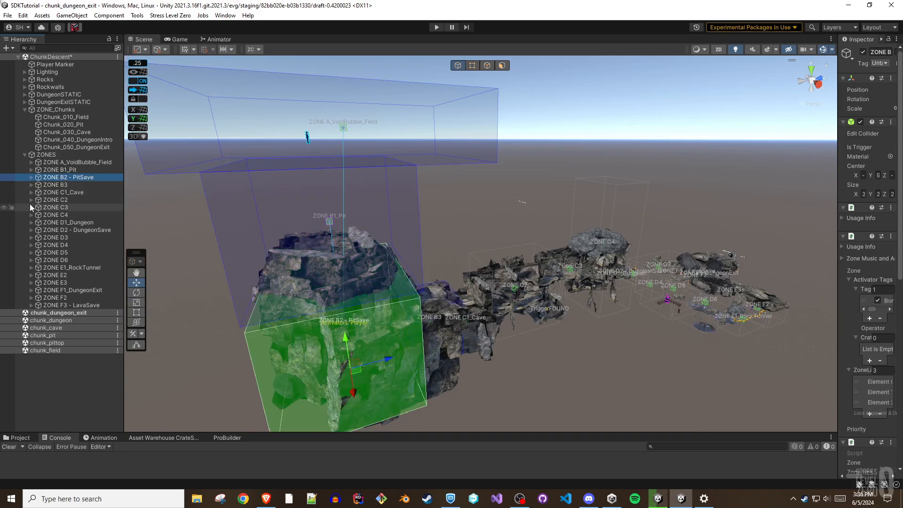
pyautogui.click(62, 192)
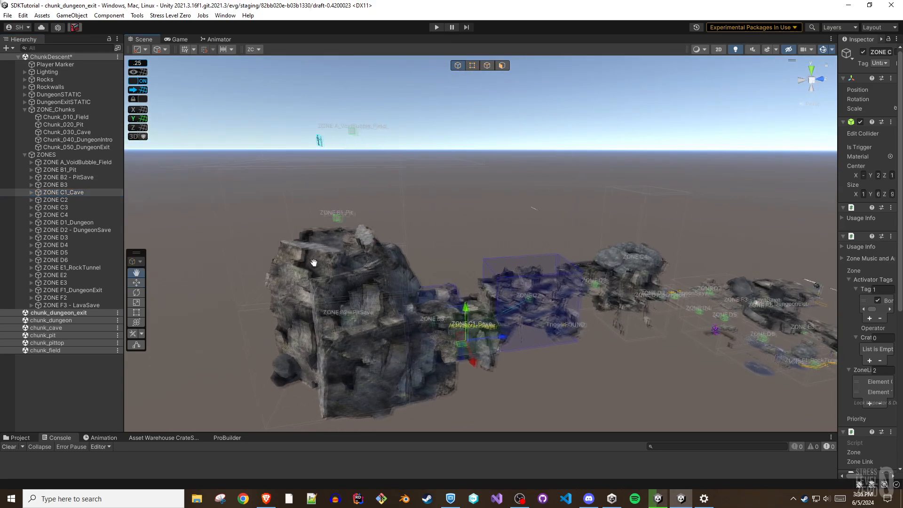
pyautogui.click(55, 199)
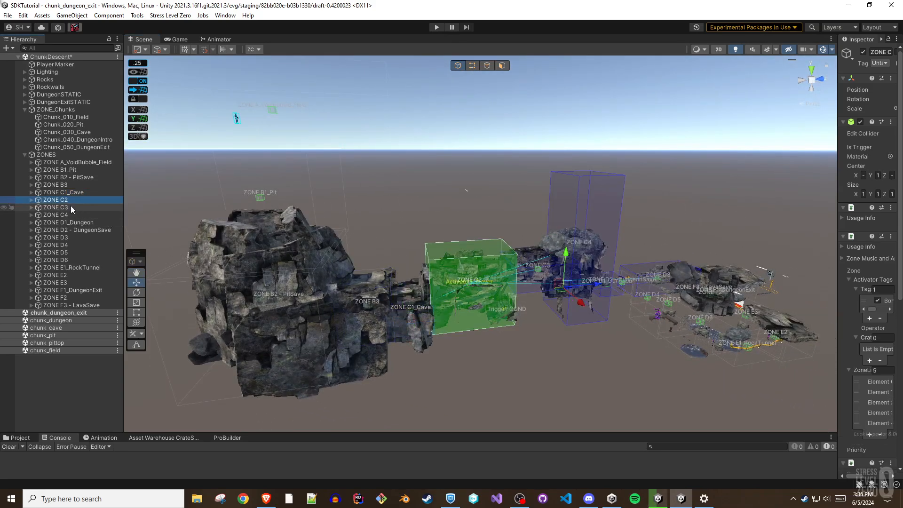
pyautogui.click(54, 214)
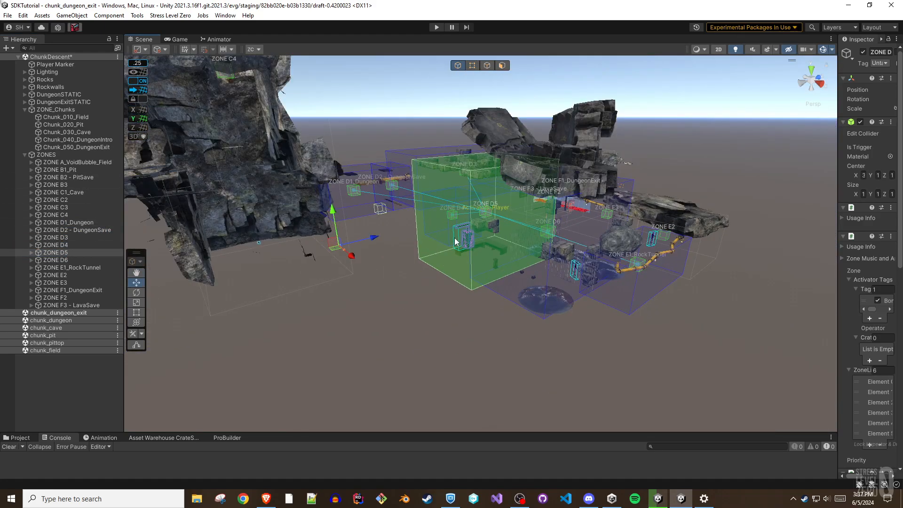
pyautogui.click(54, 259)
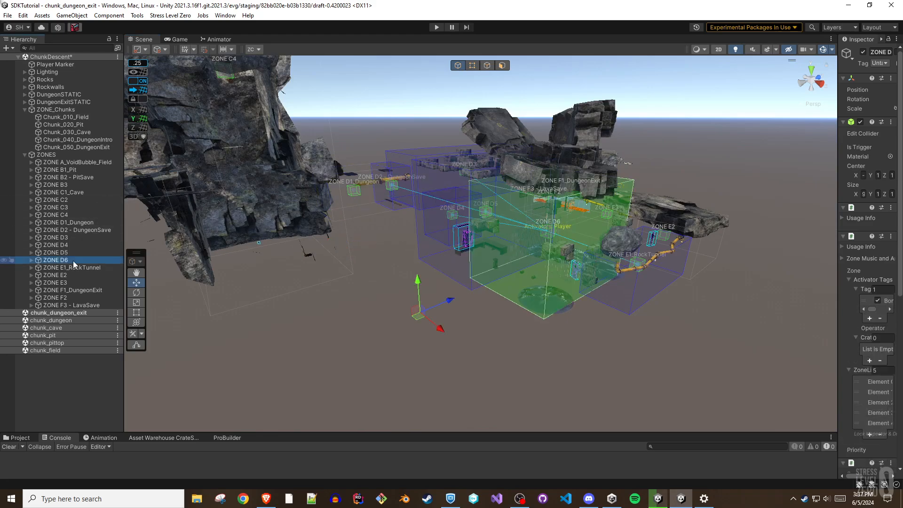
pyautogui.click(72, 267)
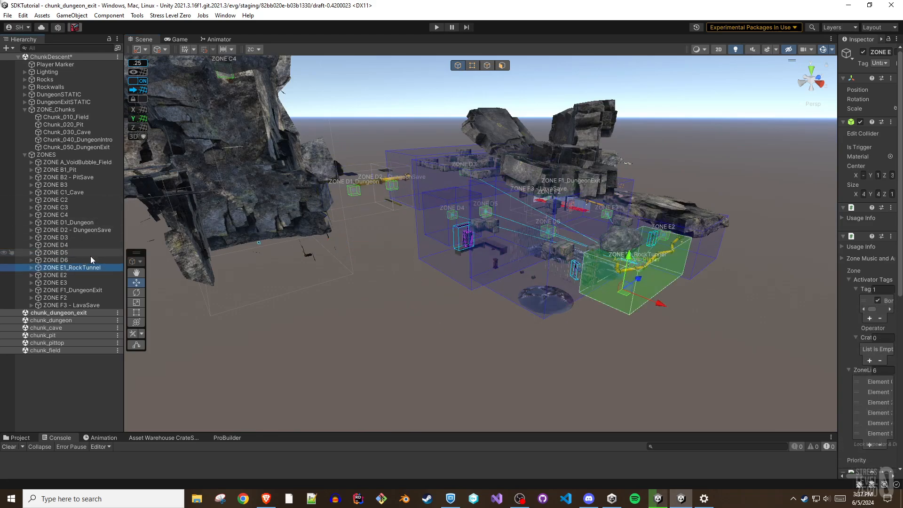
pyautogui.click(54, 274)
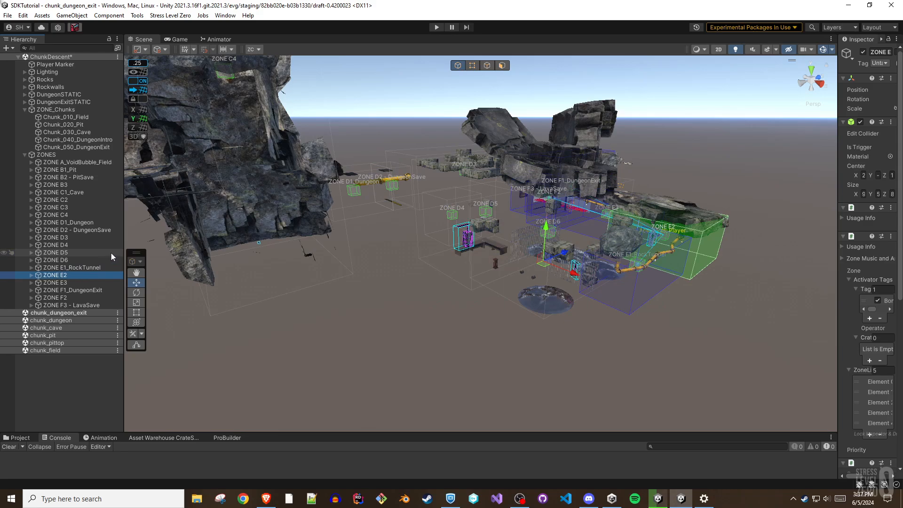
pyautogui.click(55, 282)
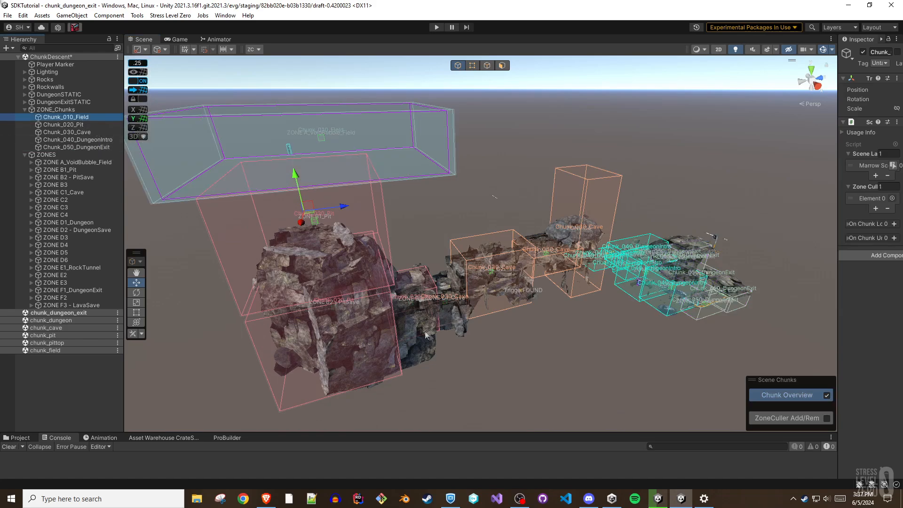
# Step: Review the zone culler lists of the Descent chunks from Chunk_010_Field onward
pyautogui.click(64, 124)
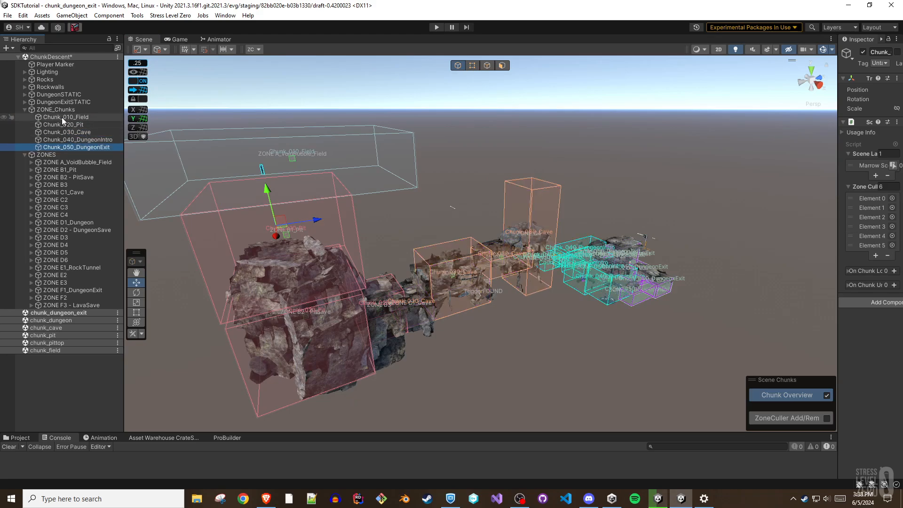
pyautogui.click(65, 117)
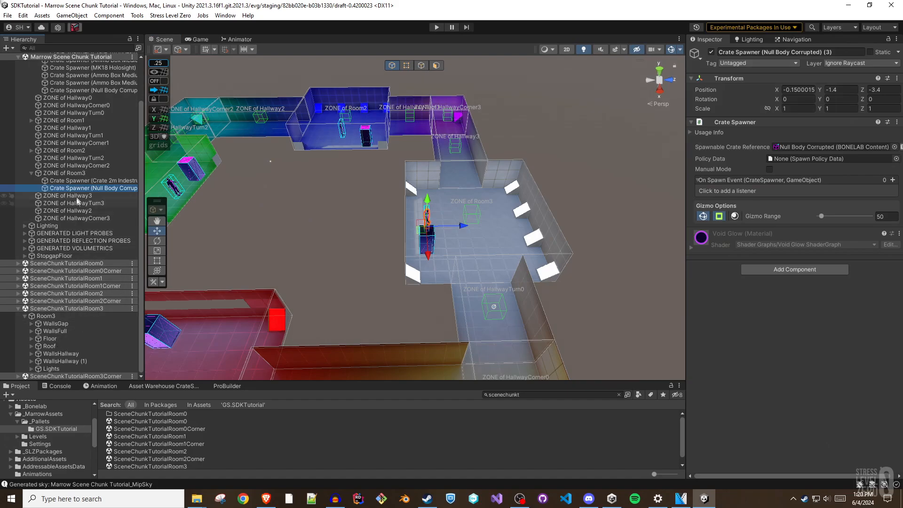
pyautogui.moveTo(76, 271)
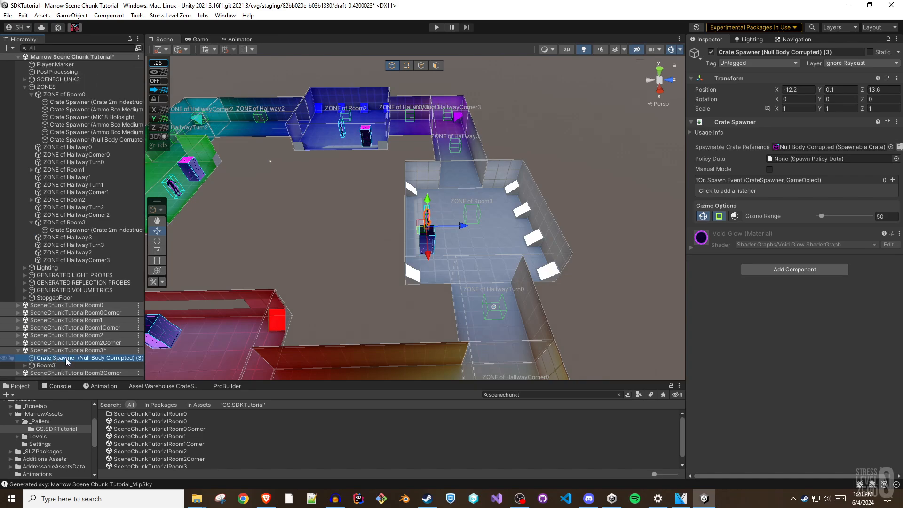
# Step: Move the Null Body Corrupted crate spawner from Room3's zone into SceneChunkTutorialRoom3
pyautogui.click(436, 27)
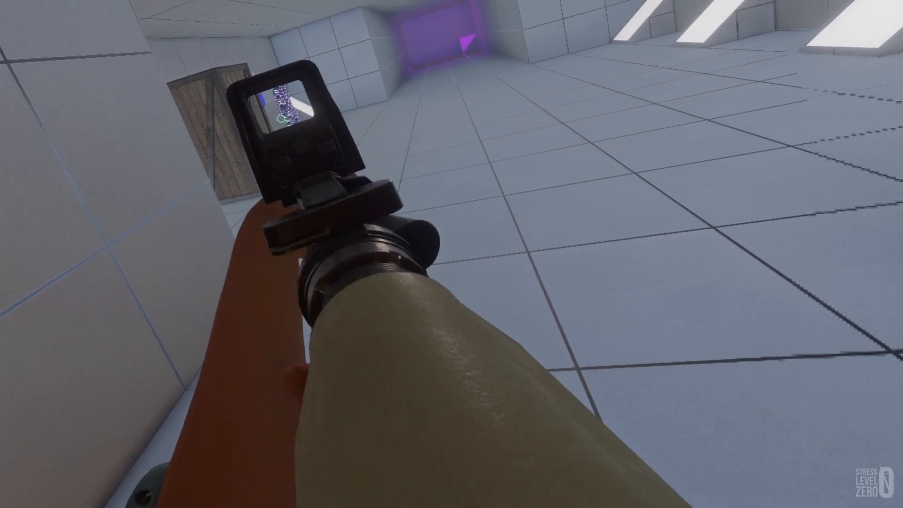
pyautogui.moveTo(452, 254)
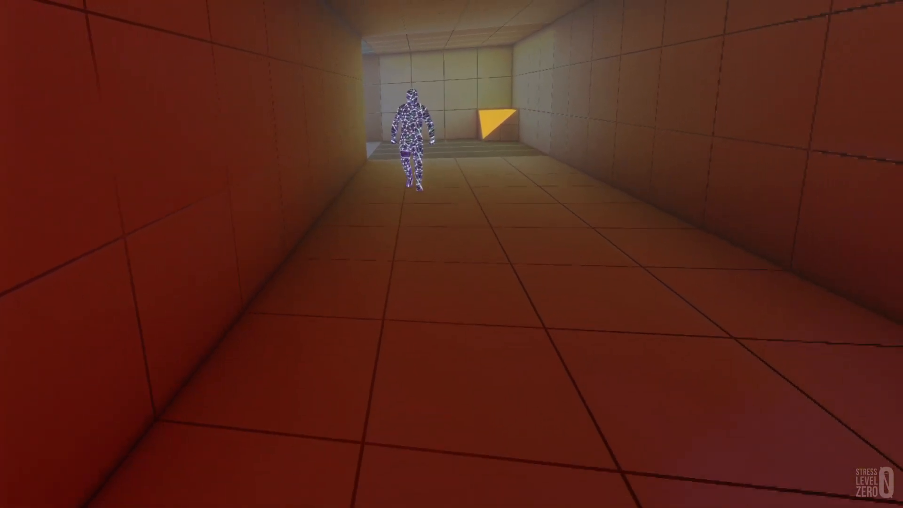
pyautogui.moveTo(451, 254)
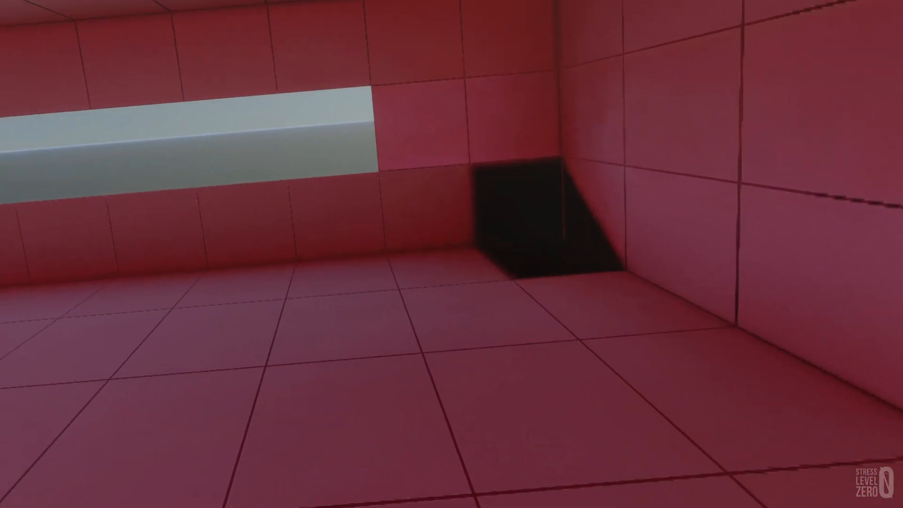
pyautogui.moveTo(452, 254)
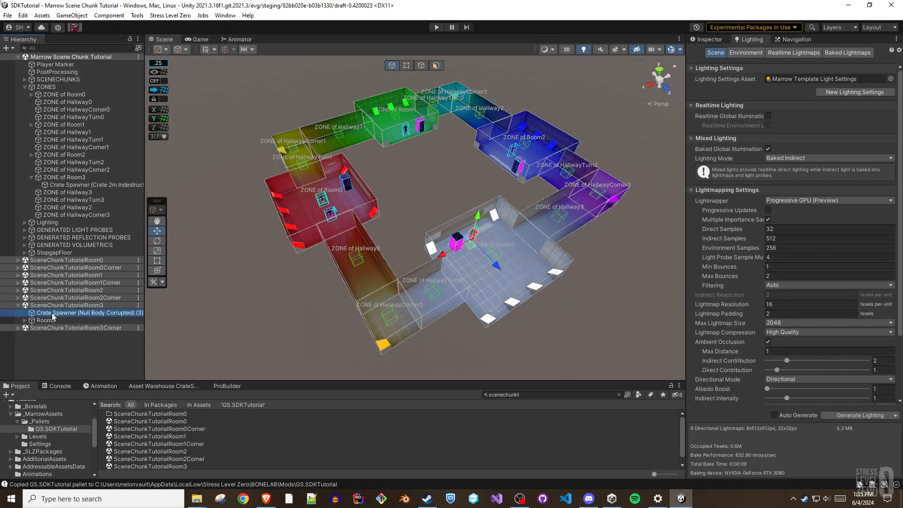
# Step: Select the Room3 crate spawner after copying the GS.SDKTutorial pallet to BONELAB's Mods folder
pyautogui.click(95, 185)
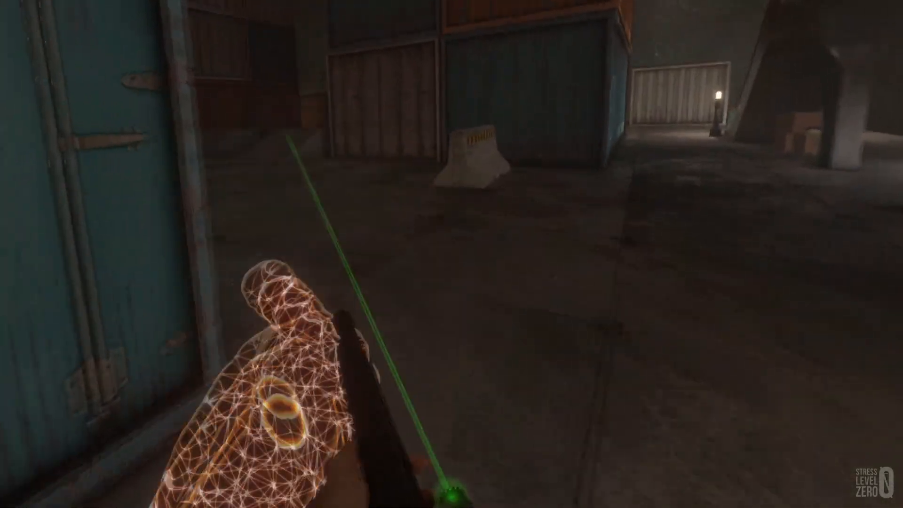
pyautogui.moveTo(451, 254)
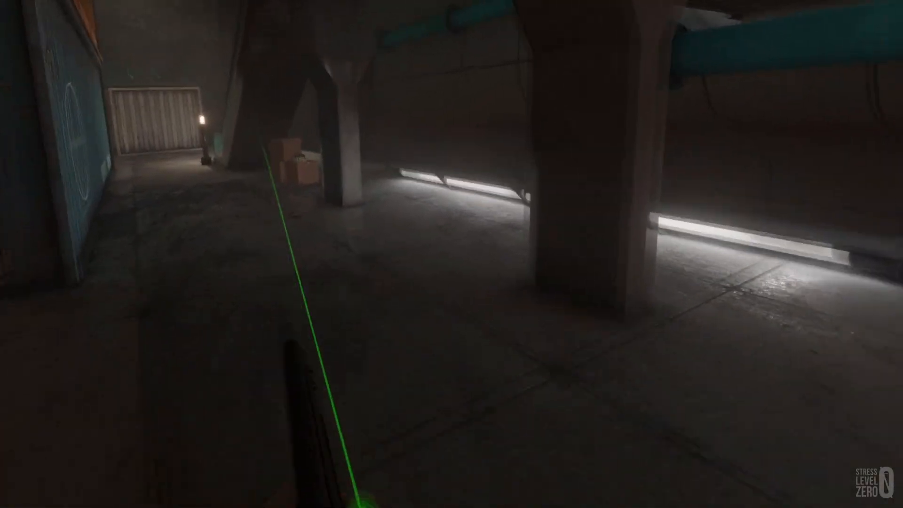